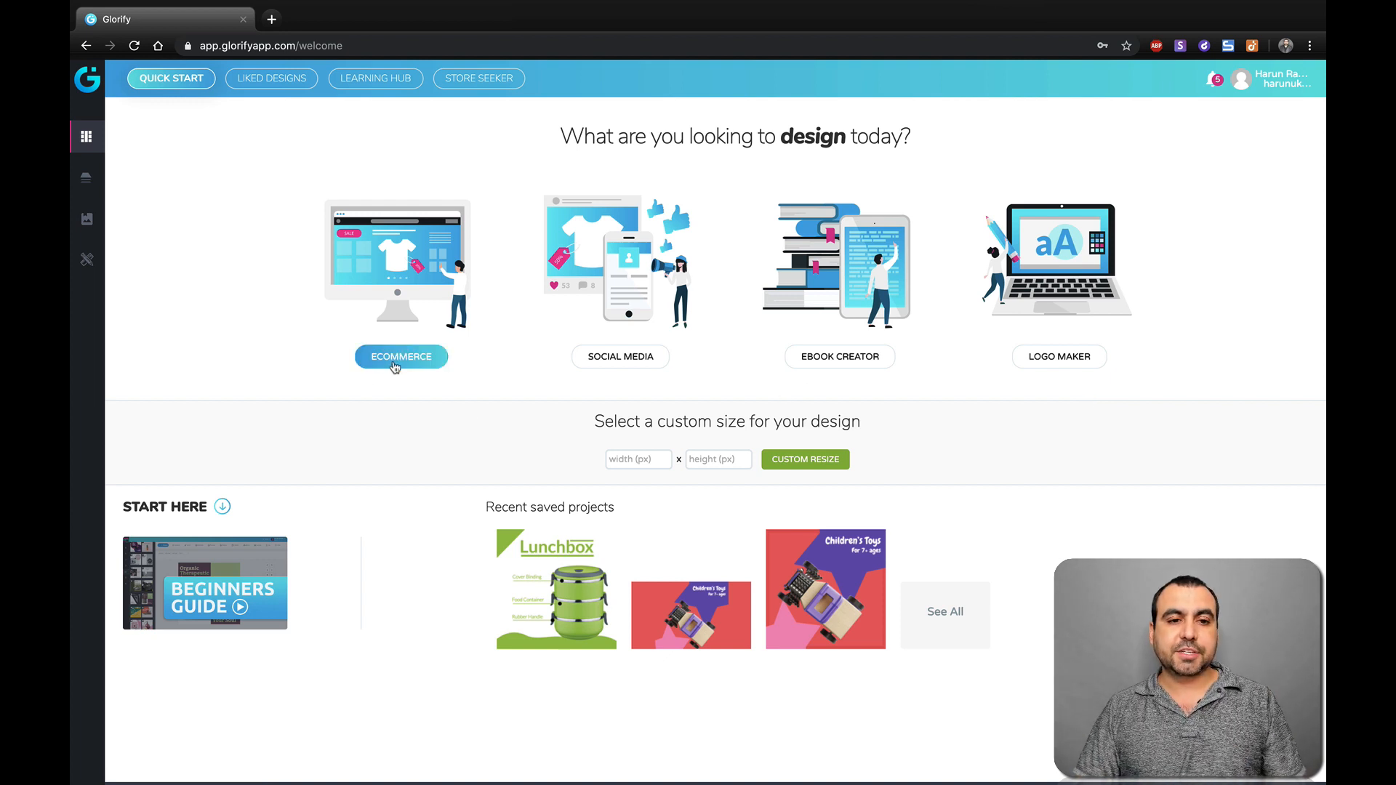
Start a blank EBC Square Image design from the Ecommerce Enhanced Brand Content section.
{"action": "left_click", "coordinate": [400, 357]}
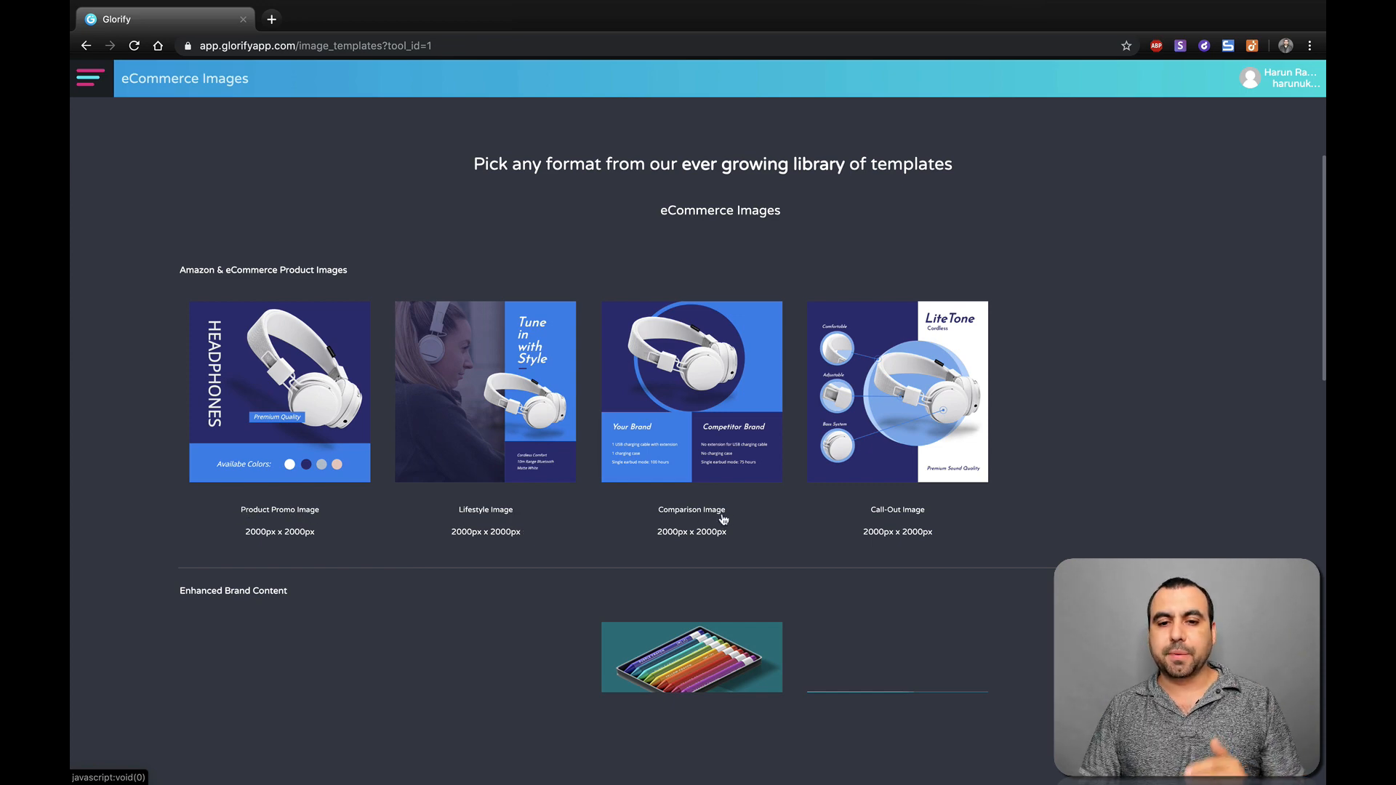
{"action": "scroll", "scroll_direction": "down", "scroll_amount": 3}
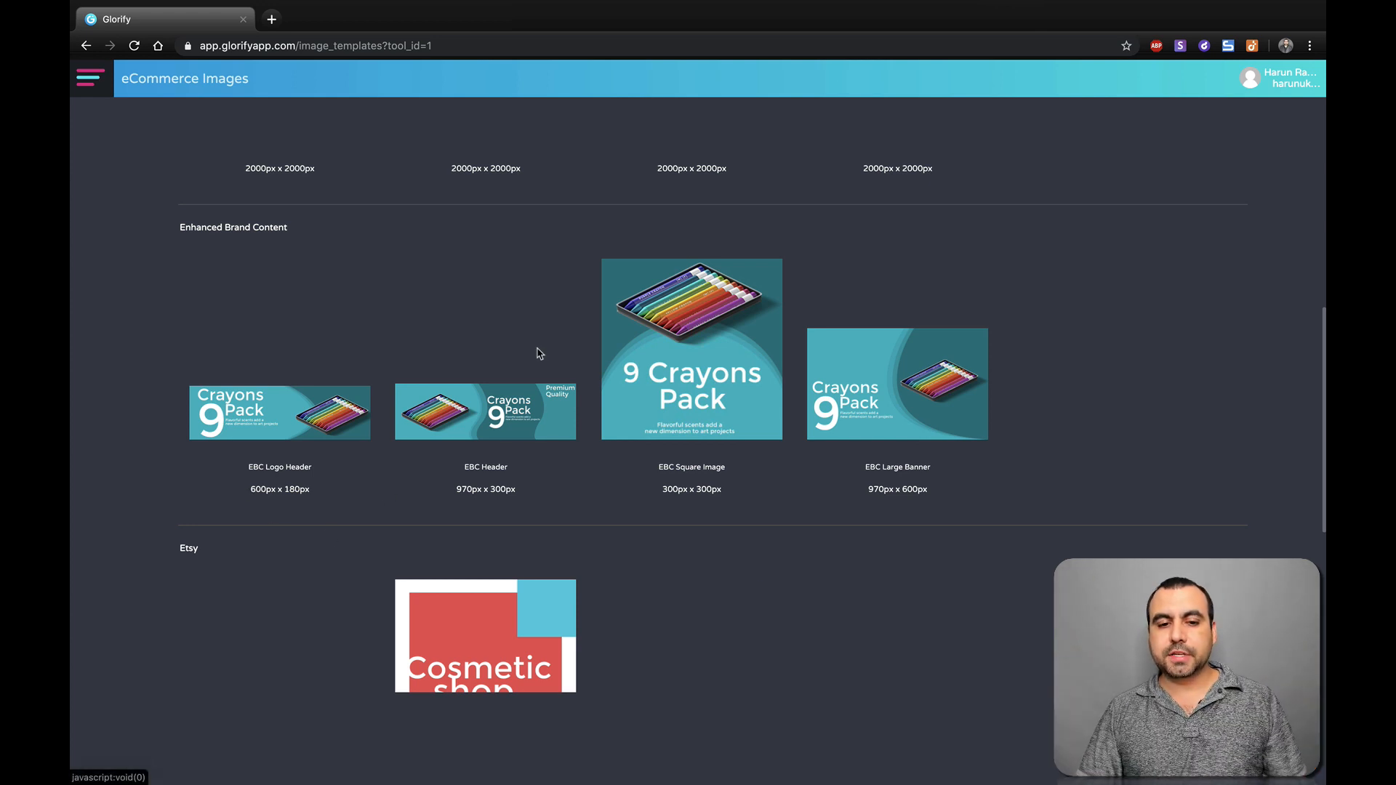
{"action": "scroll", "scroll_direction": "down", "scroll_amount": 3}
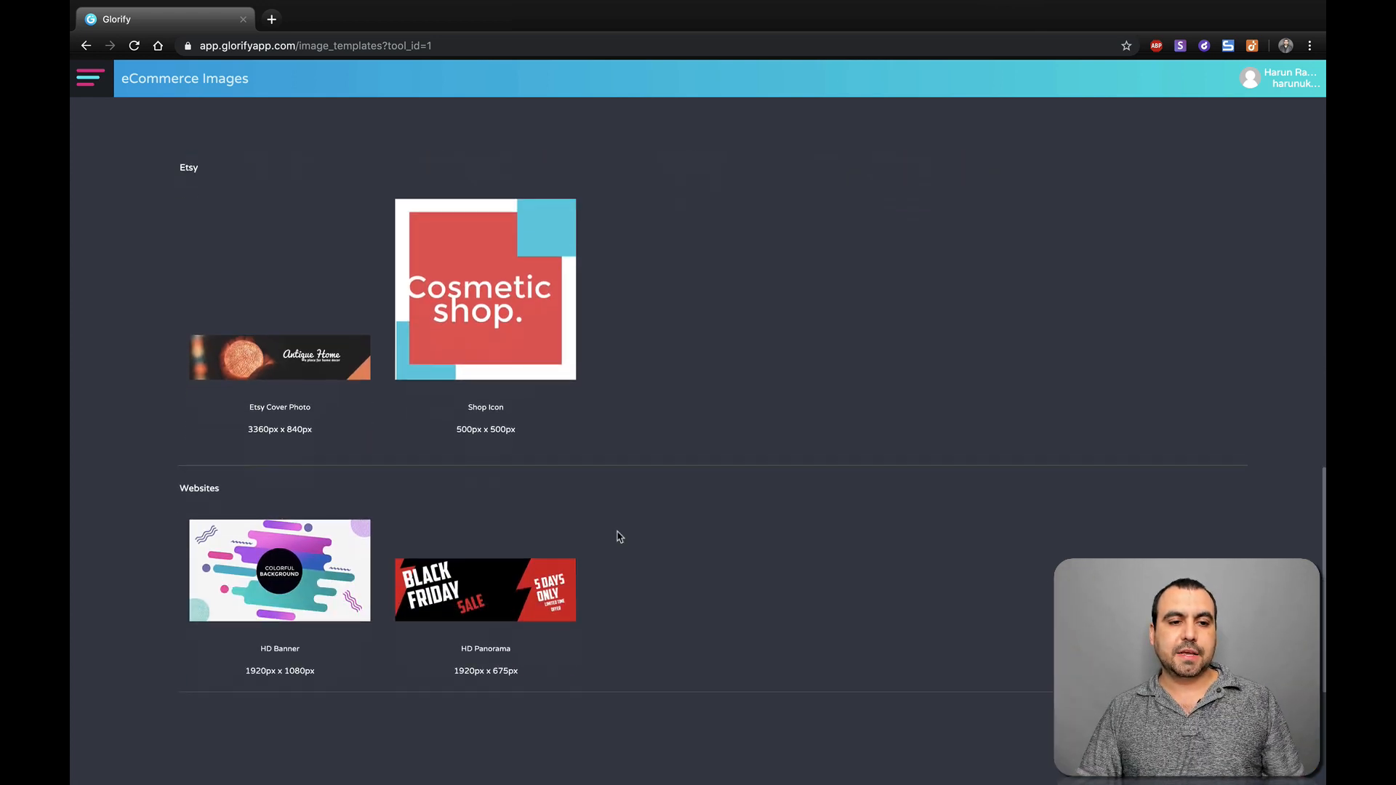
{"action": "left_click", "coordinate": [484, 289]}
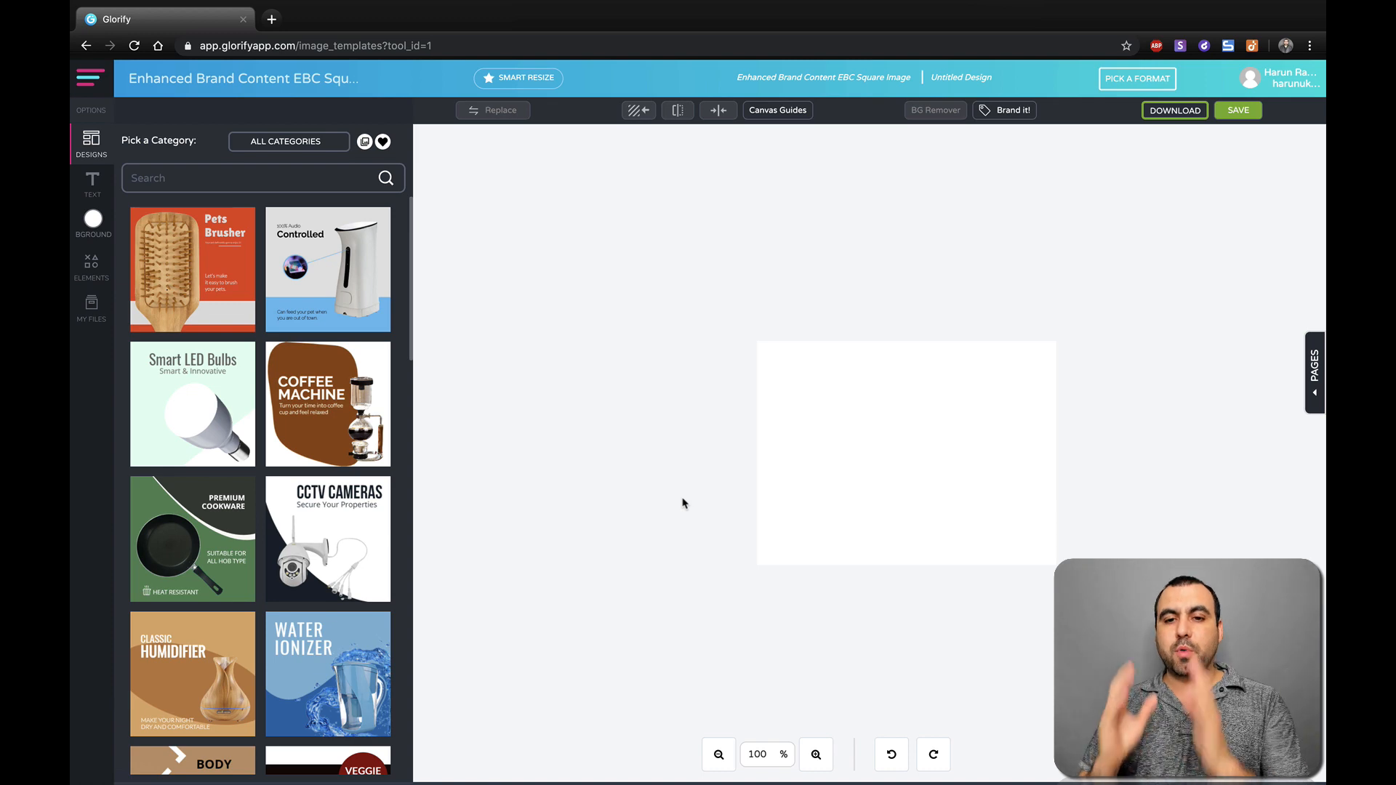
{"action": "mouse_move", "coordinate": [655, 395]}
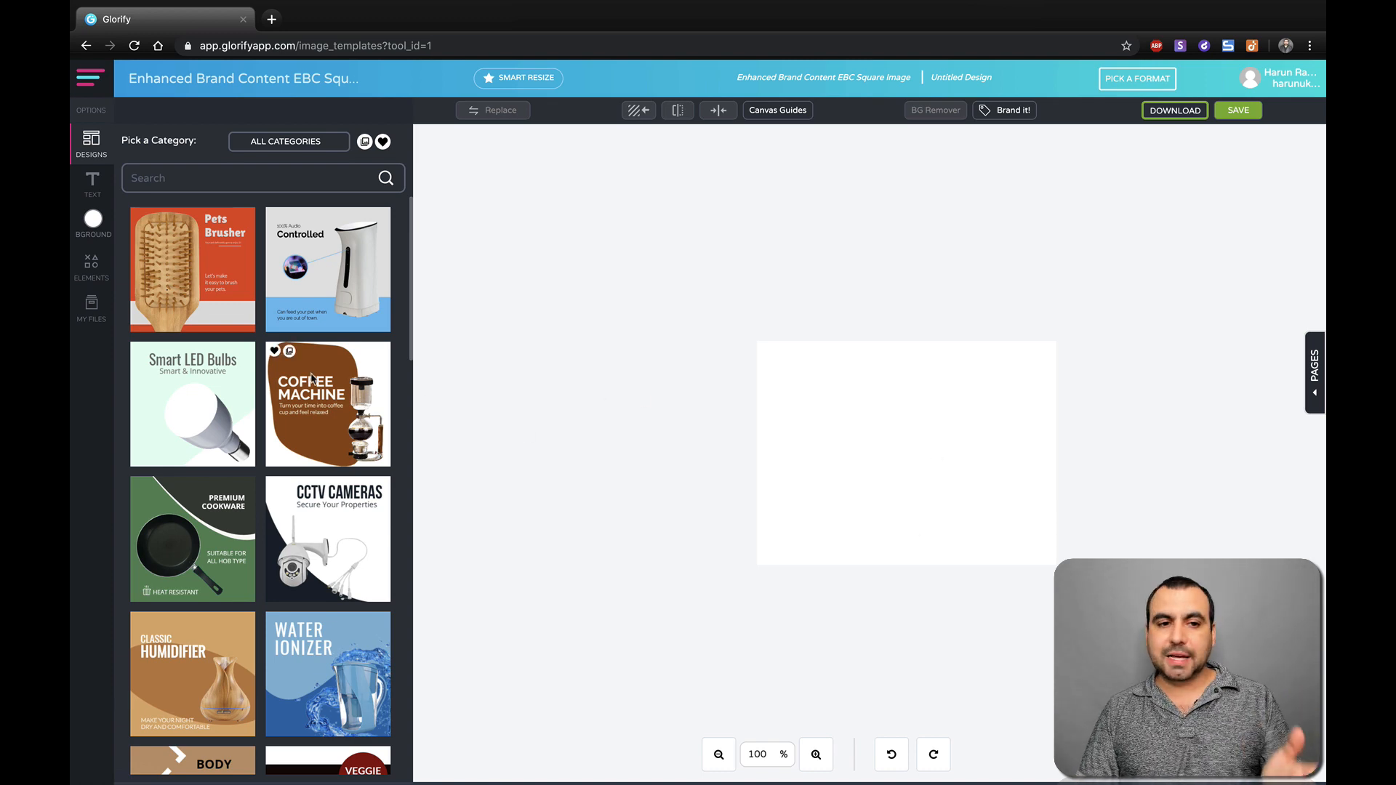
Search the templates for 'technology', then narrow the search to 'speaker'.
{"action": "scroll", "scroll_direction": "down", "scroll_amount": 3}
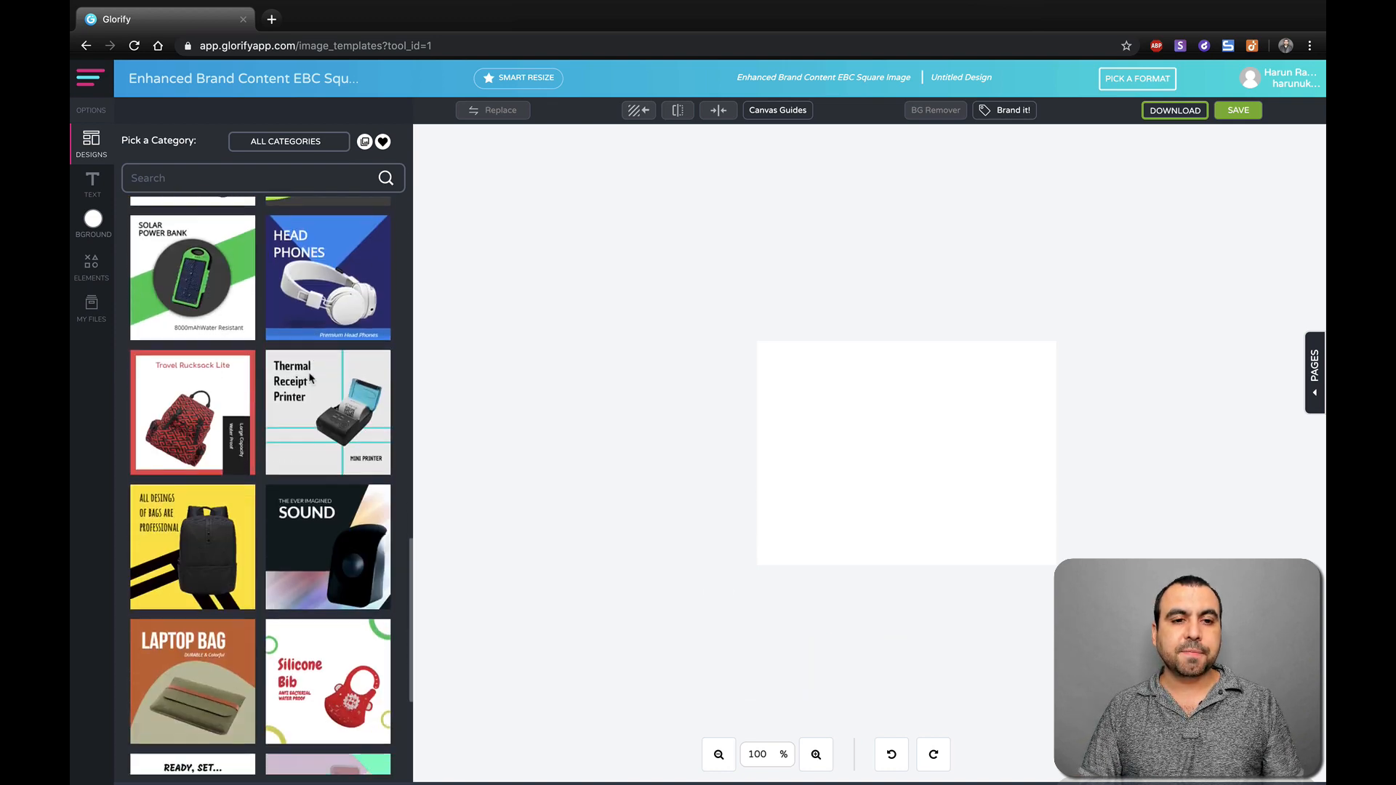
{"action": "scroll", "scroll_direction": "down", "scroll_amount": 3}
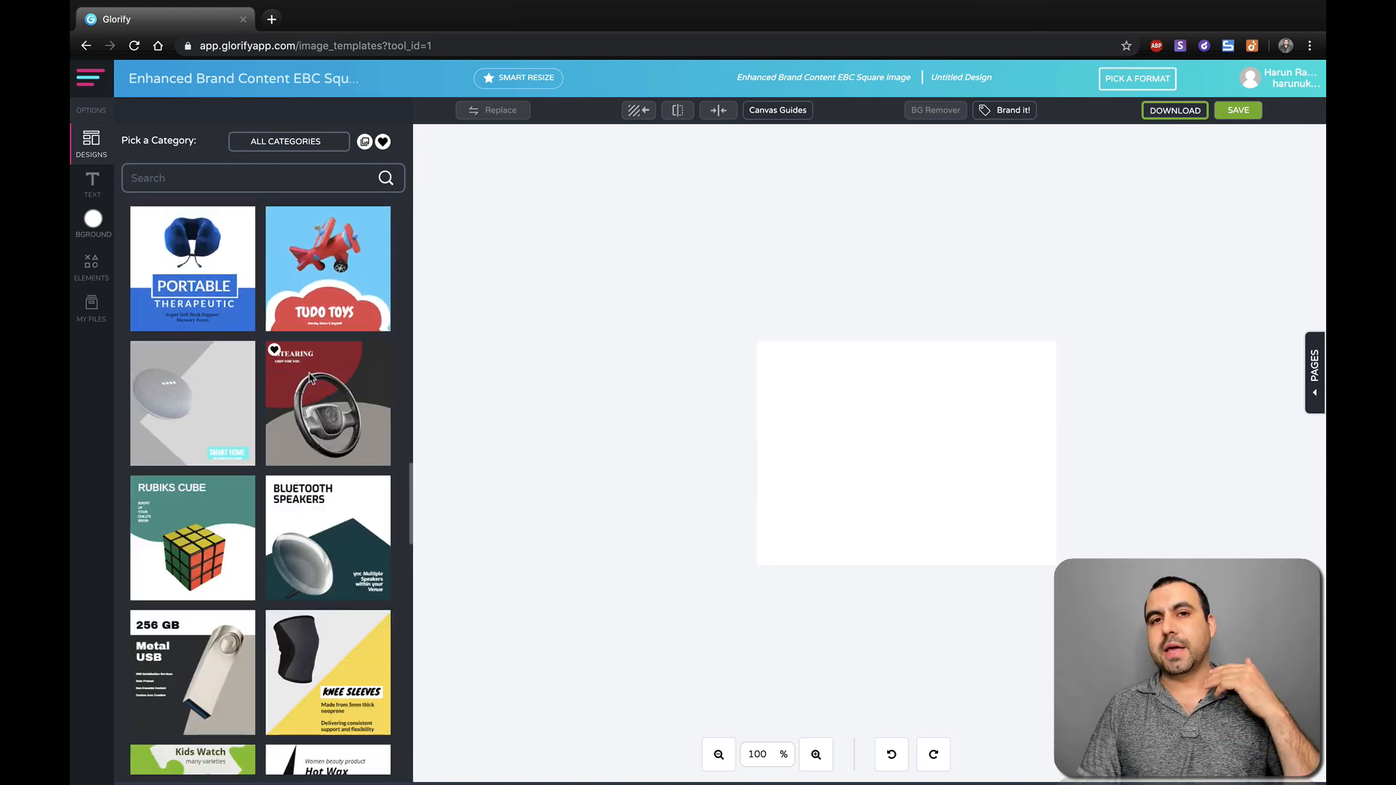
{"action": "scroll", "scroll_direction": "down", "scroll_amount": 3}
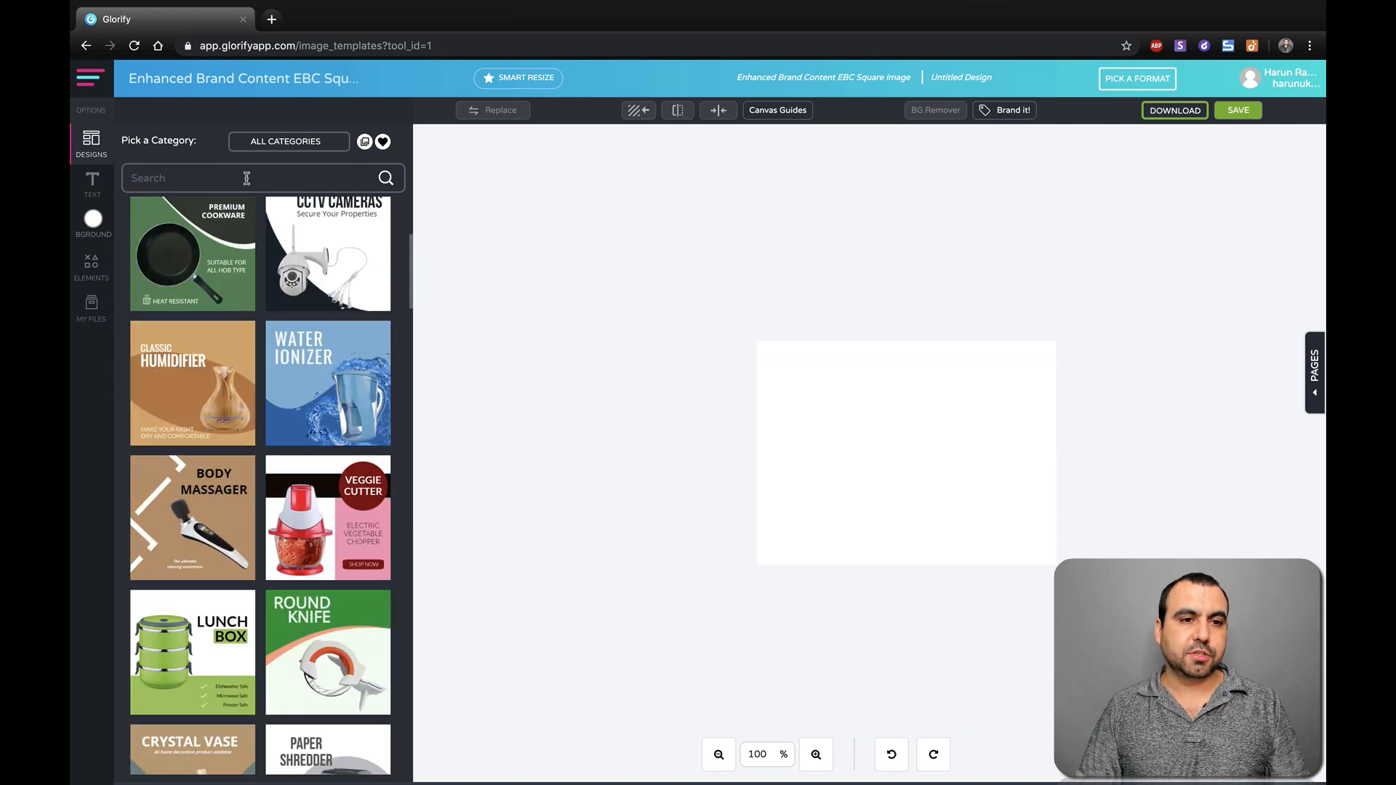
{"action": "type", "text": "tech"}
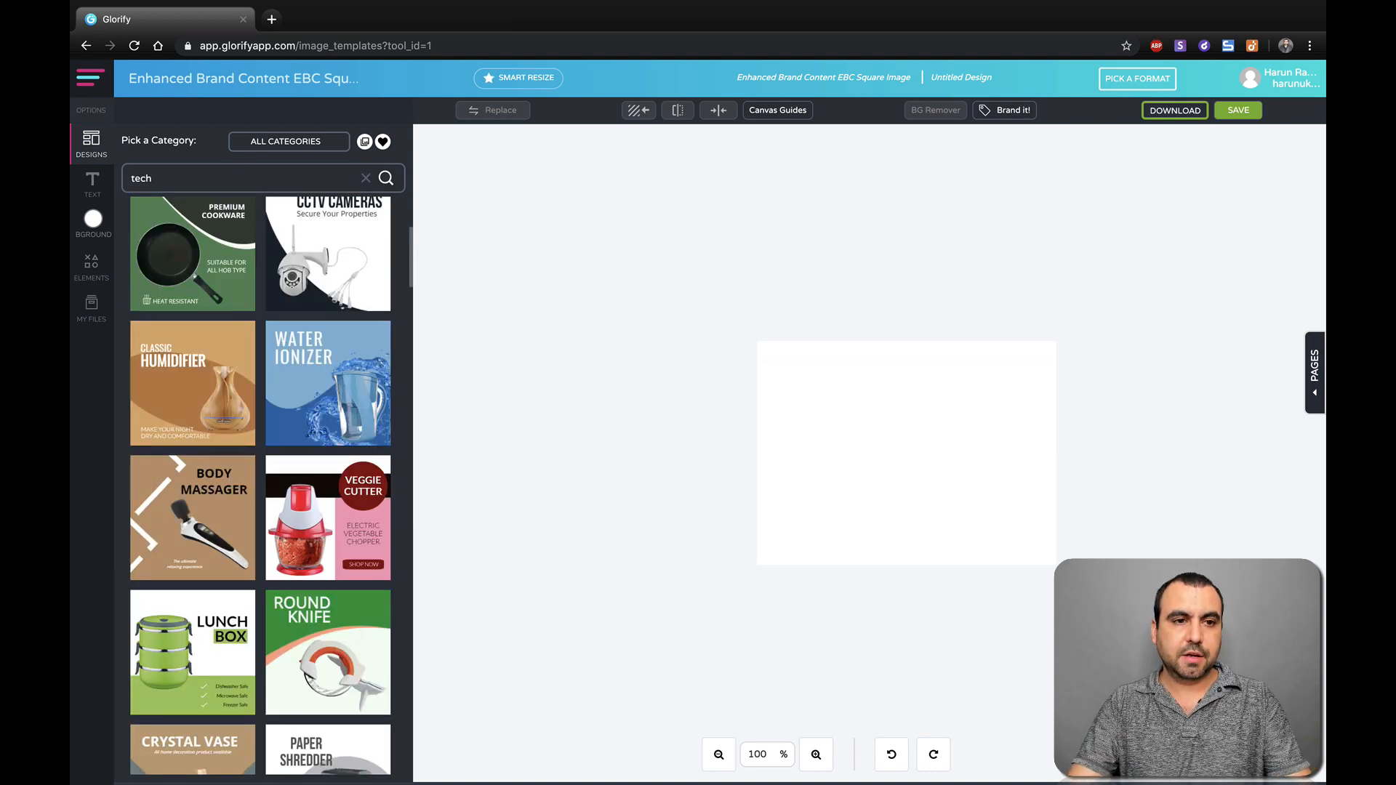
{"action": "type", "text": "technology"}
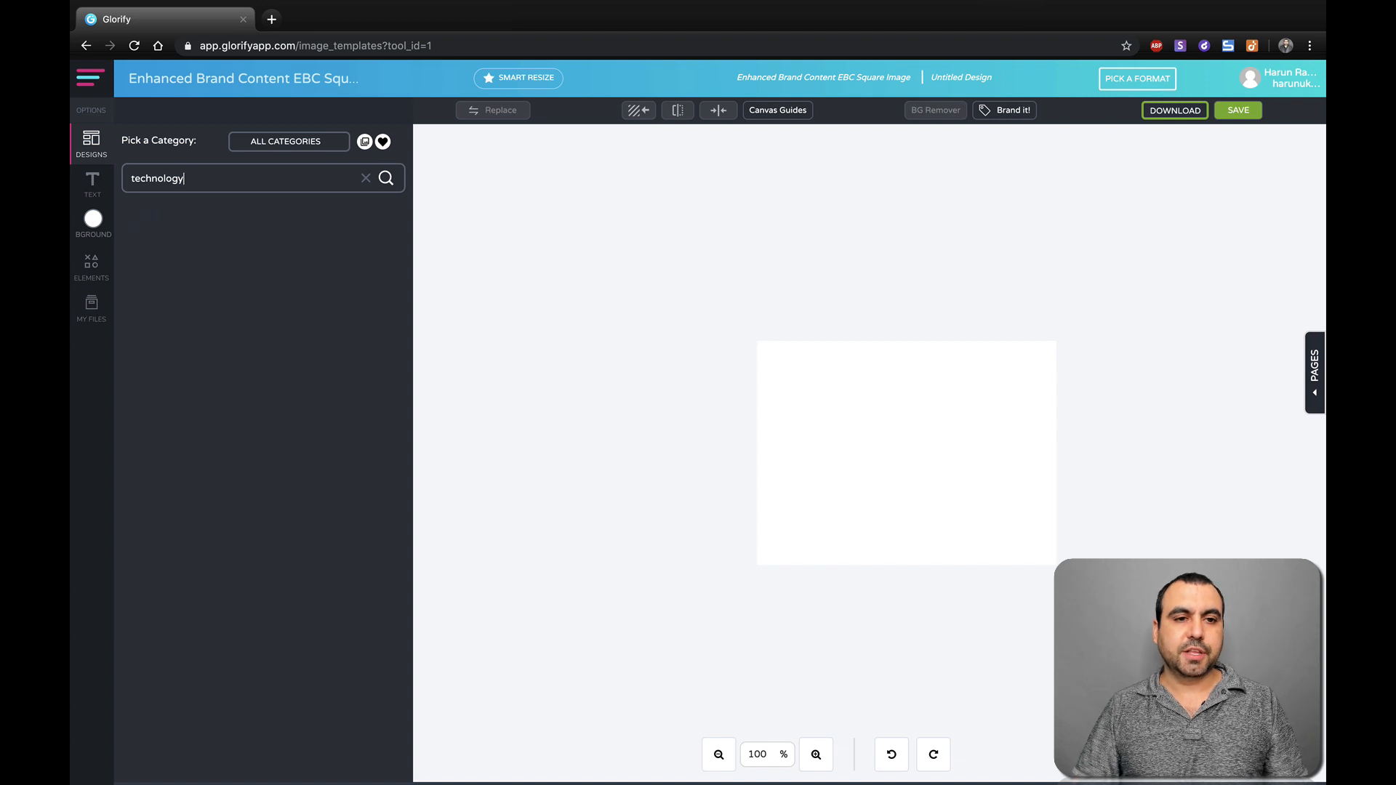
{"action": "left_click", "coordinate": [385, 179]}
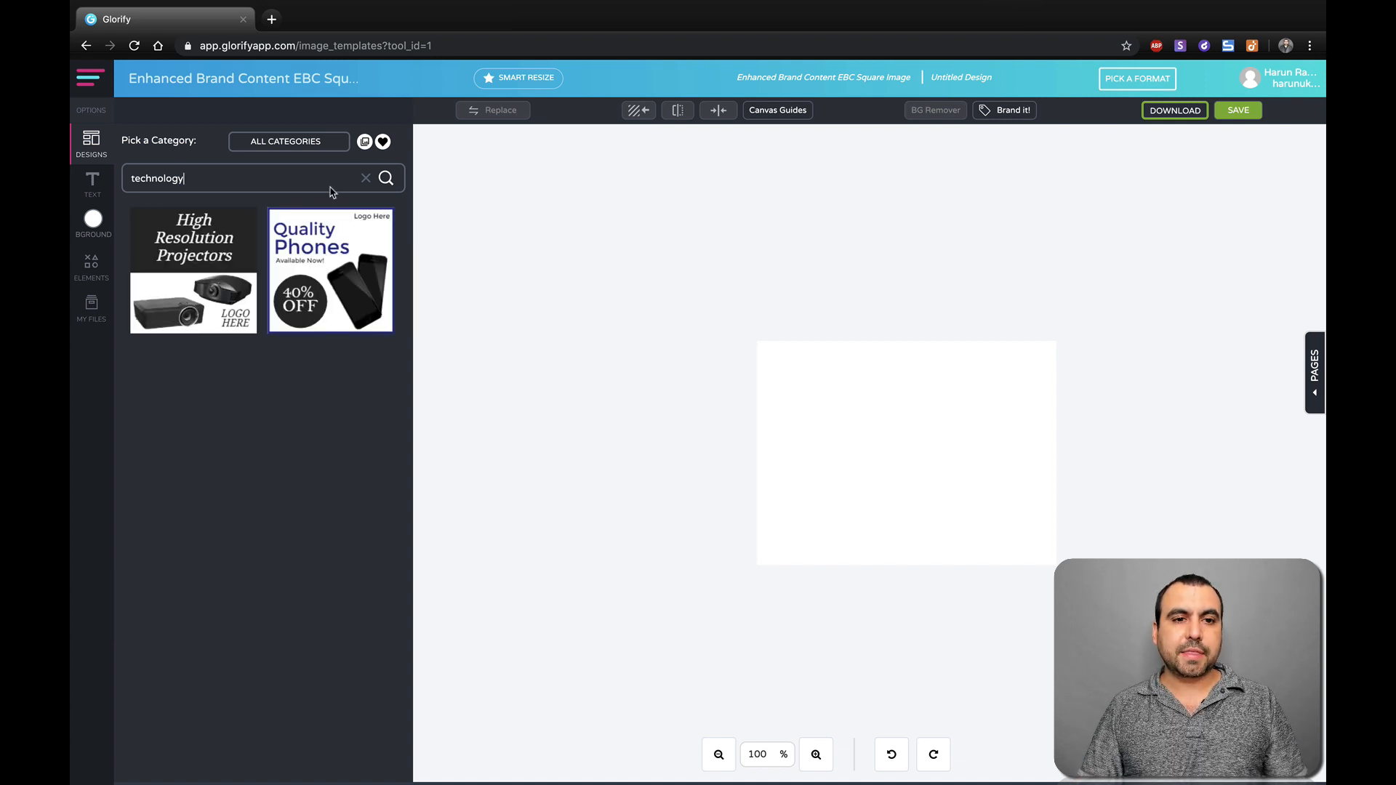
{"action": "type", "text": "speaker"}
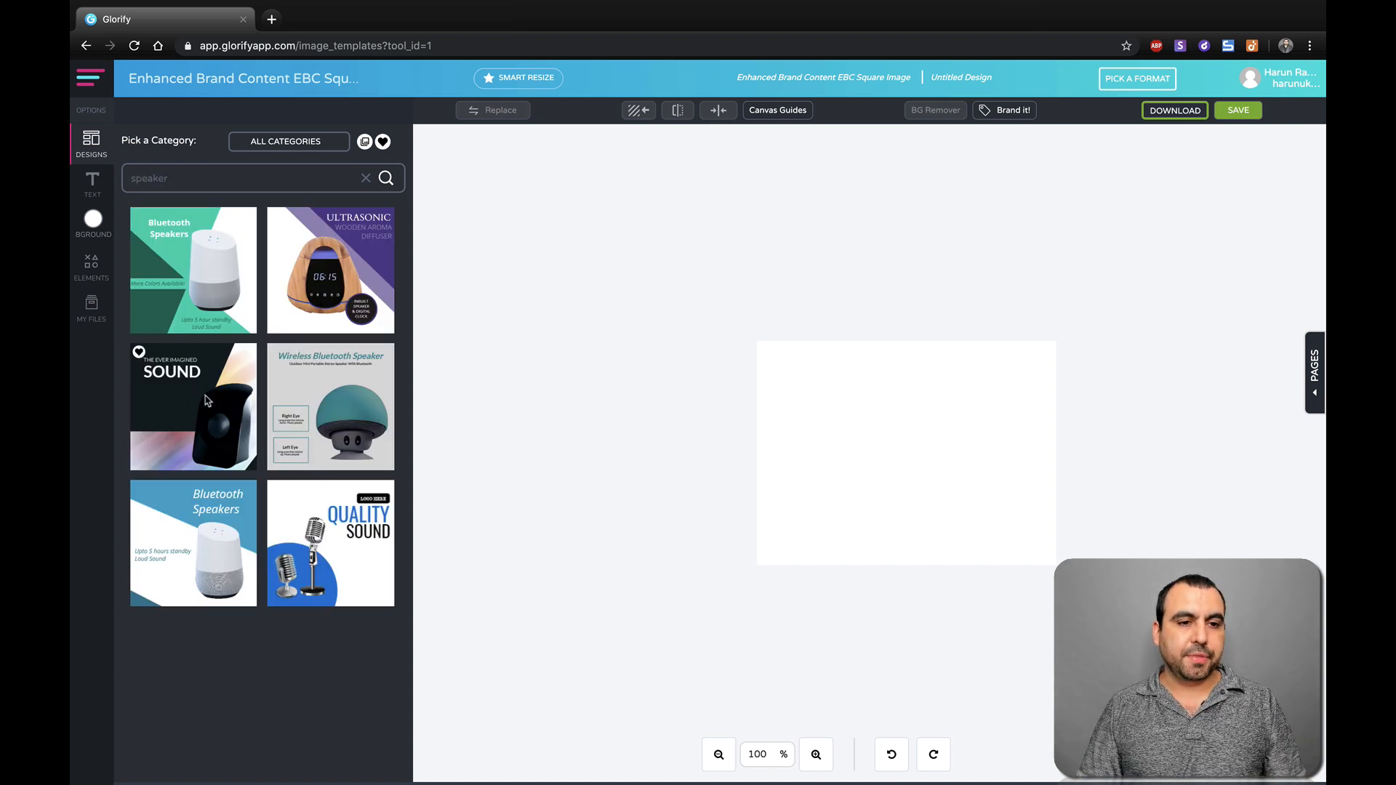
Add the black 'The Ever Imagined SOUND' speaker template to the canvas anyway.
{"action": "left_click", "coordinate": [192, 405]}
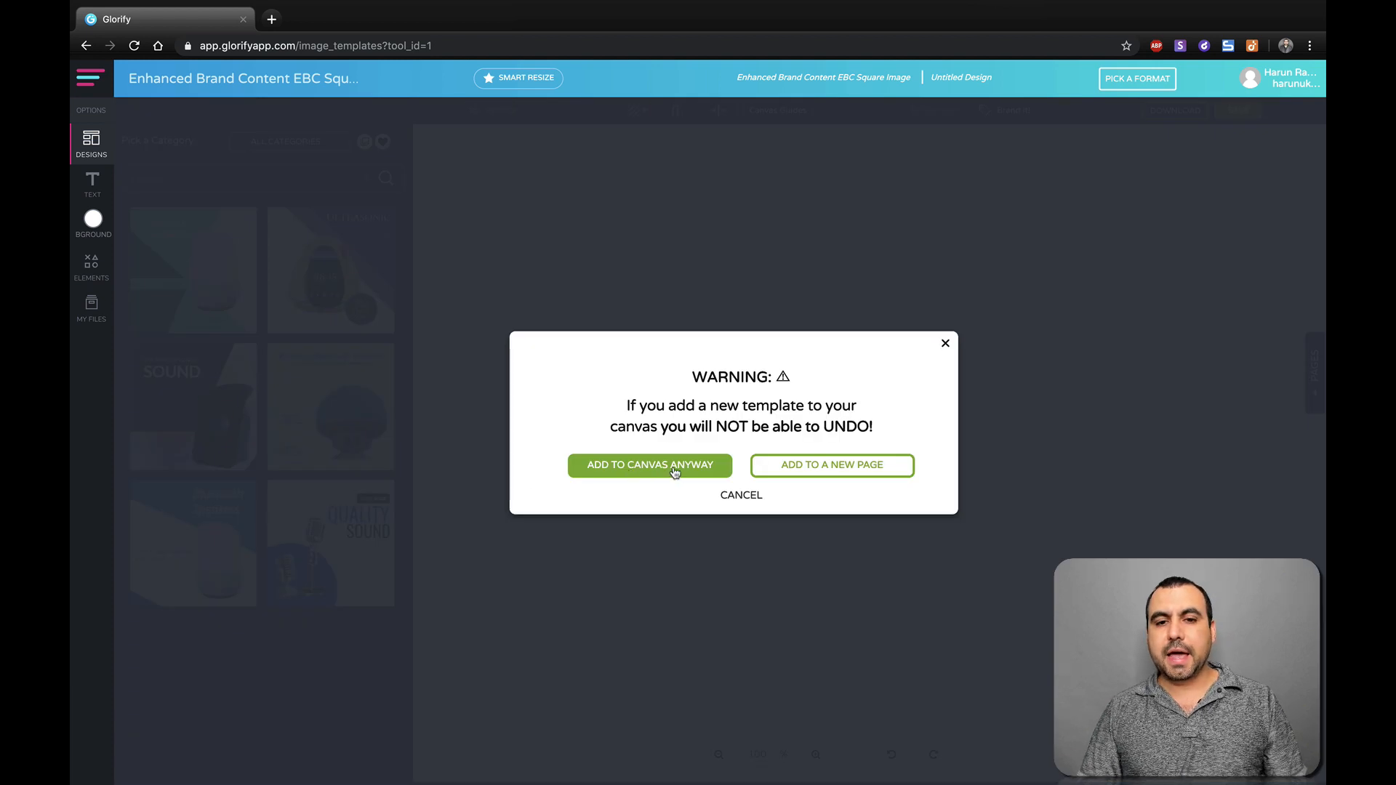
{"action": "mouse_move", "coordinate": [693, 443]}
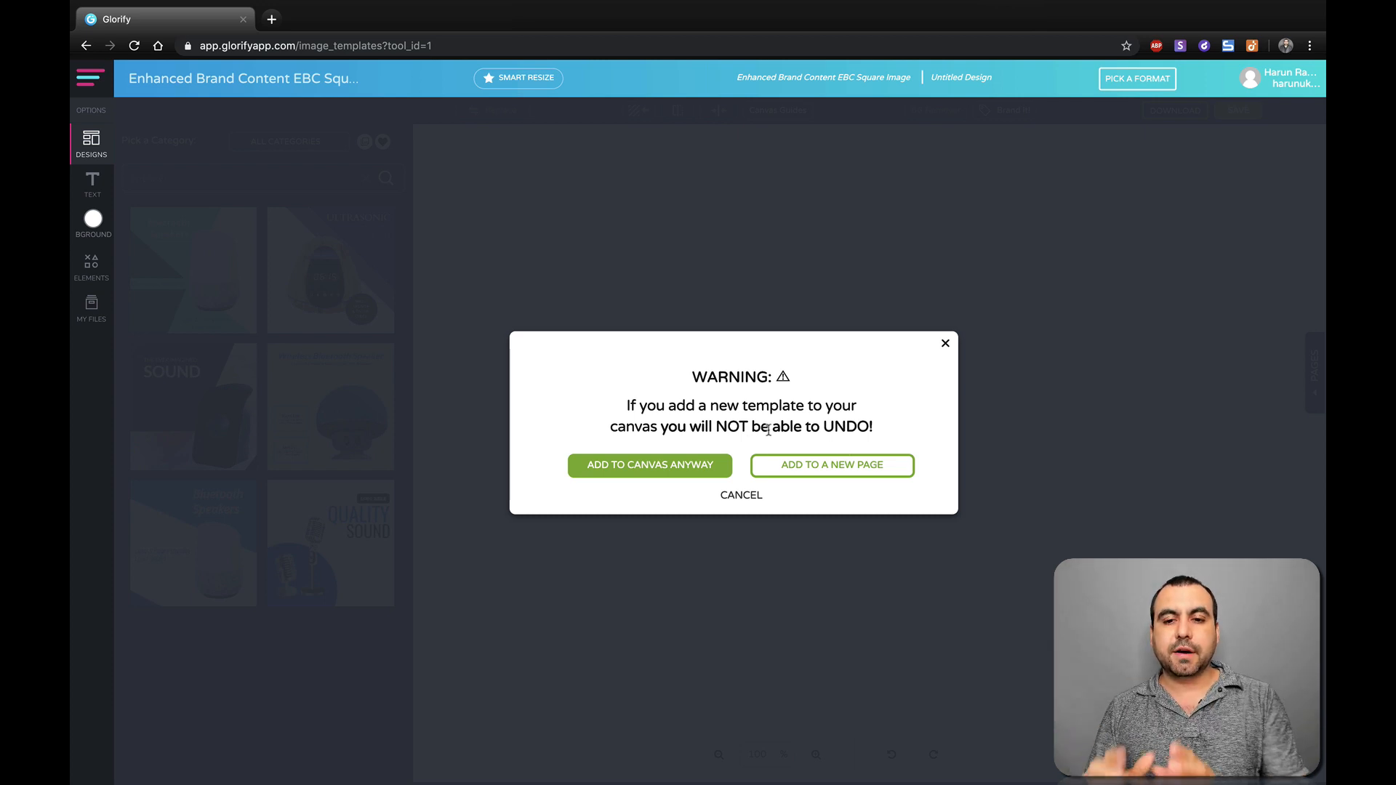
{"action": "left_click", "coordinate": [650, 464]}
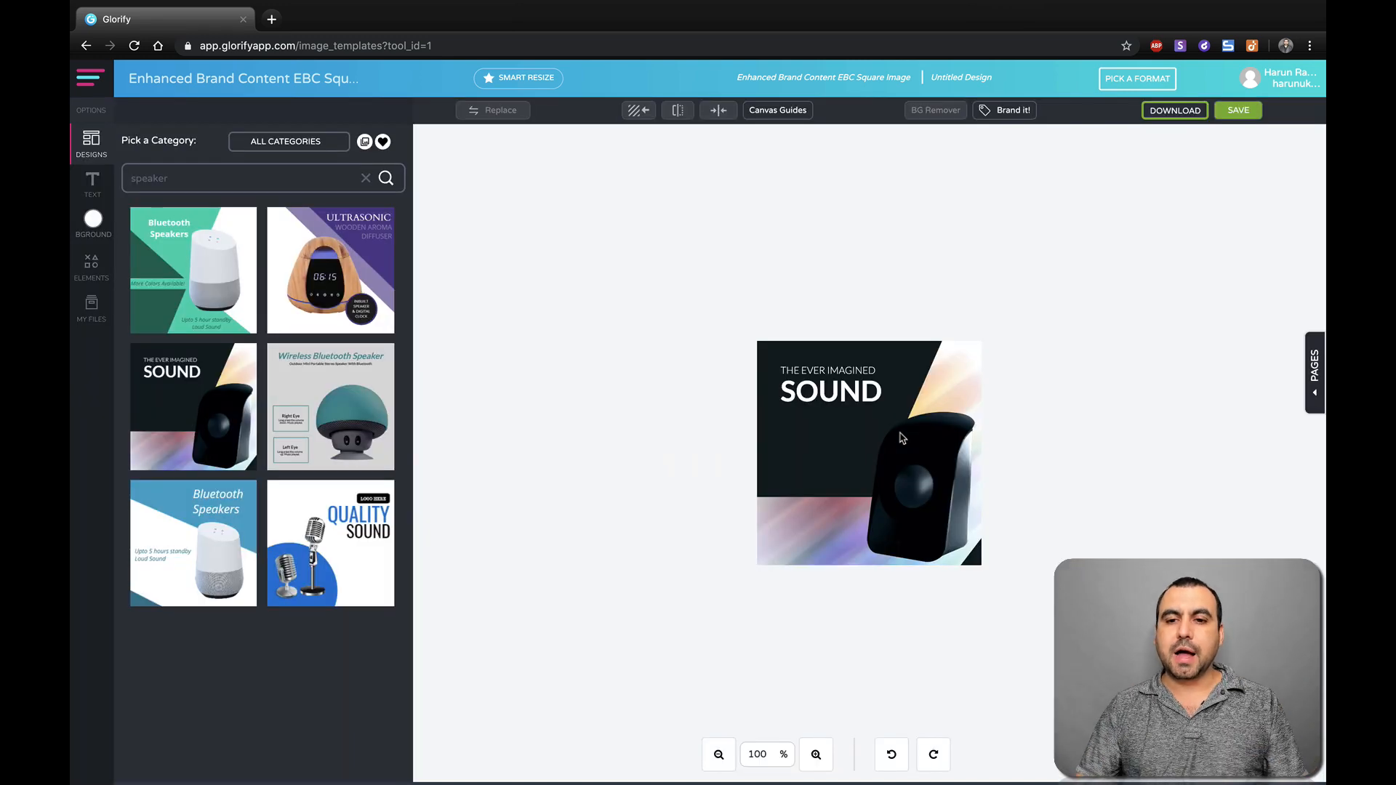
{"action": "mouse_move", "coordinate": [804, 727]}
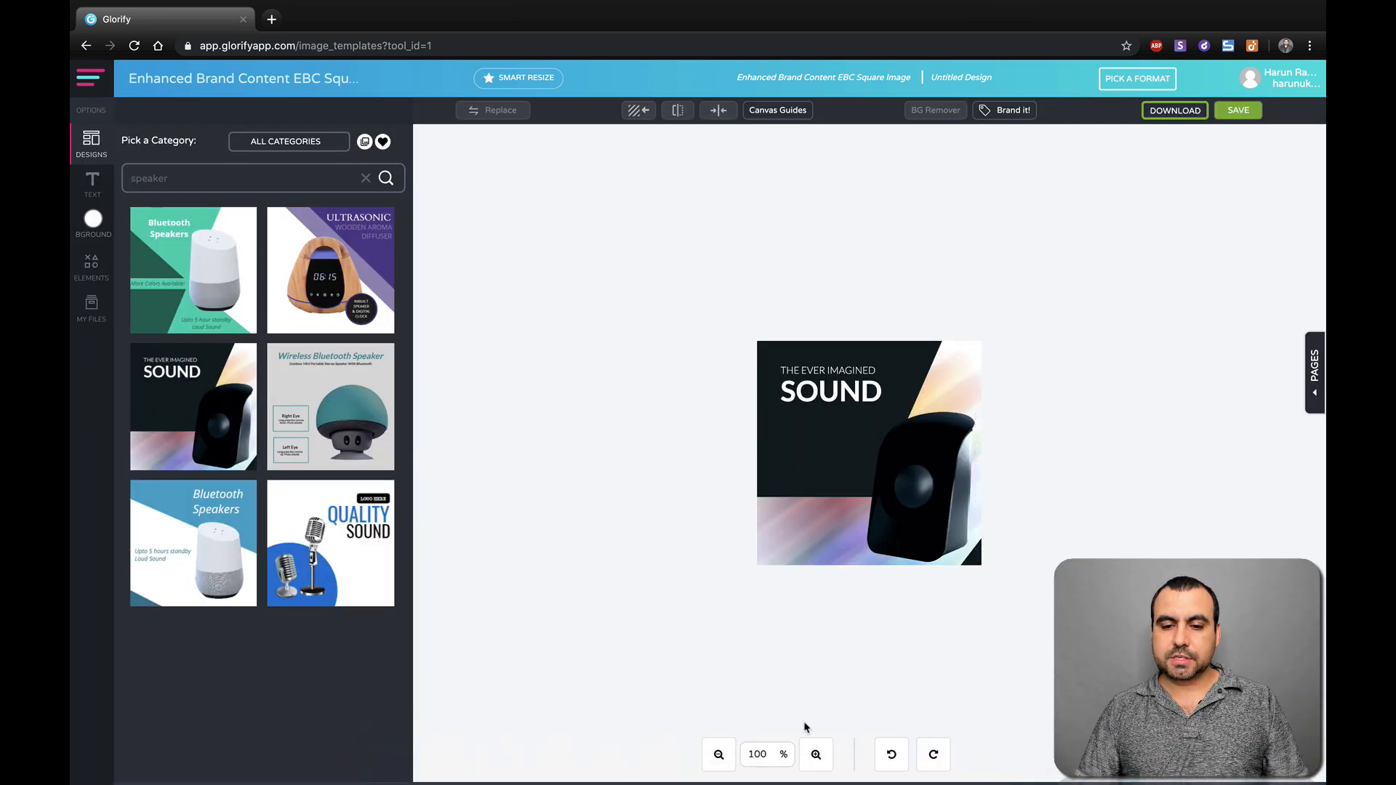
Zoom in and delete the speaker product photo from the SOUND template.
{"action": "left_click", "coordinate": [814, 753]}
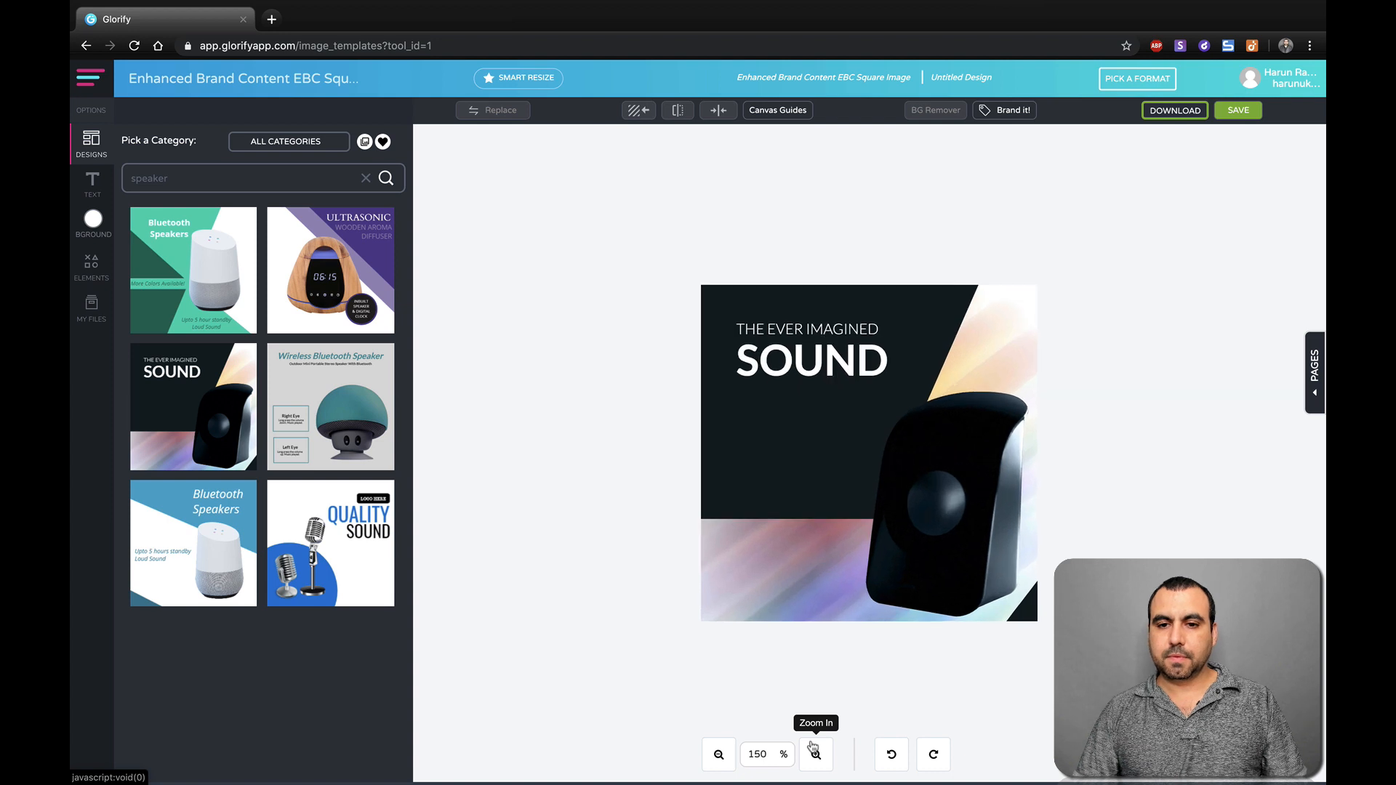
{"action": "left_click", "coordinate": [926, 489]}
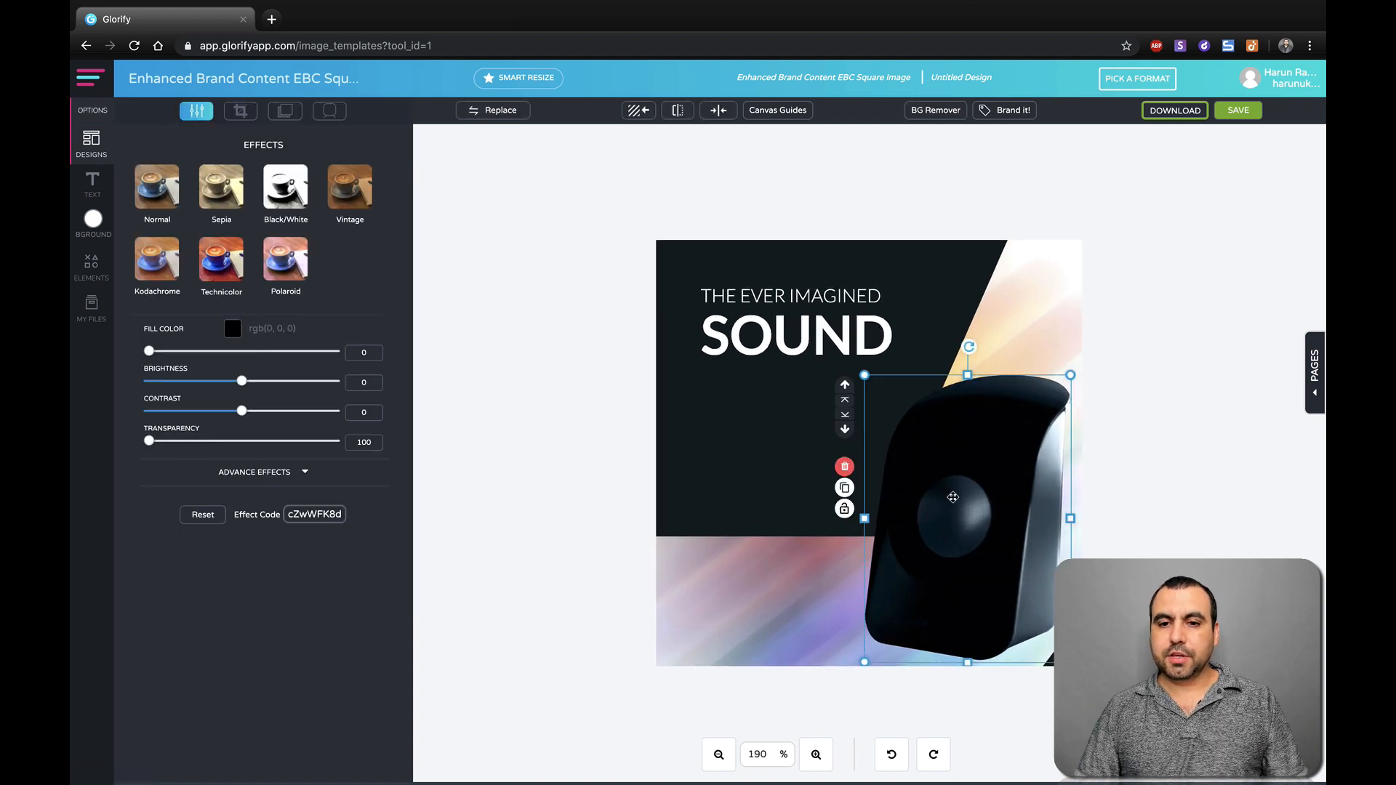
{"action": "left_click", "coordinate": [792, 316]}
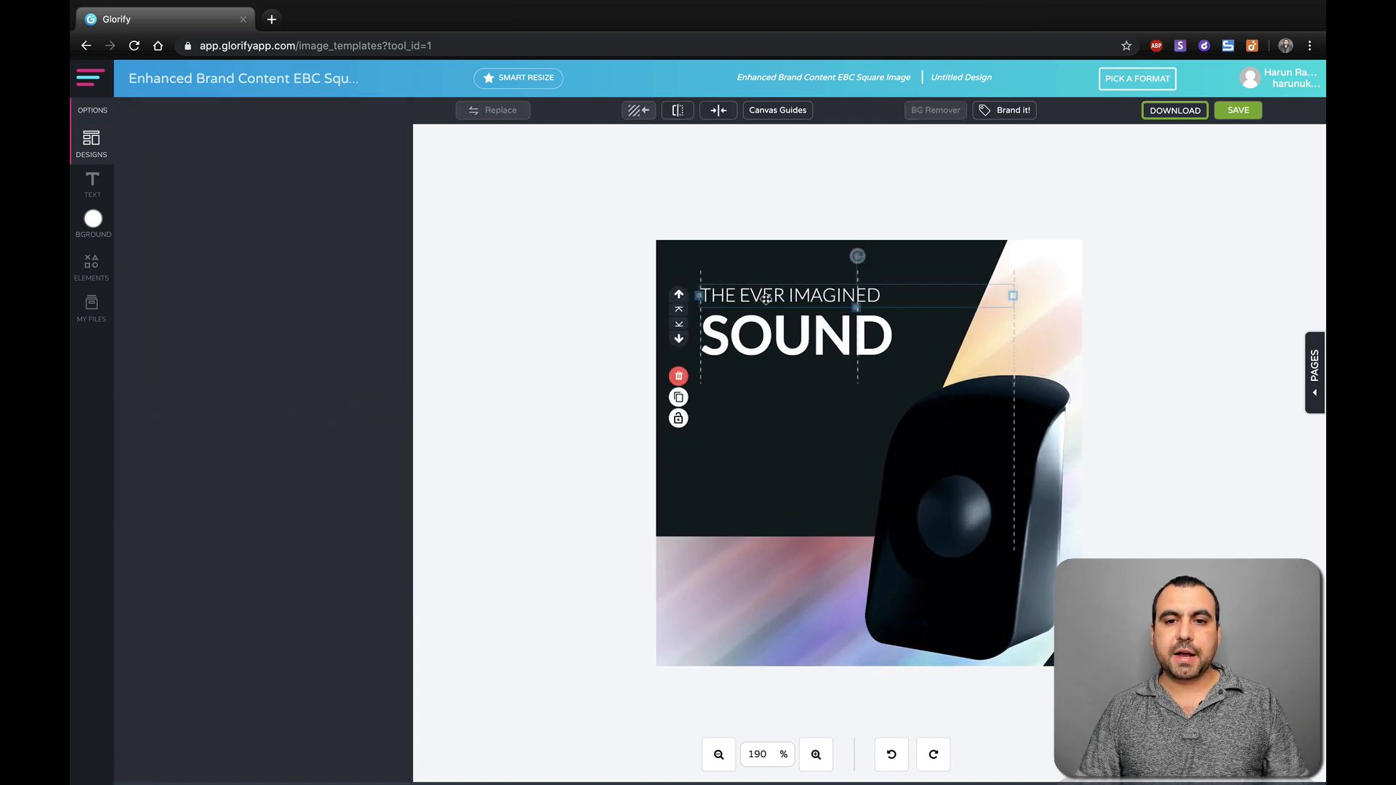
{"action": "left_click", "coordinate": [979, 499]}
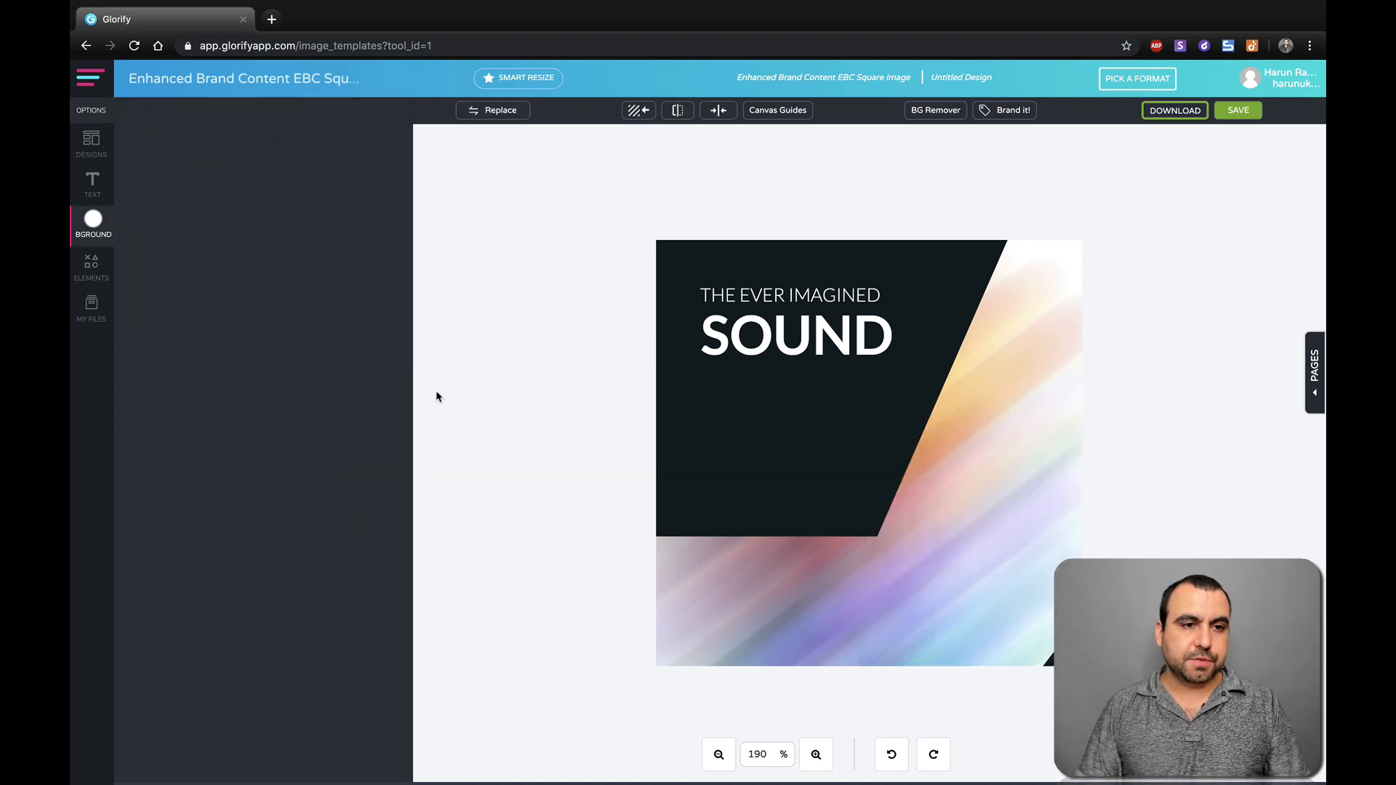
Open My Files to show the previously uploaded images.
{"action": "left_click", "coordinate": [91, 309]}
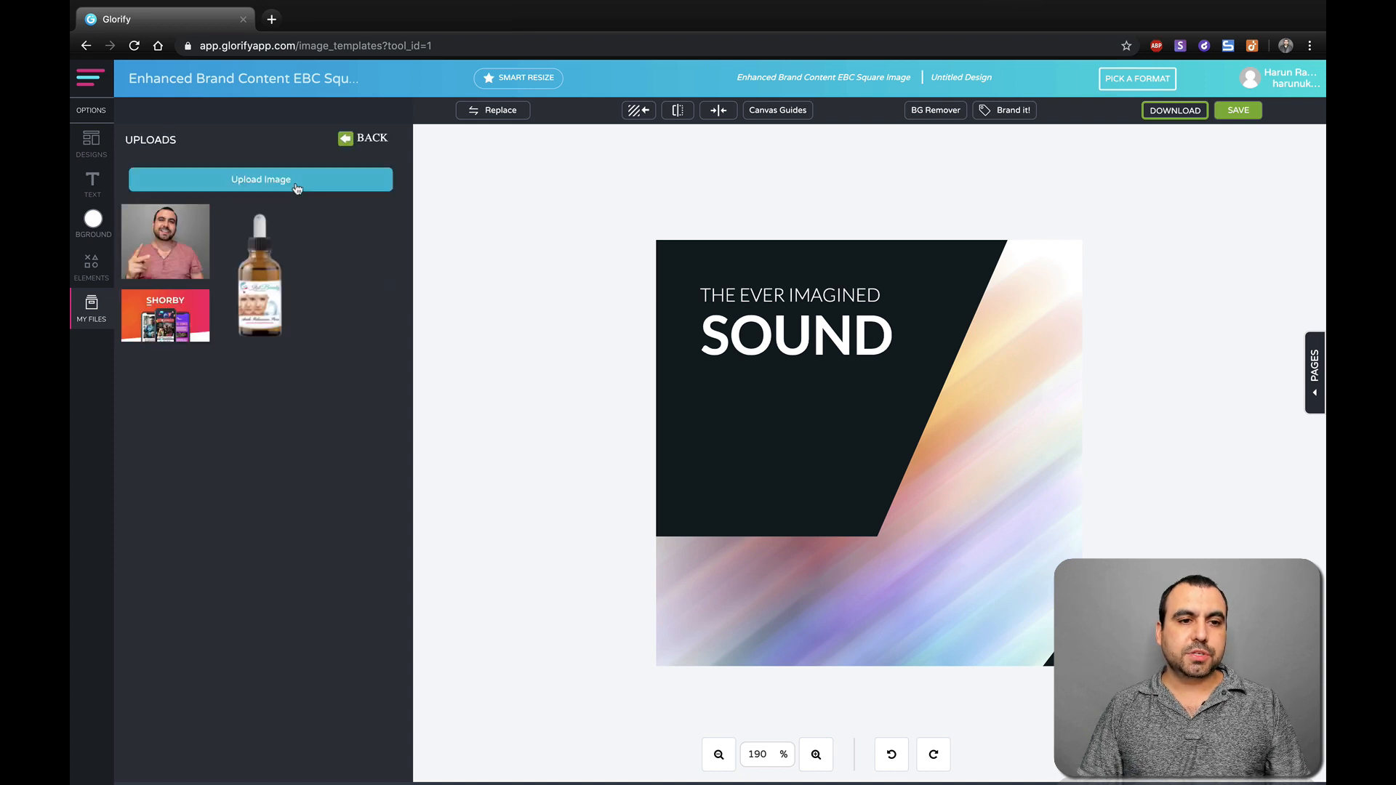
{"action": "mouse_move", "coordinate": [166, 235]}
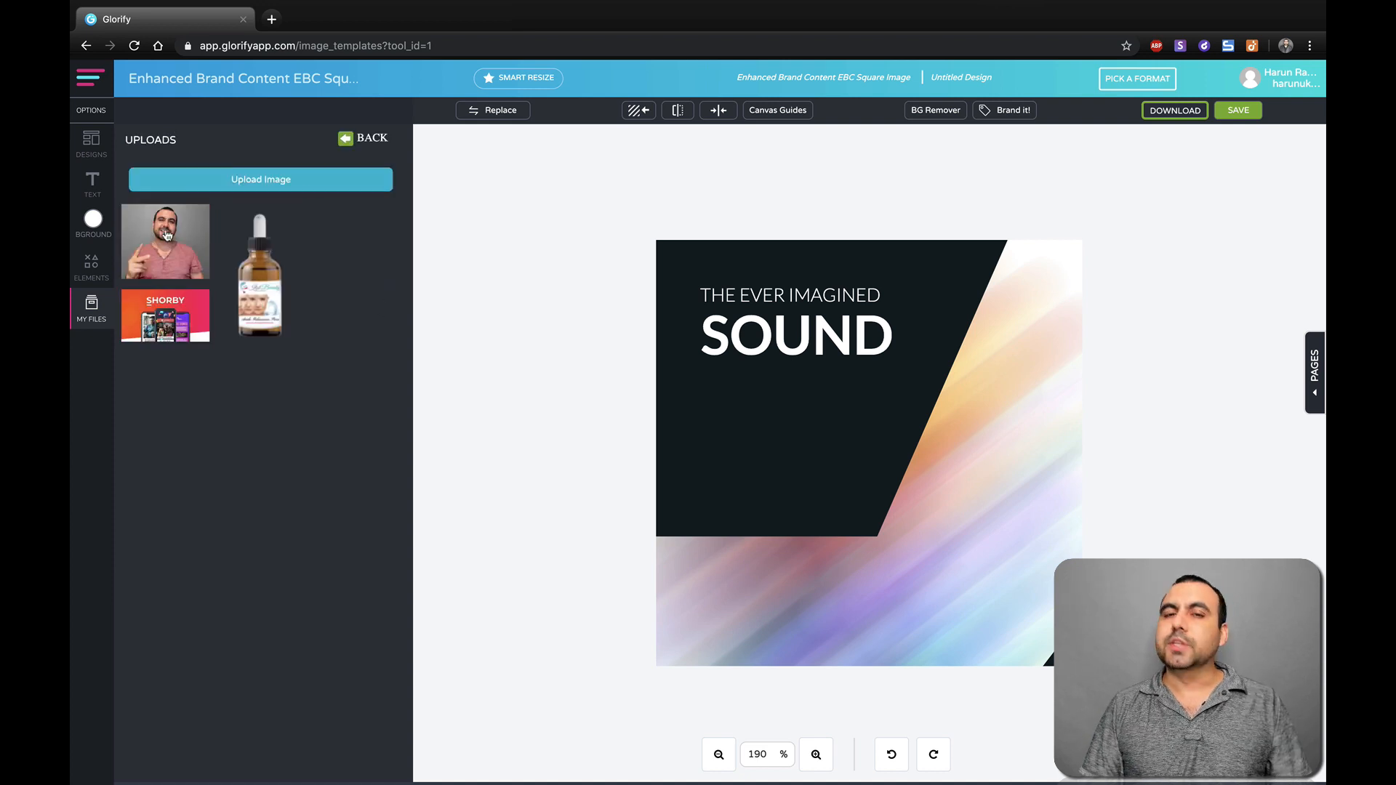
{"action": "mouse_move", "coordinate": [165, 241]}
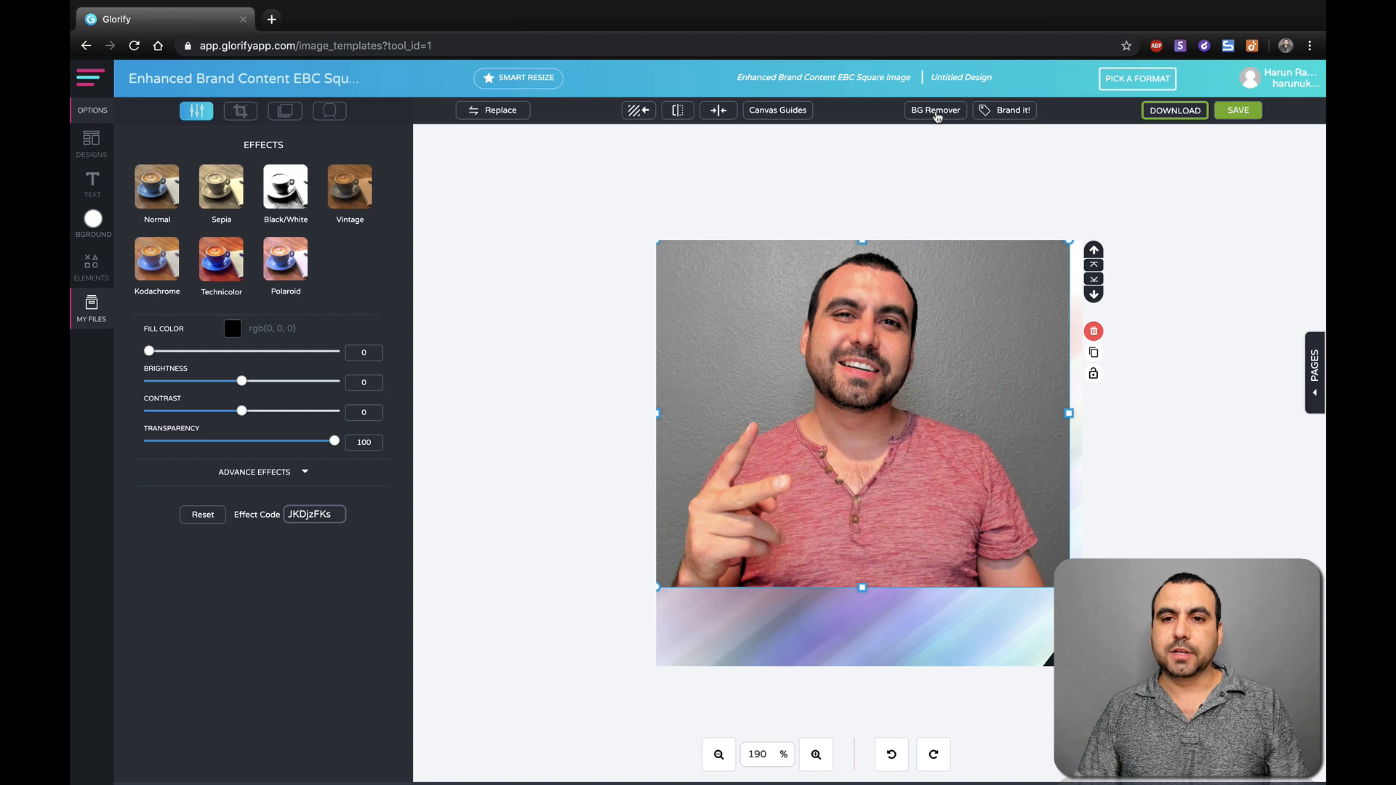
Open BG Remover on the presenter photo and mark his head, body and hand to keep.
{"action": "left_click", "coordinate": [934, 110]}
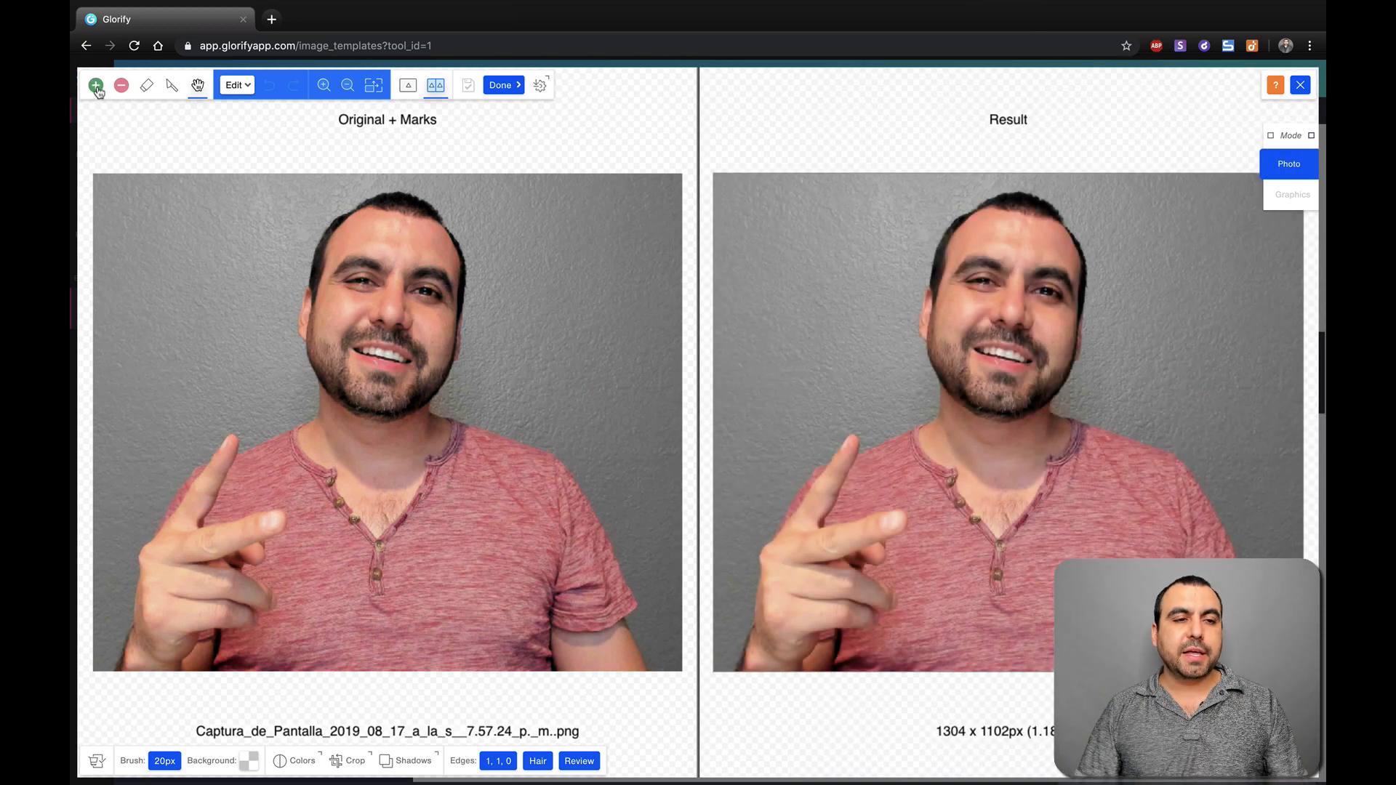
{"action": "mouse_move", "coordinate": [96, 84]}
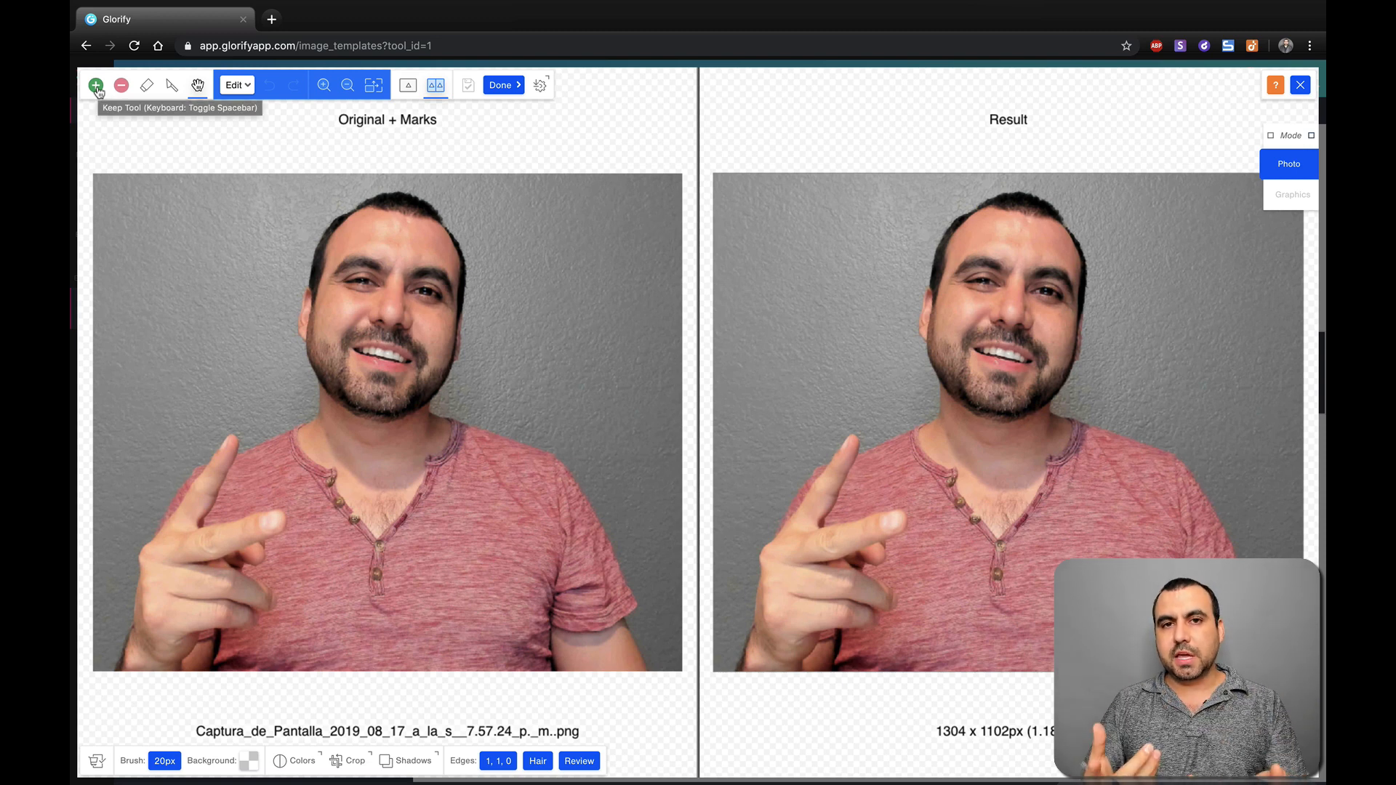
{"action": "left_click", "coordinate": [203, 472]}
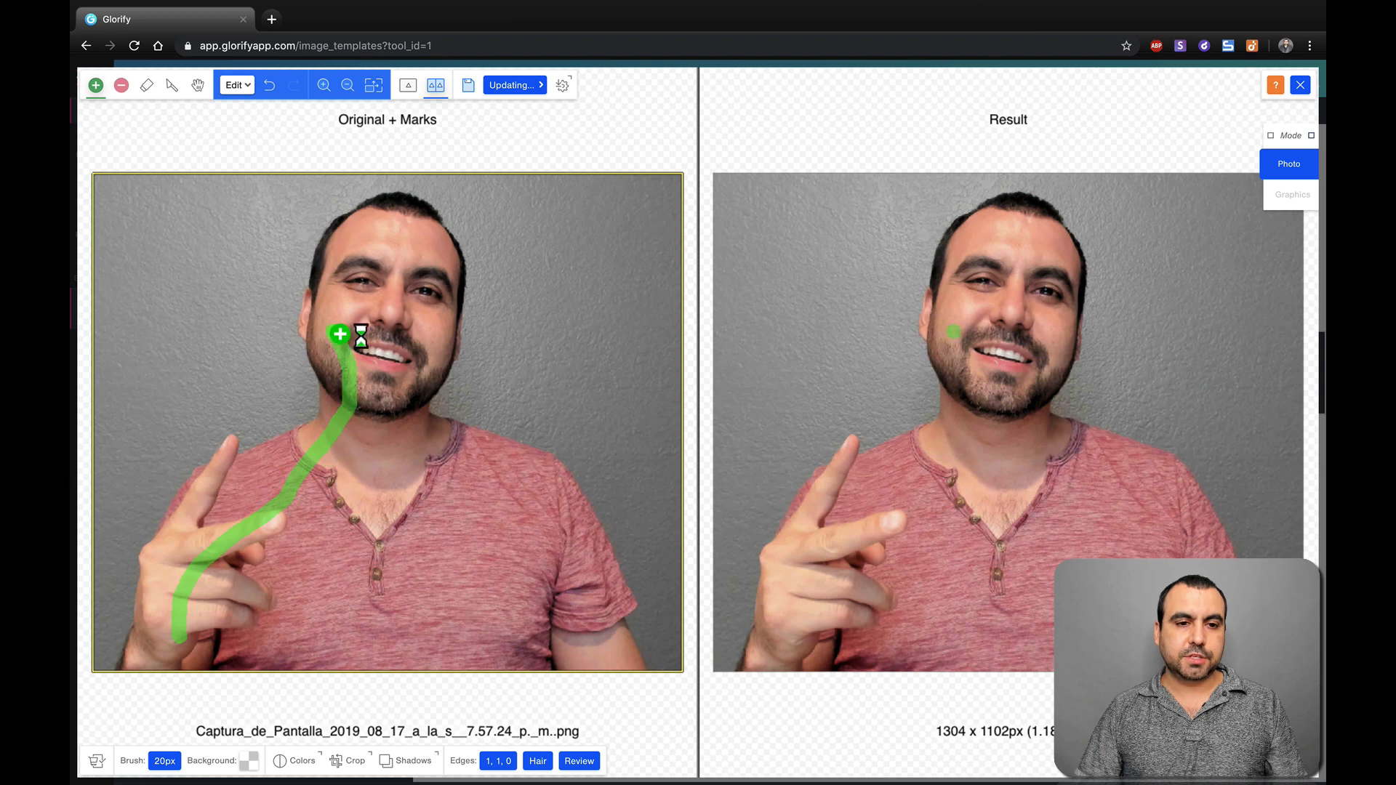
{"action": "left_click_drag", "start_coordinate": [340, 334], "coordinate": [527, 498]}
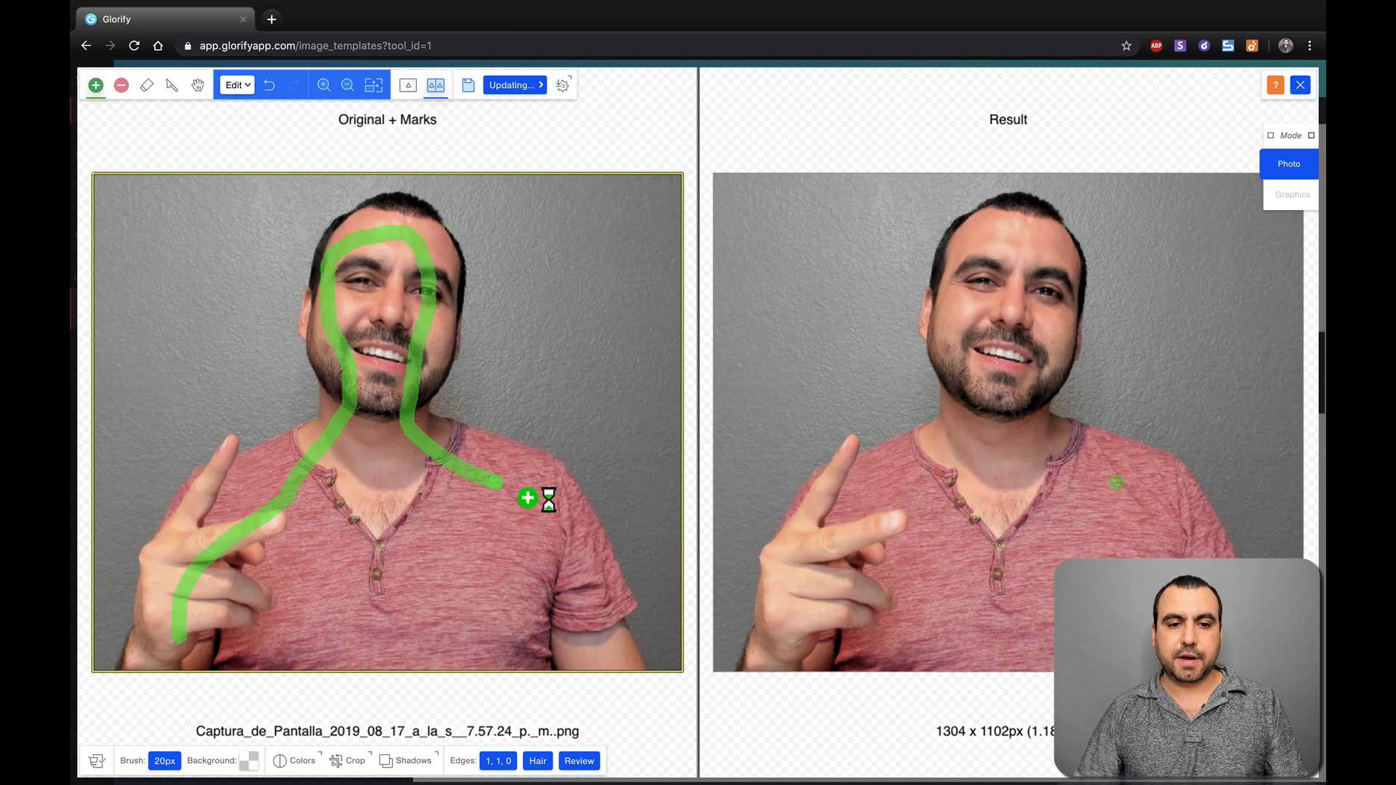
{"action": "left_click_drag", "start_coordinate": [528, 497], "coordinate": [175, 657]}
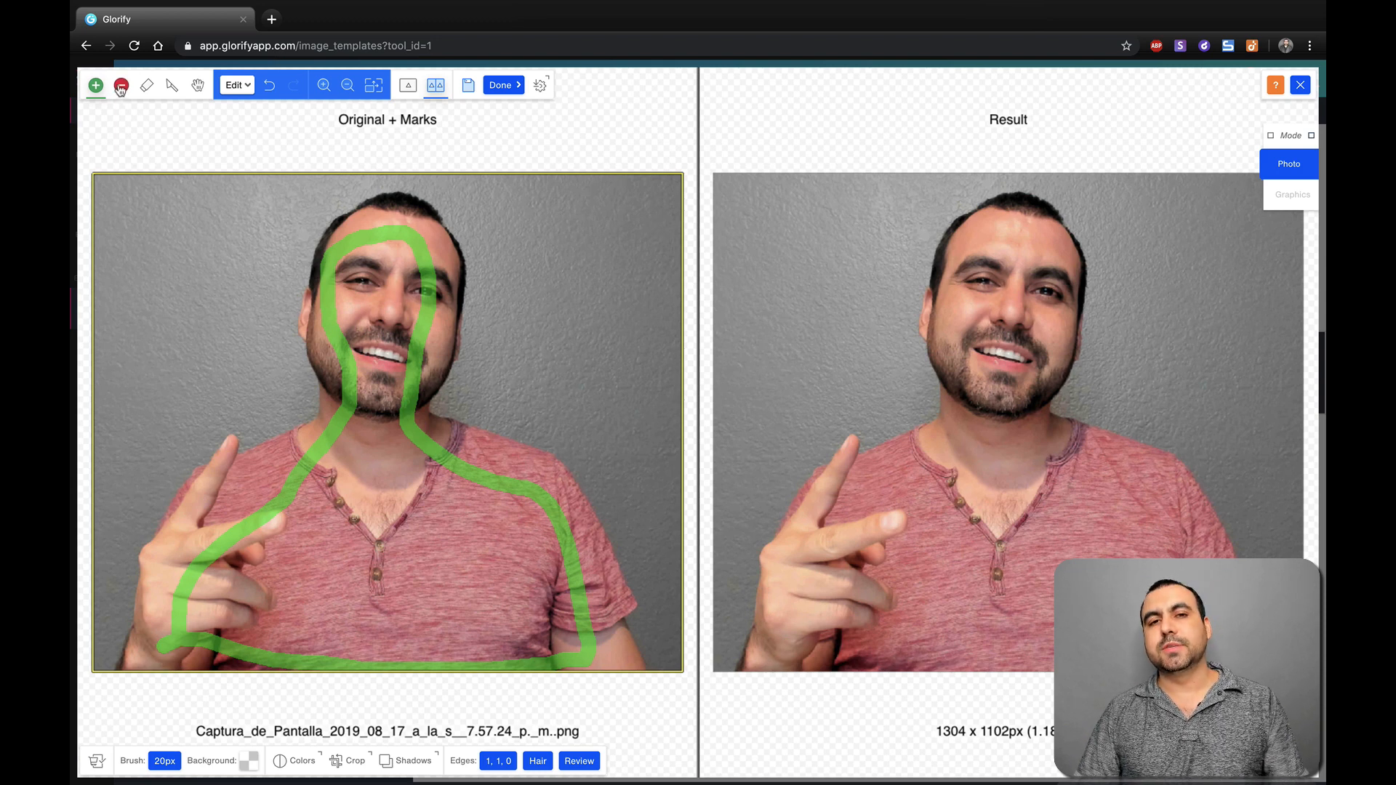
Mark the grey wall around the presenter for removal with the red marker.
{"action": "left_click", "coordinate": [120, 84]}
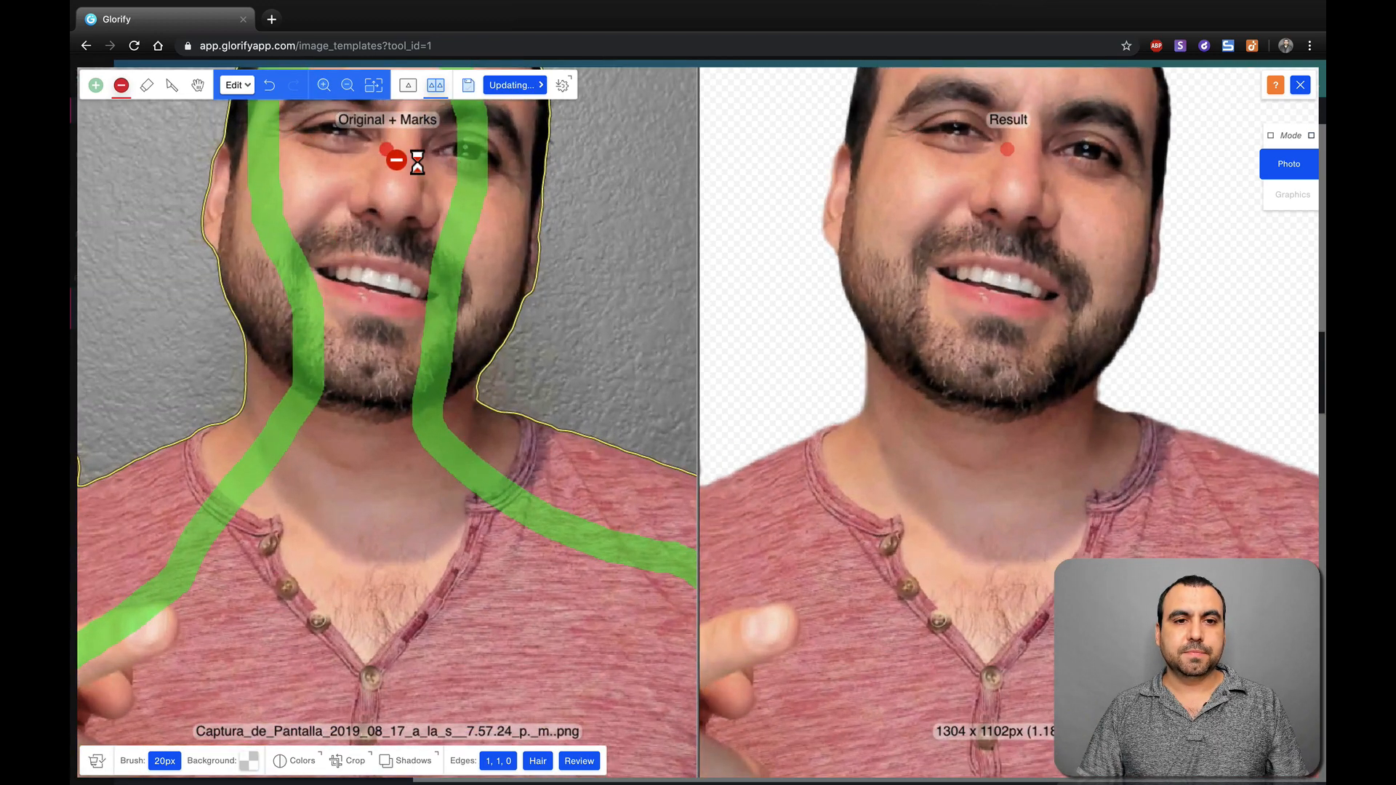
{"action": "left_click_drag", "start_coordinate": [383, 142], "coordinate": [383, 241]}
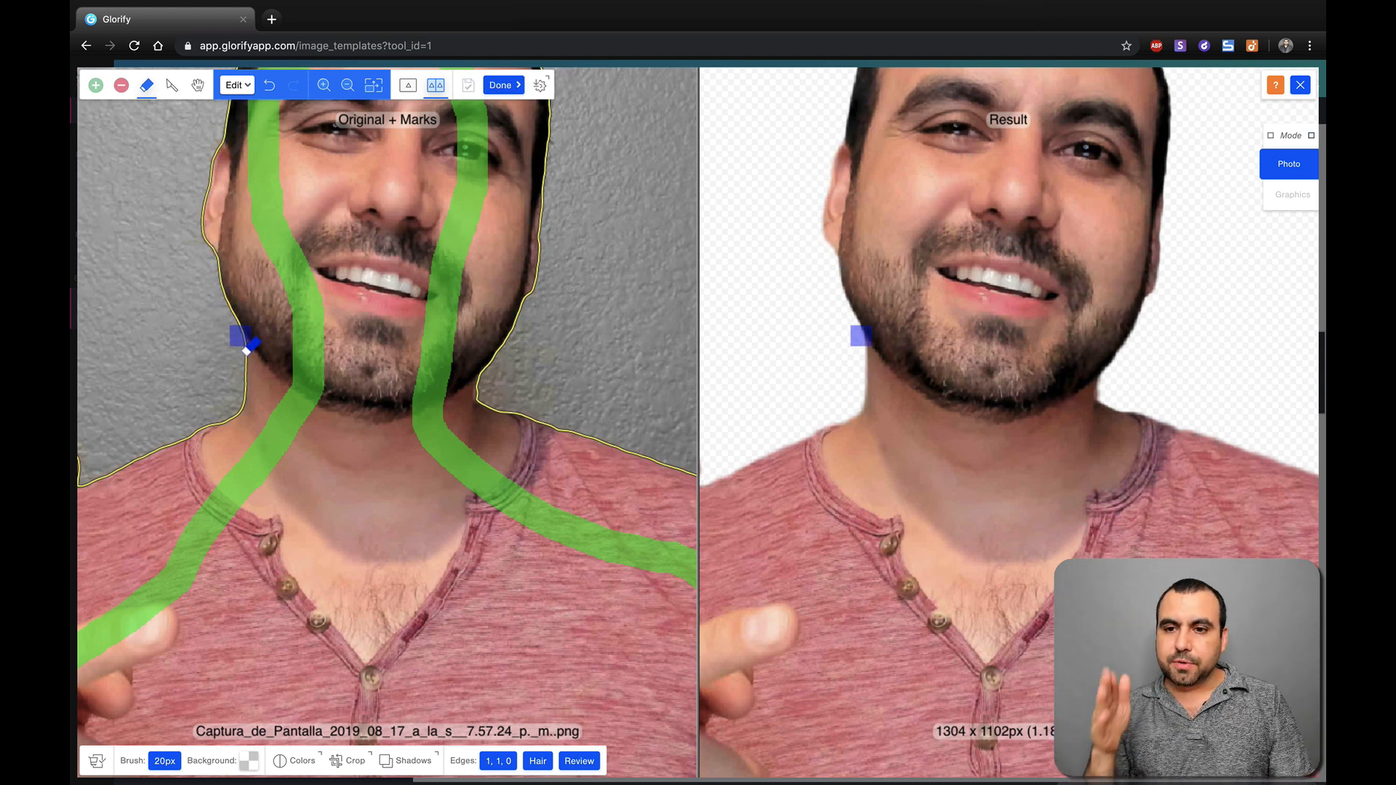
{"action": "left_click", "coordinate": [121, 86]}
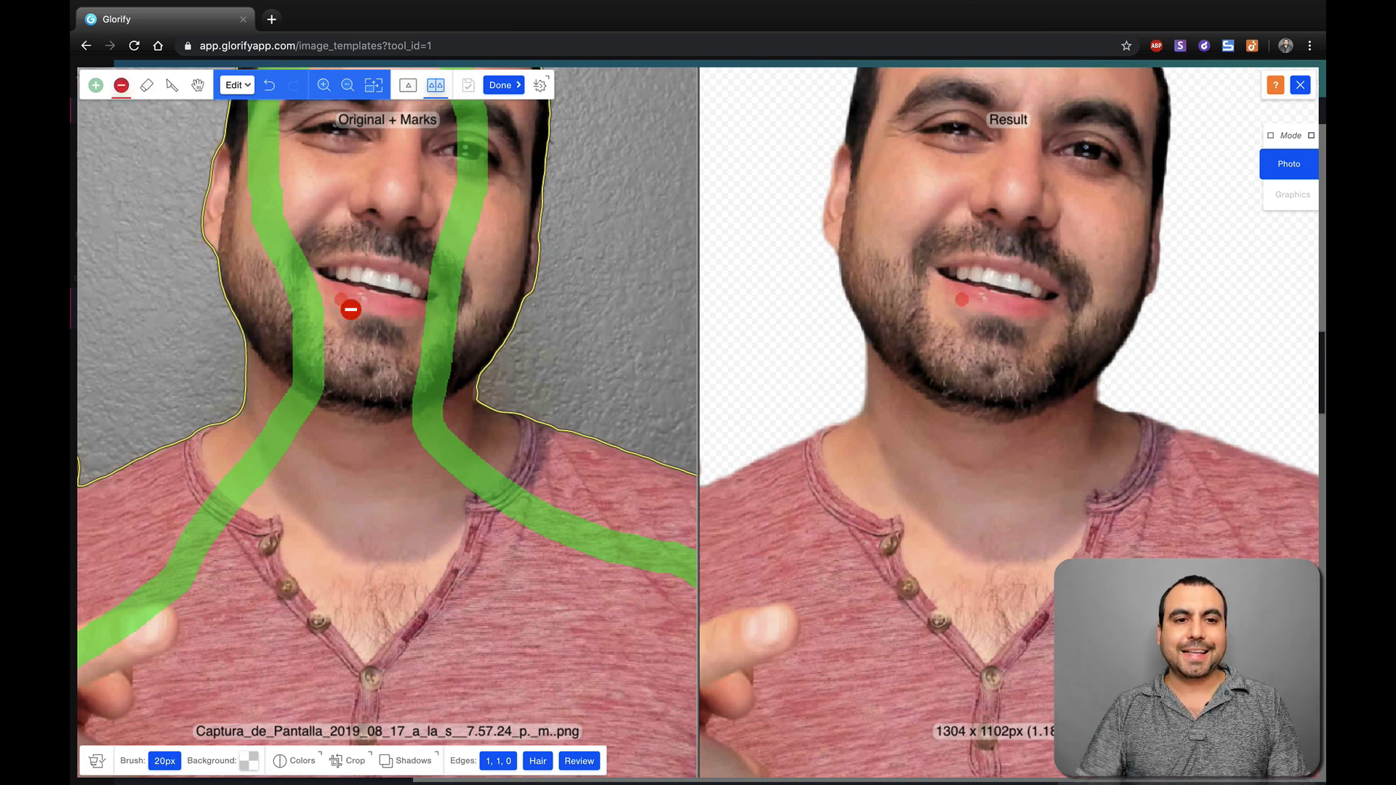
{"action": "left_click", "coordinate": [346, 85]}
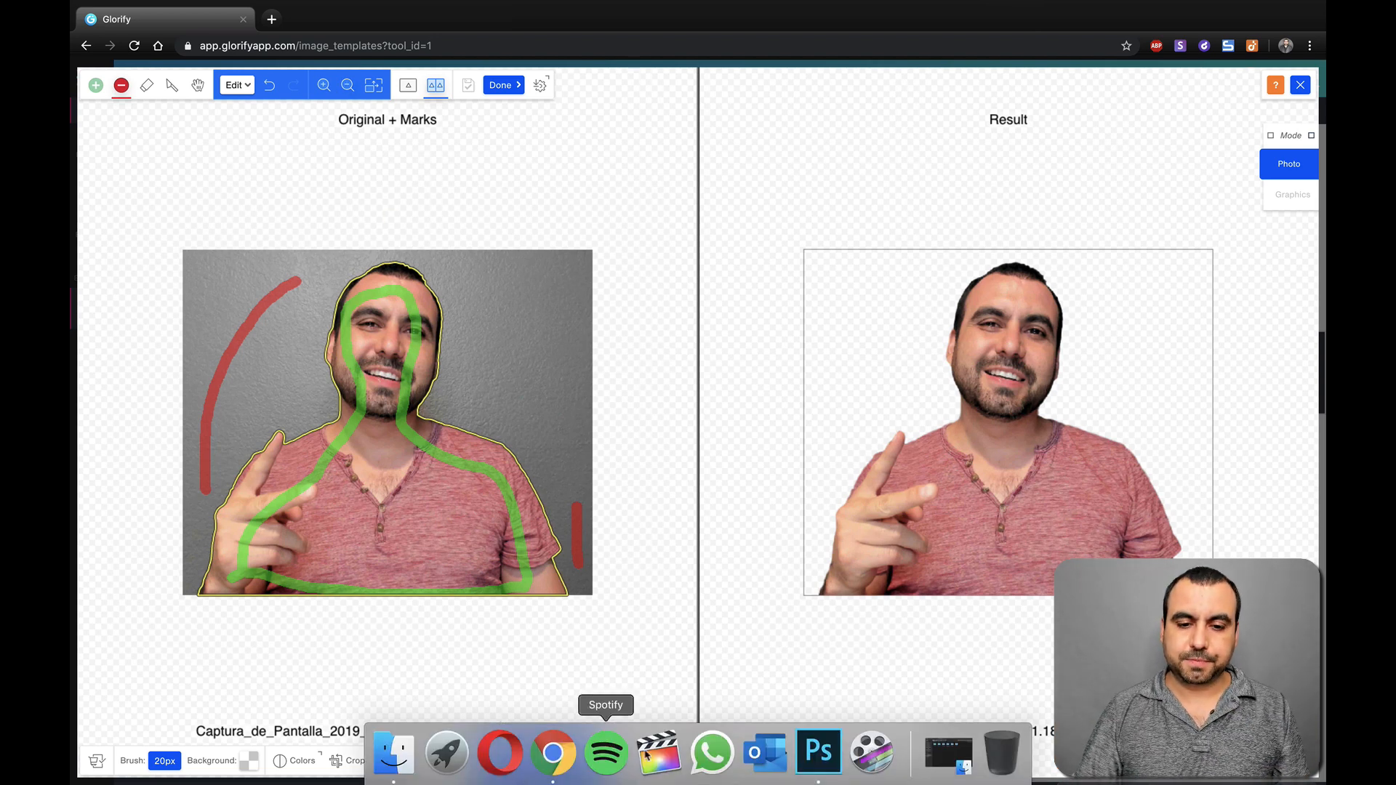
Apply the cut-out presenter to the SOUND design, then switch over to Photoshop.
{"action": "left_click", "coordinate": [499, 85]}
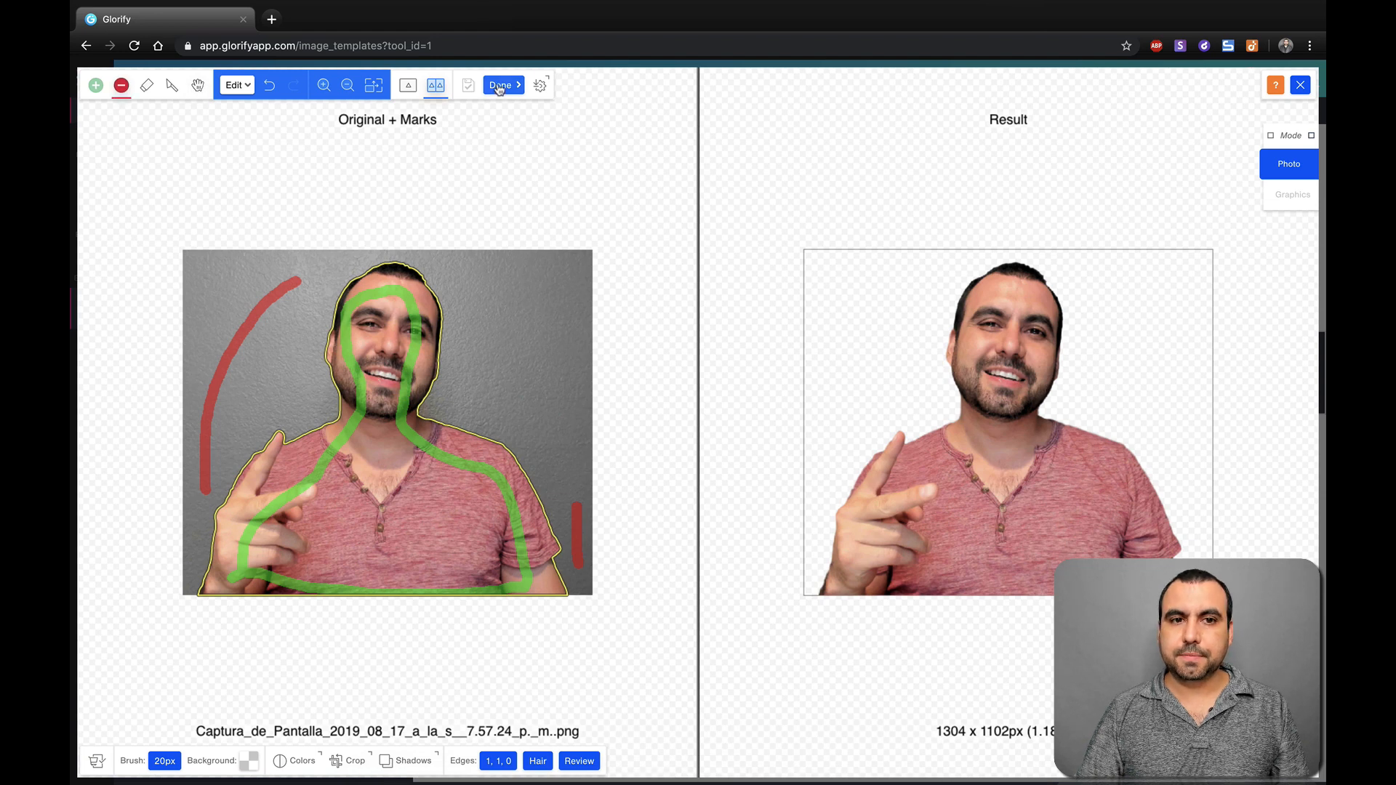
{"action": "left_click", "coordinate": [500, 85]}
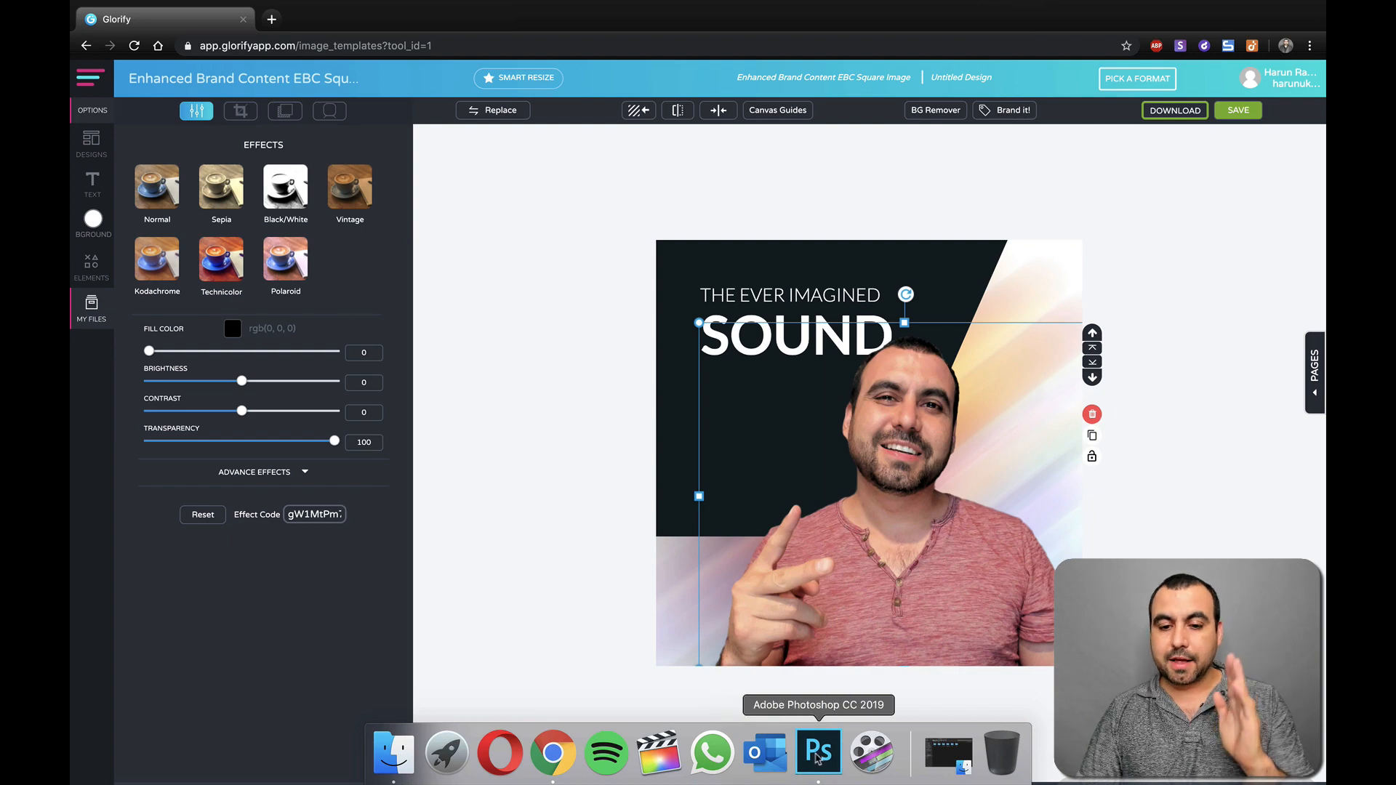
{"action": "left_click", "coordinate": [817, 752]}
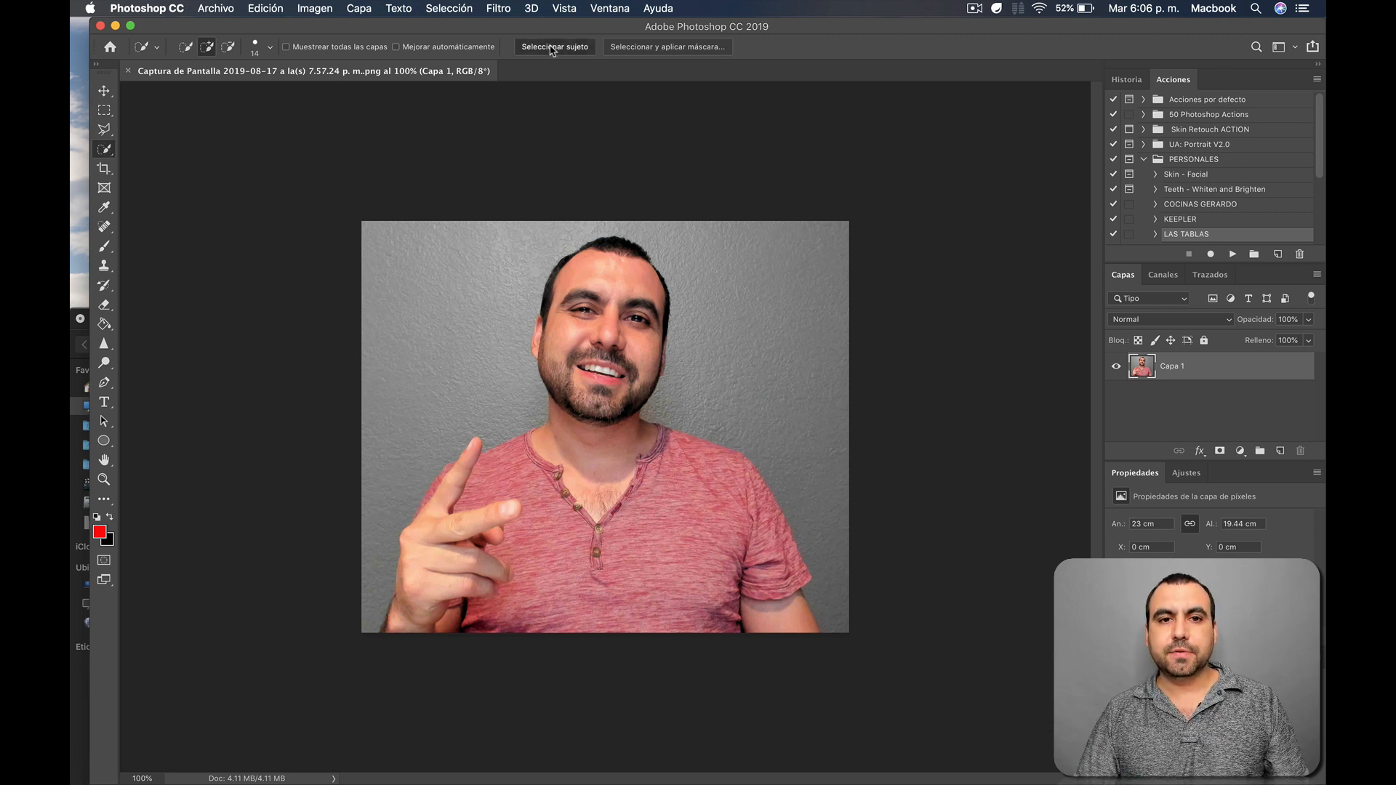
Cut the presenter out in Photoshop with Select Subject and a layer mask.
{"action": "left_click", "coordinate": [554, 47]}
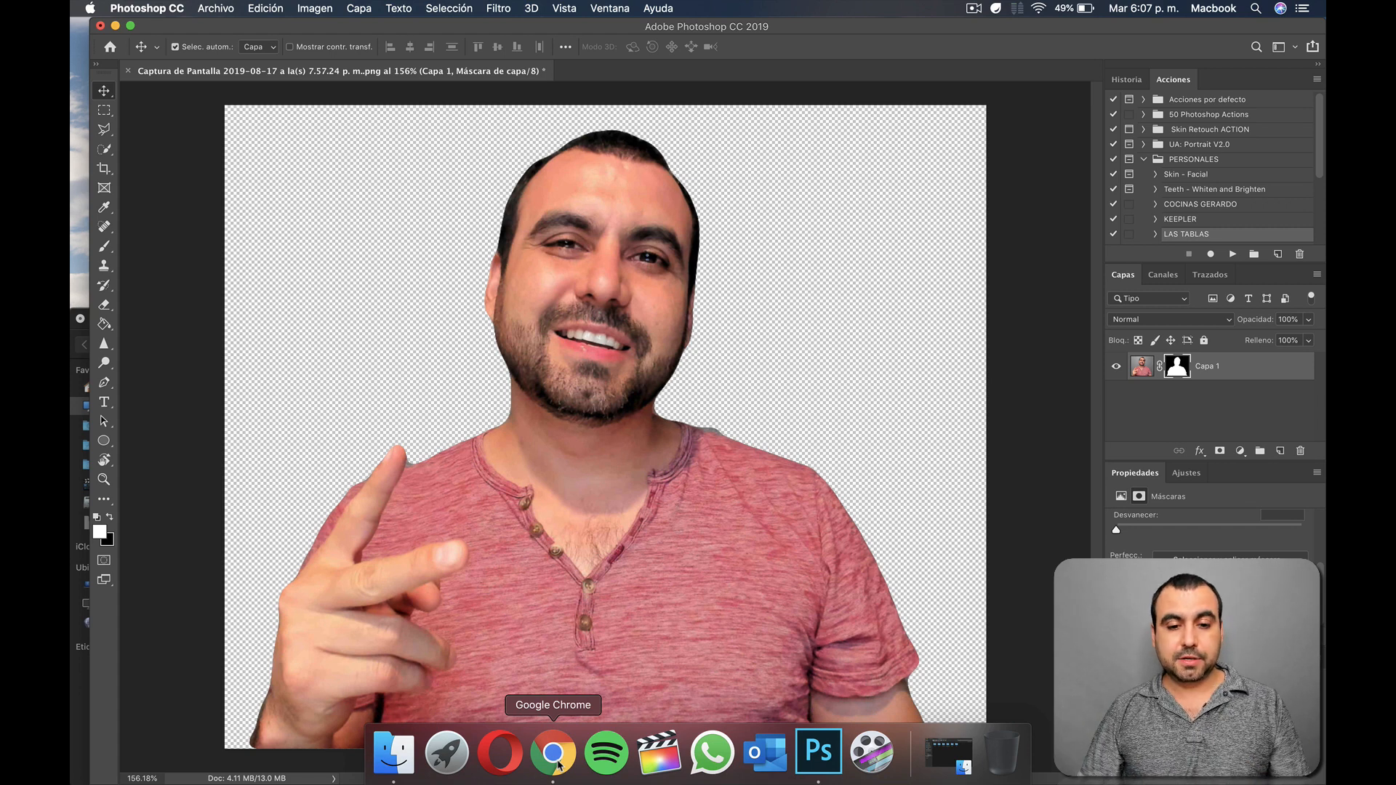
Return to the Glorify design and select the dark triangular background shape.
{"action": "left_click", "coordinate": [552, 753]}
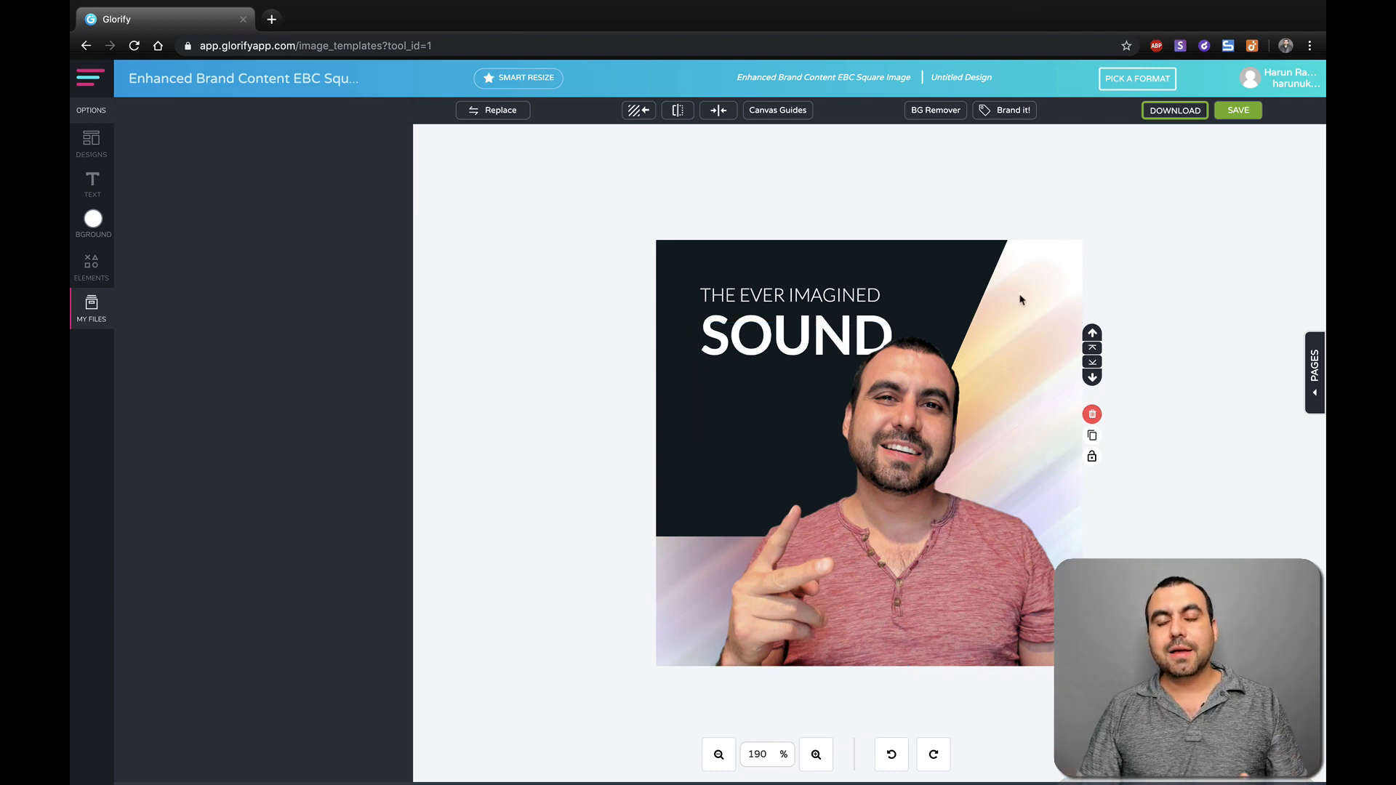
{"action": "left_click", "coordinate": [91, 223]}
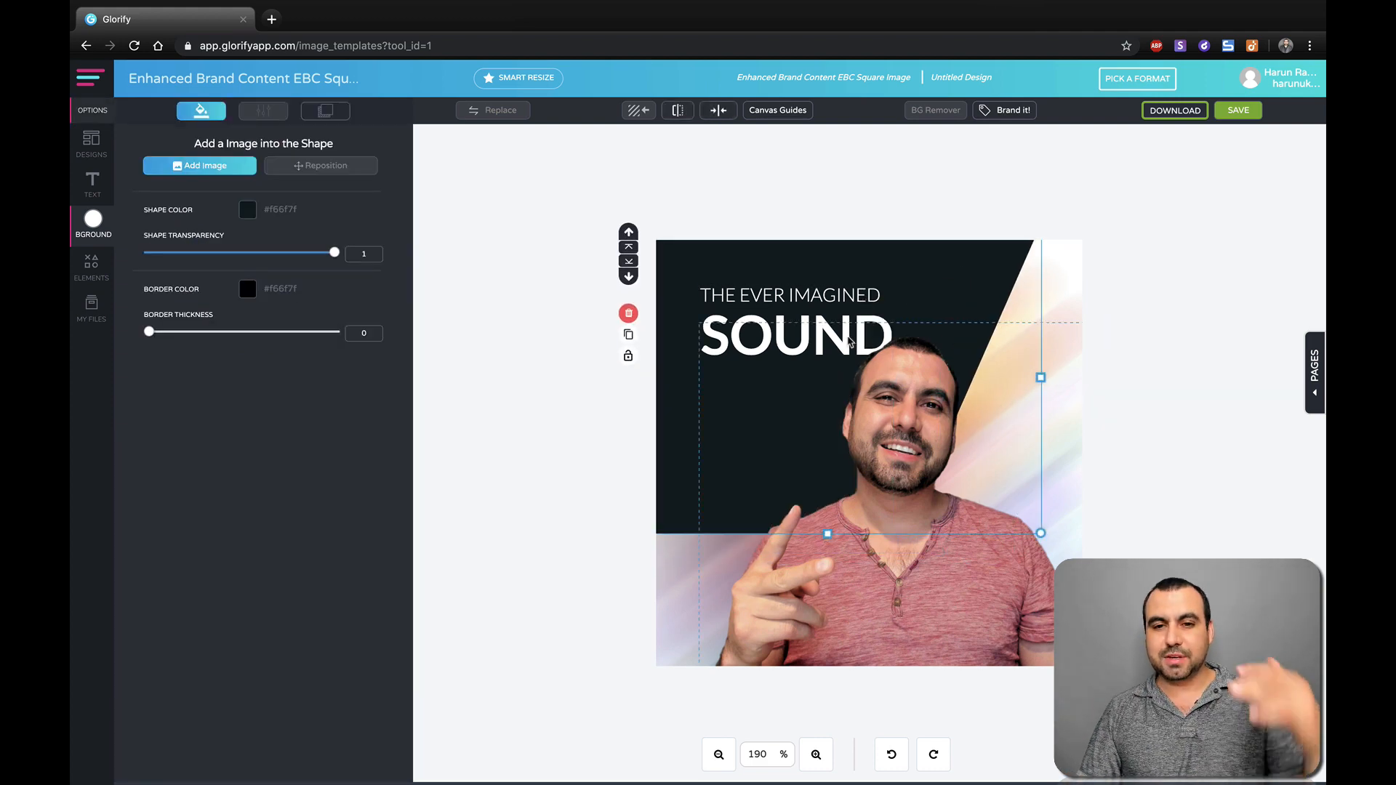
{"action": "left_click", "coordinate": [93, 225]}
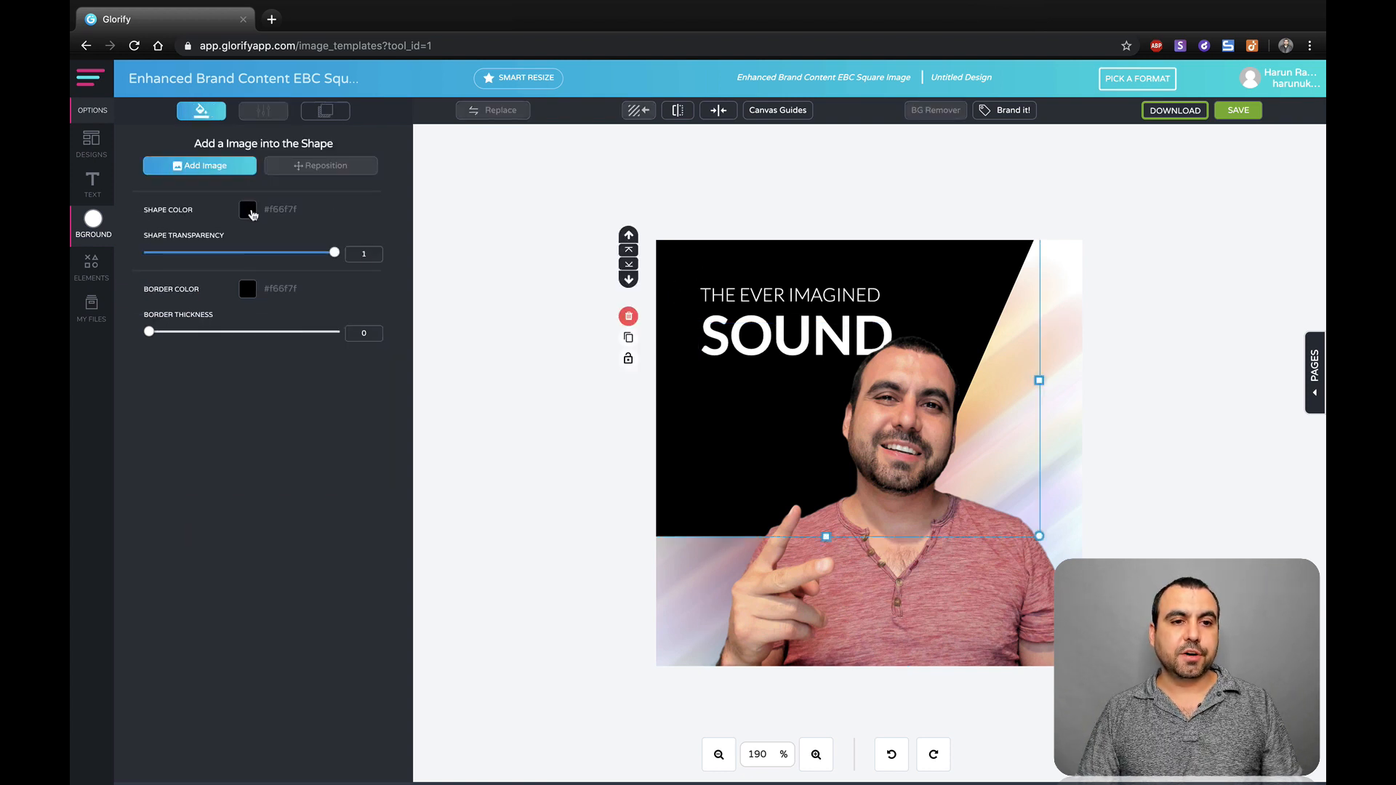
Change the triangular background shape colour to light grey (#bbbbbb).
{"action": "left_click", "coordinate": [247, 210]}
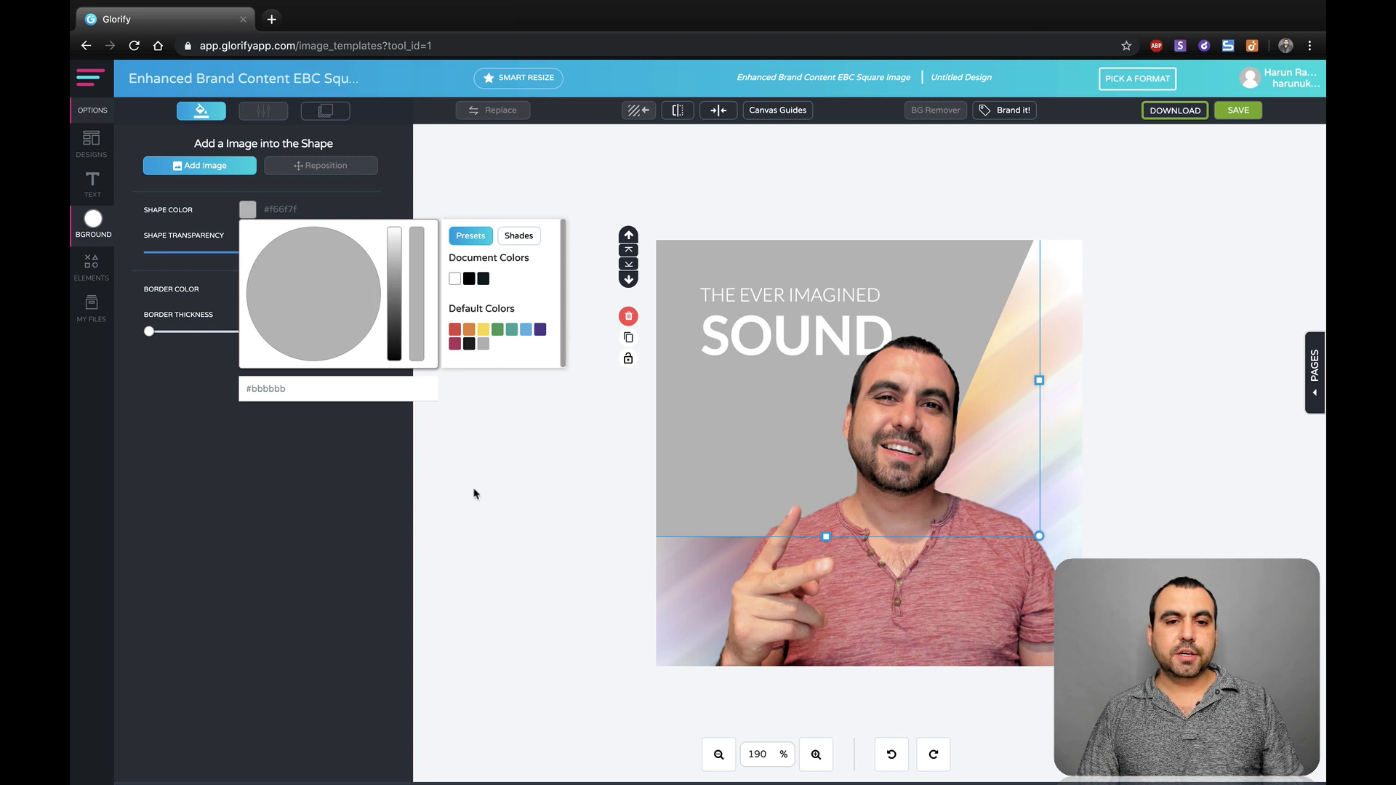
{"action": "left_click", "coordinate": [91, 142]}
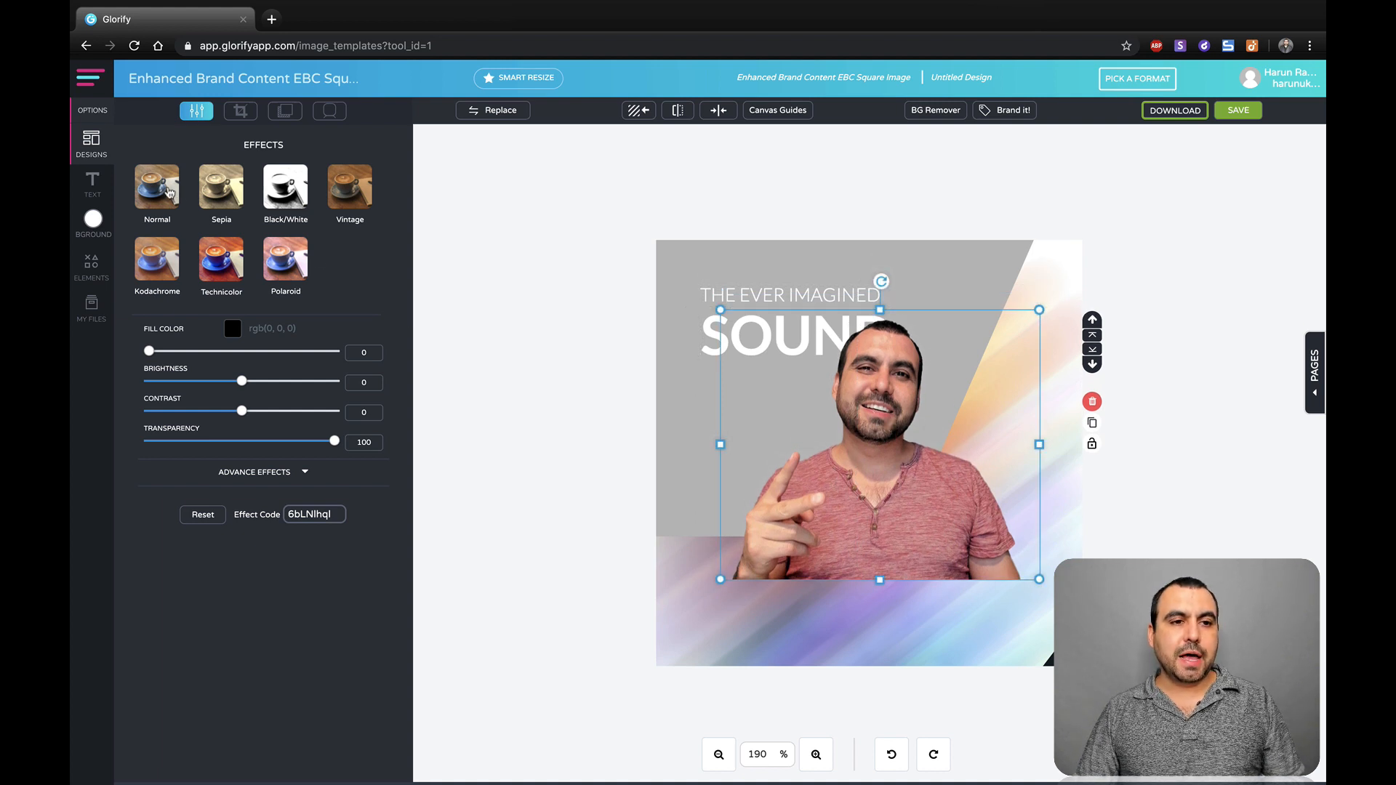
{"action": "left_click", "coordinate": [285, 187]}
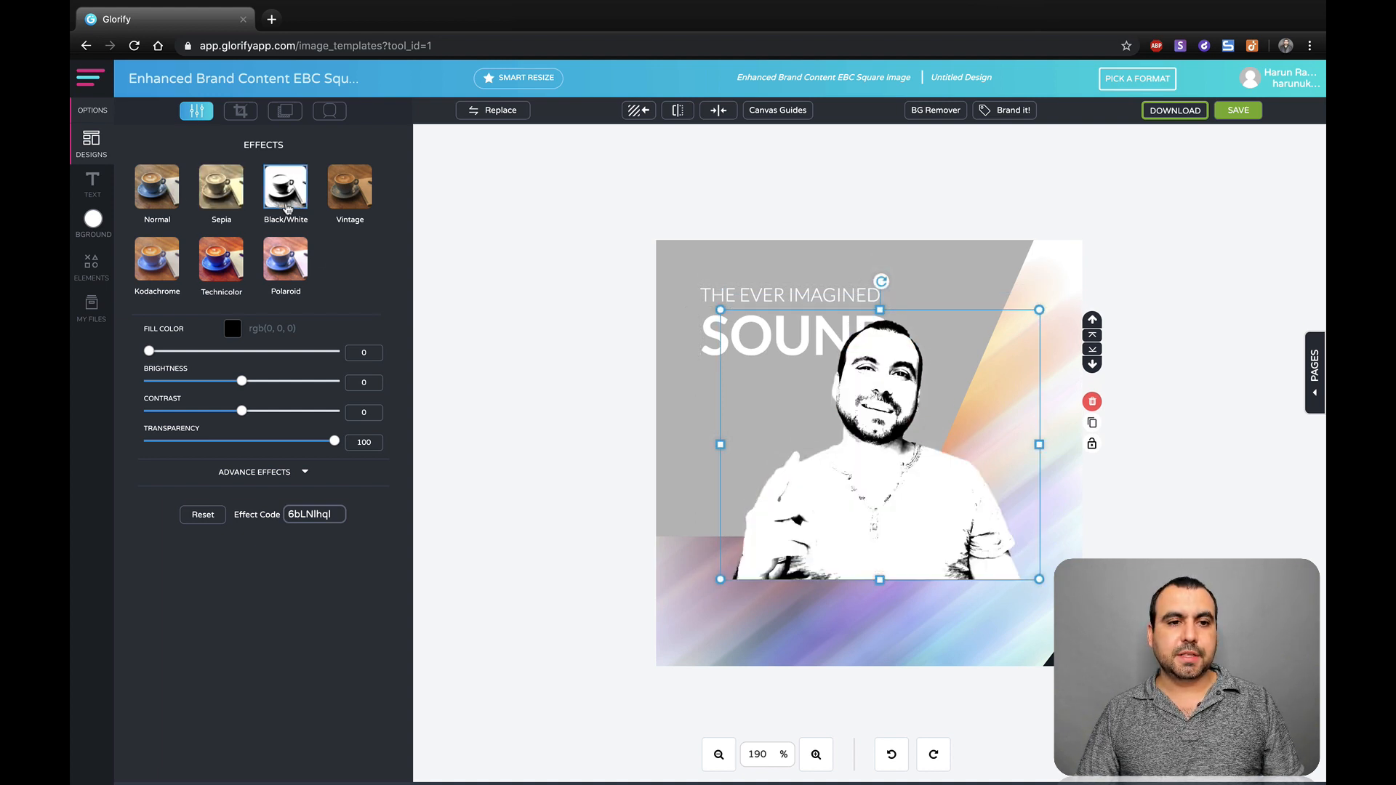
{"action": "left_click", "coordinate": [157, 186]}
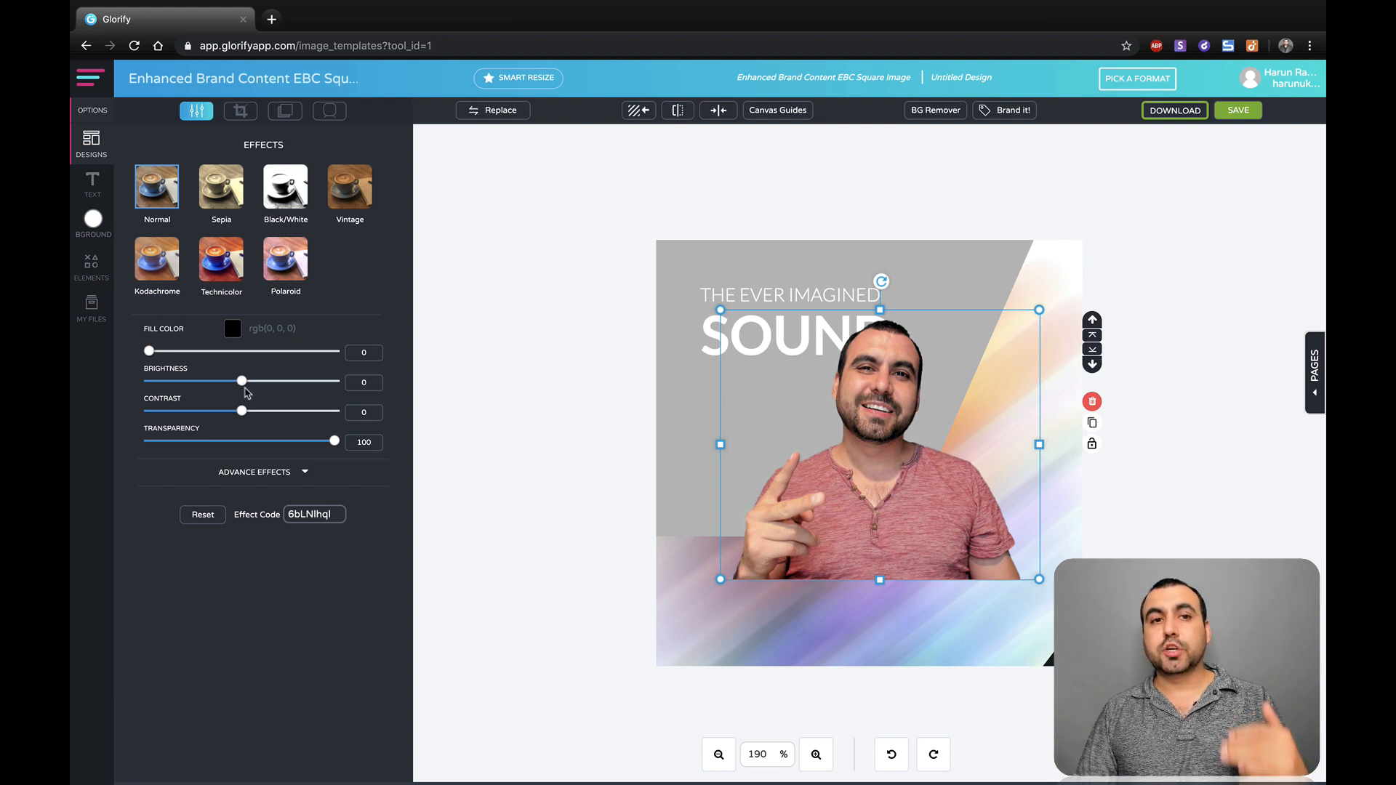
{"action": "mouse_move", "coordinate": [285, 111]}
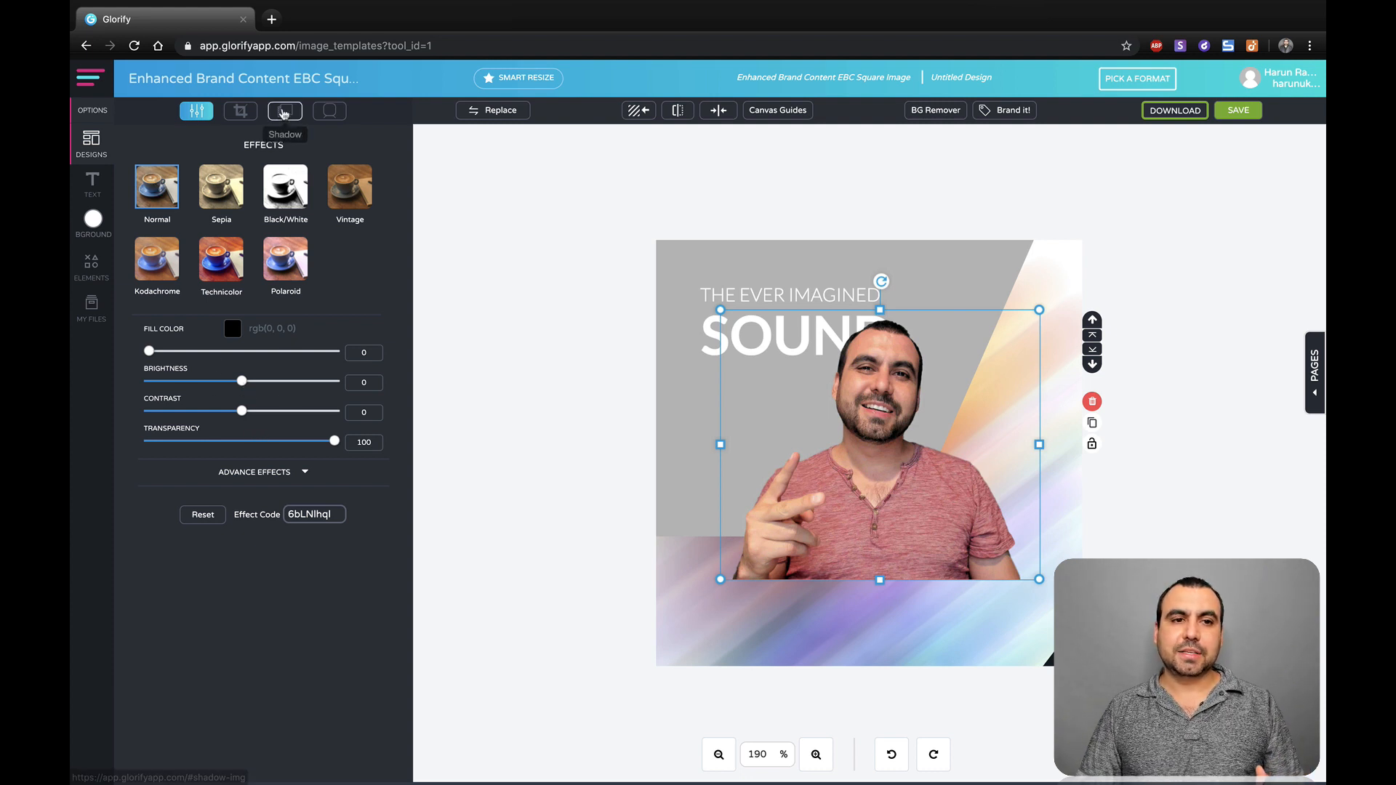
Turn on a drop shadow for the presenter photo.
{"action": "left_click", "coordinate": [284, 111]}
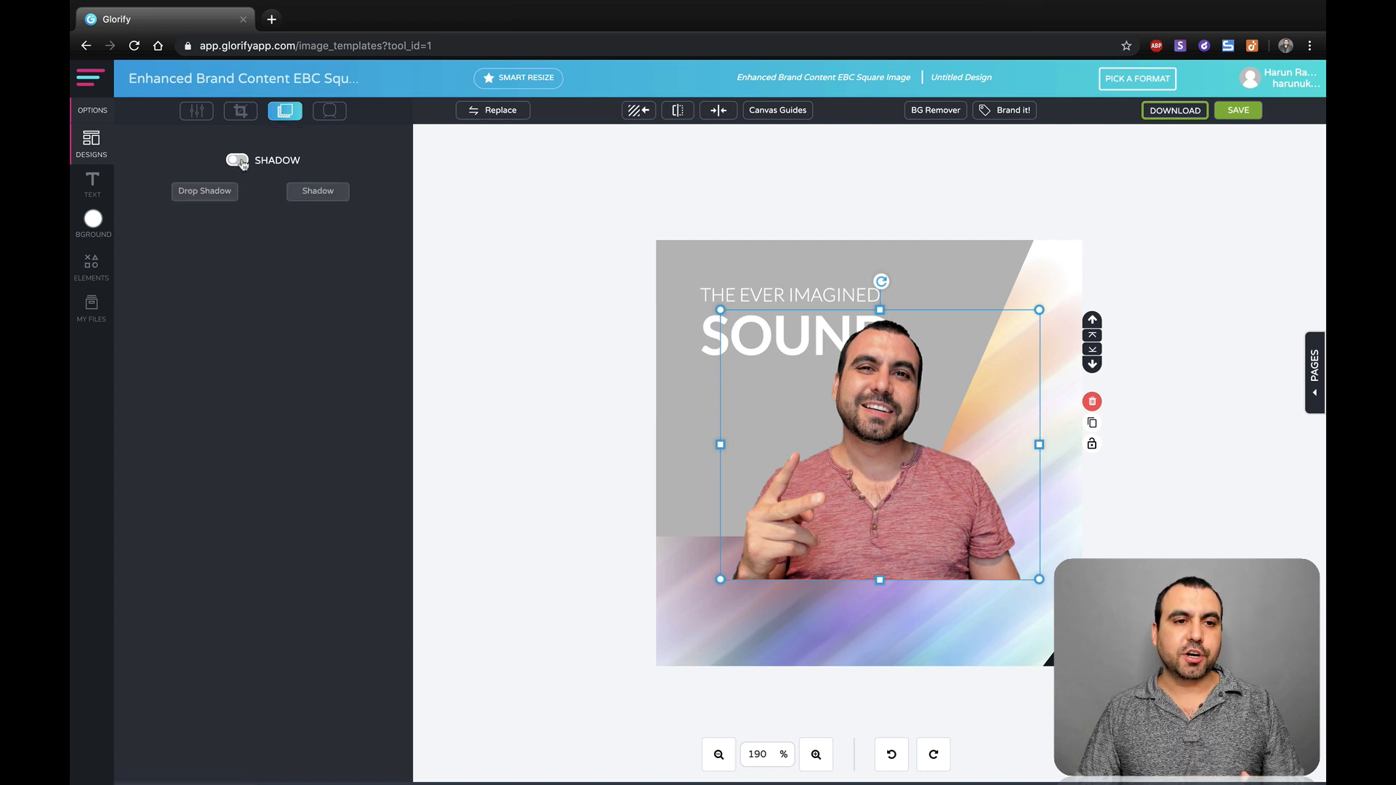
{"action": "left_click", "coordinate": [237, 159]}
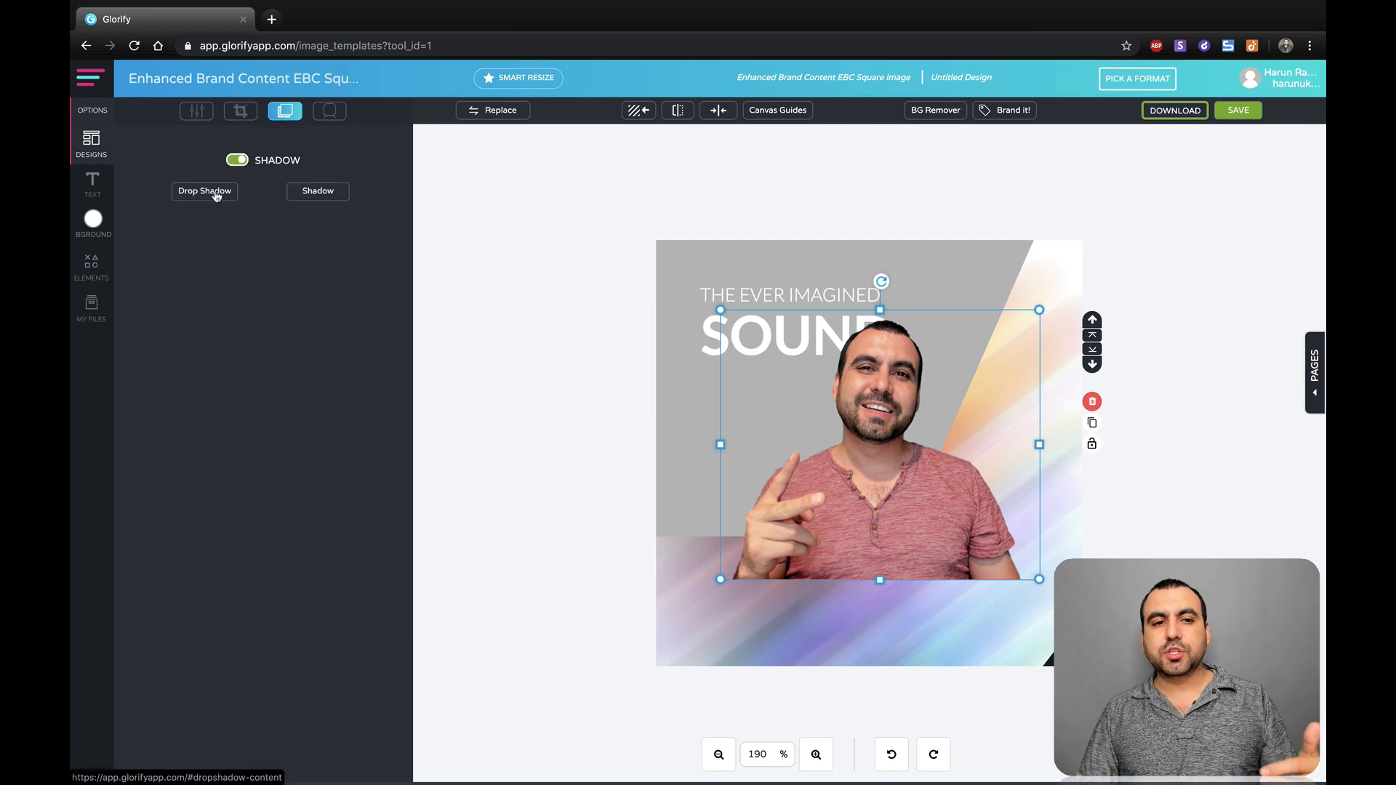
{"action": "left_click", "coordinate": [204, 191]}
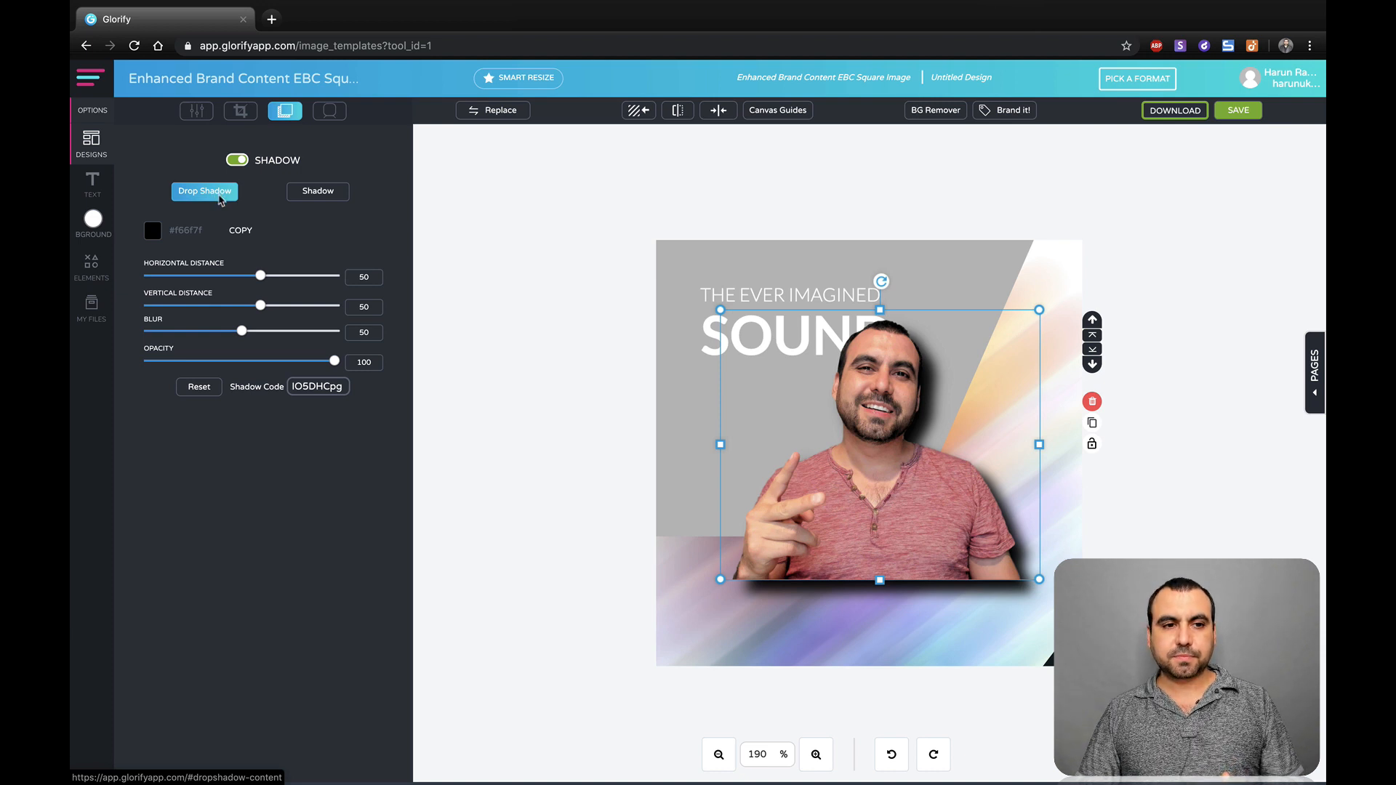
{"action": "left_click", "coordinate": [237, 159]}
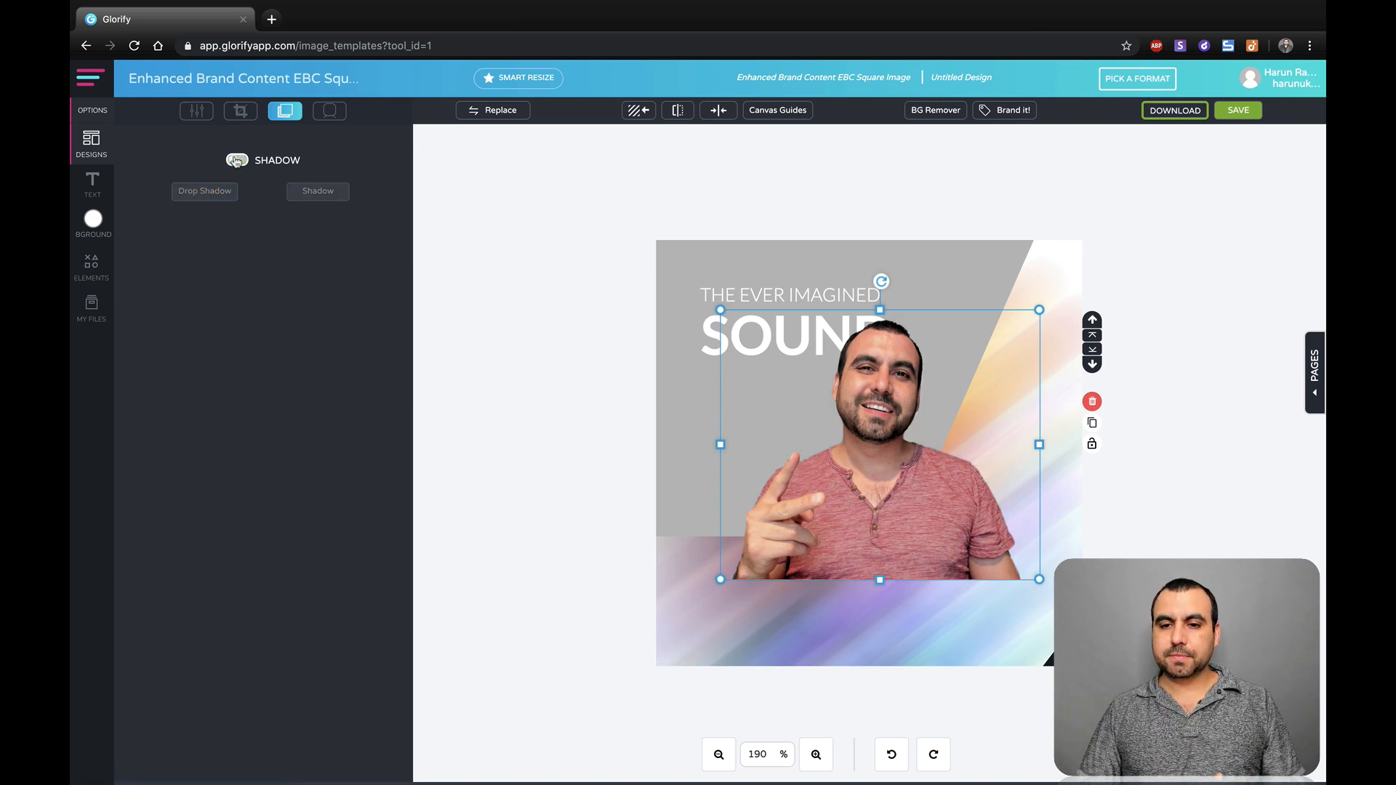
{"action": "left_click", "coordinate": [237, 160]}
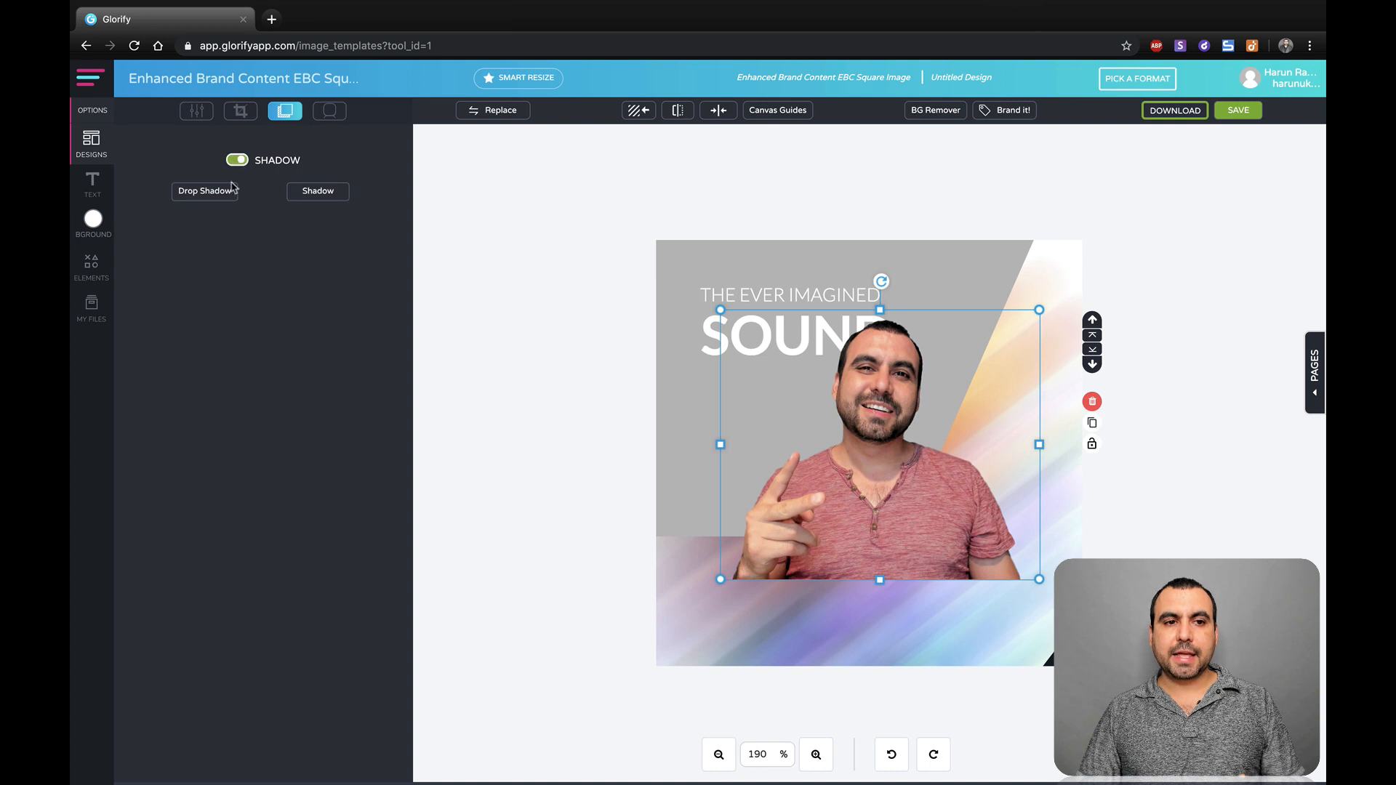
{"action": "left_click", "coordinate": [203, 190]}
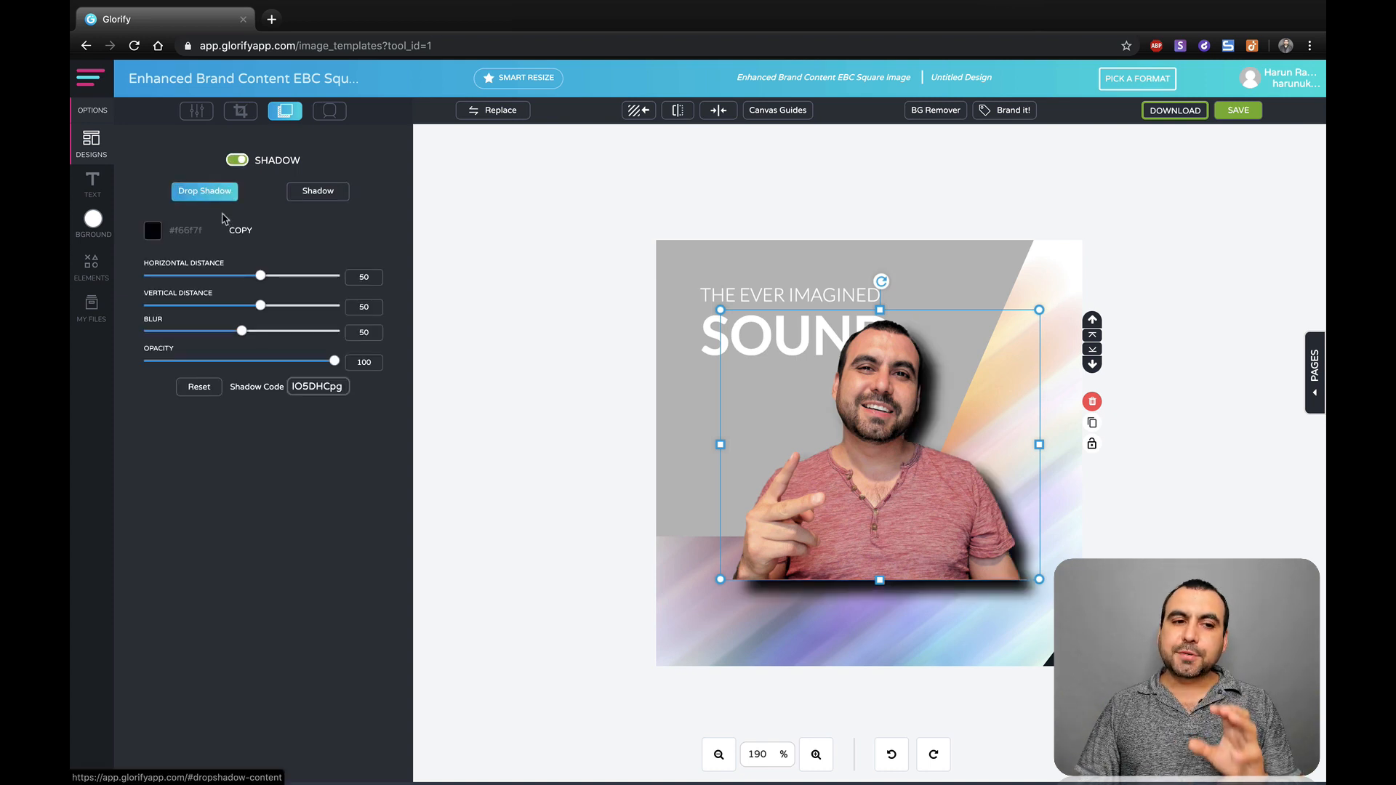
{"action": "mouse_move", "coordinate": [246, 281]}
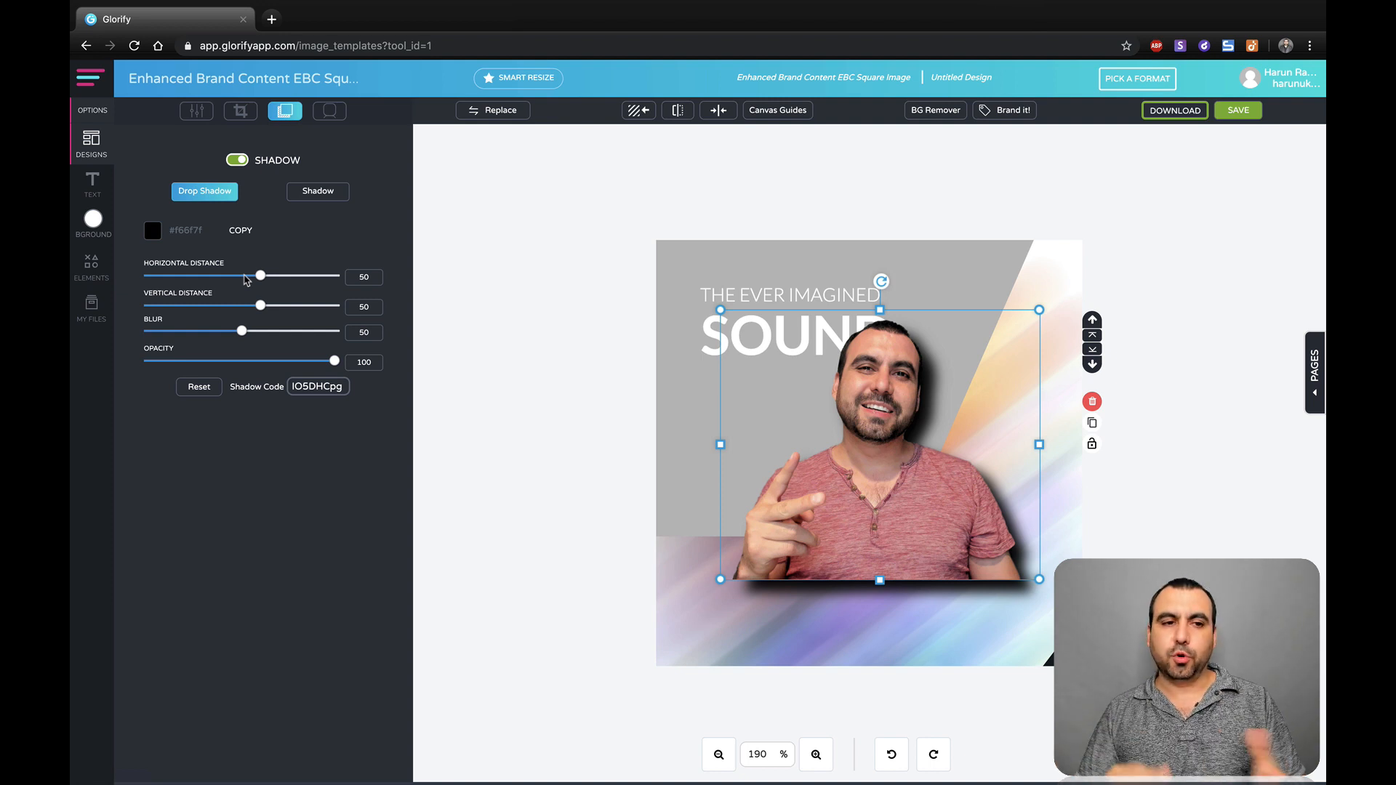
Tune the drop shadow to vertical distance about 38 and opacity about 70.
{"action": "left_click_drag", "start_coordinate": [259, 277], "coordinate": [234, 276]}
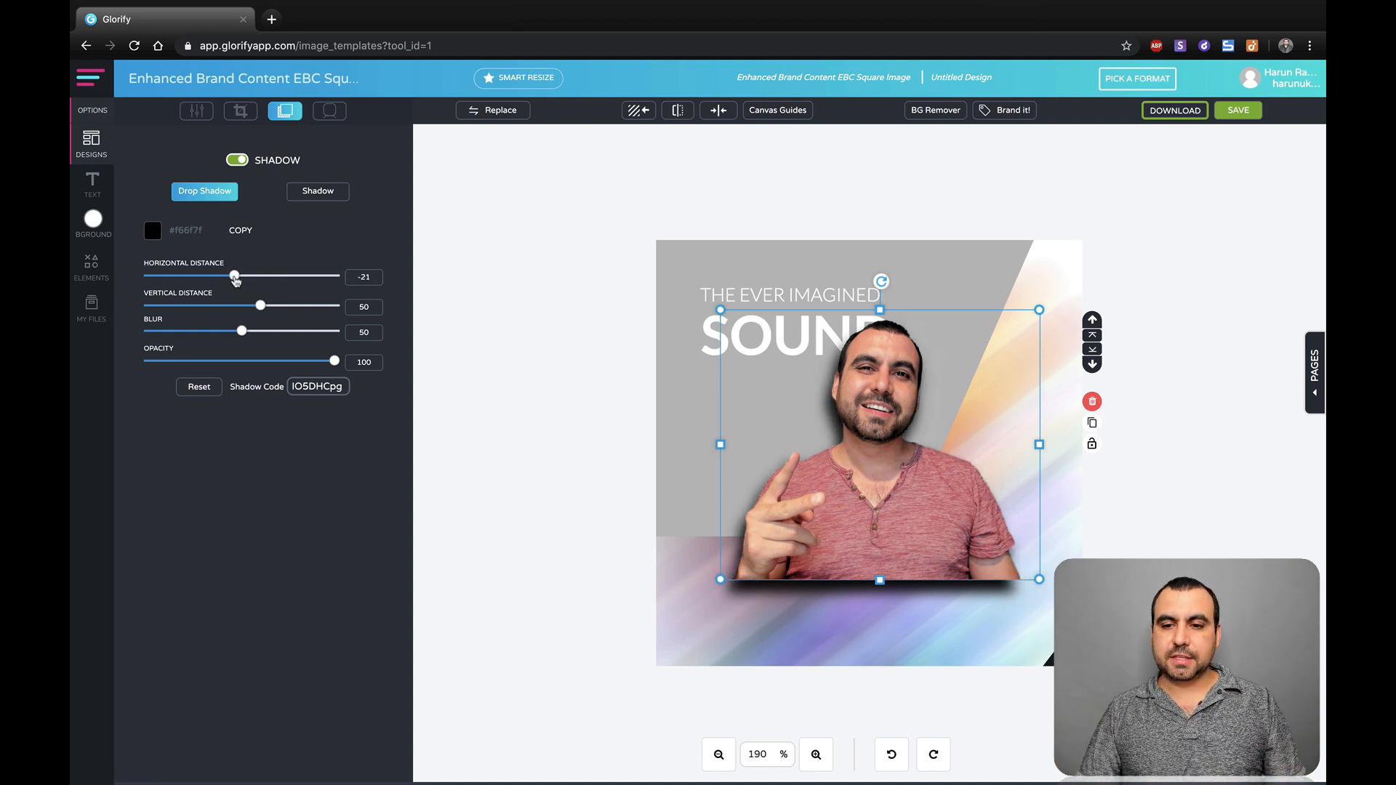
{"action": "left_click_drag", "start_coordinate": [234, 276], "coordinate": [246, 276]}
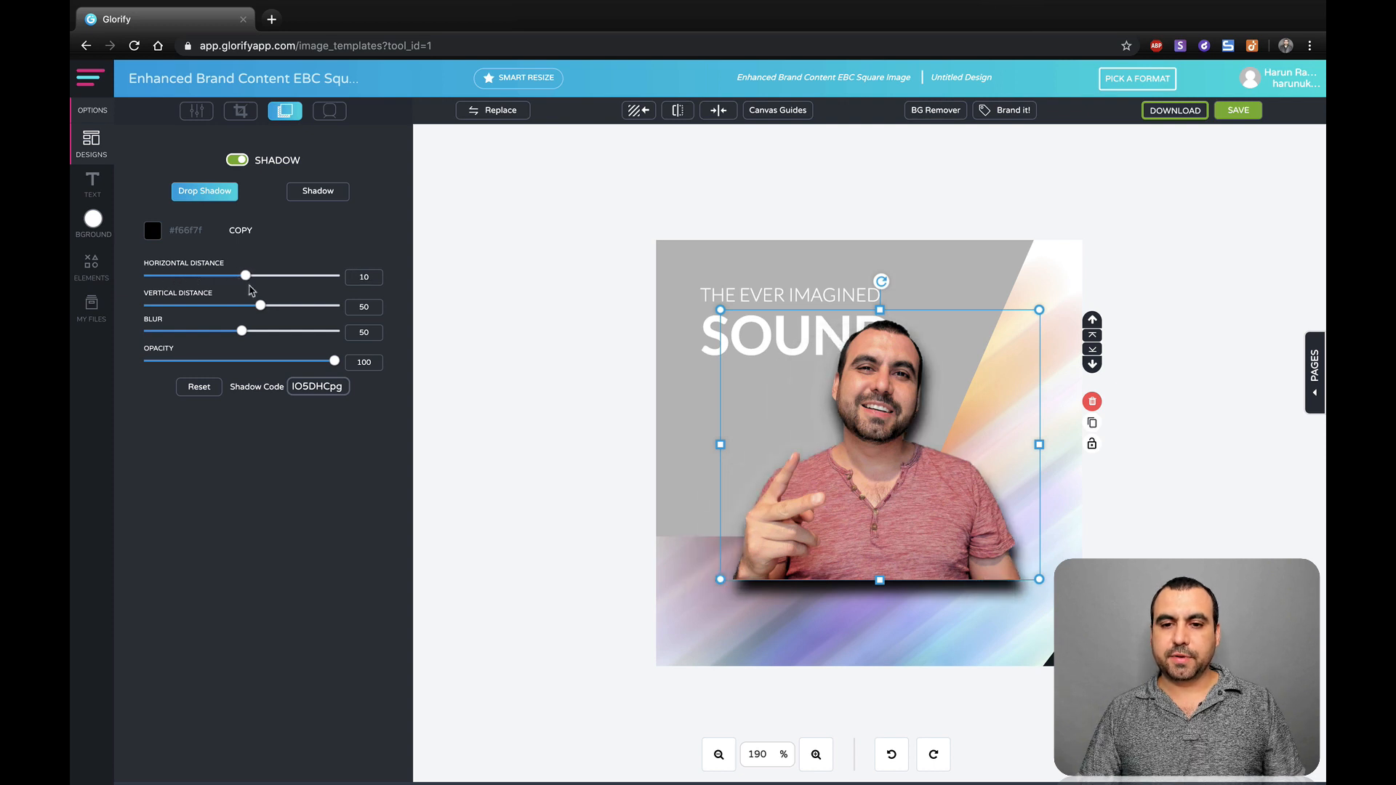
{"action": "left_click_drag", "start_coordinate": [246, 275], "coordinate": [261, 274]}
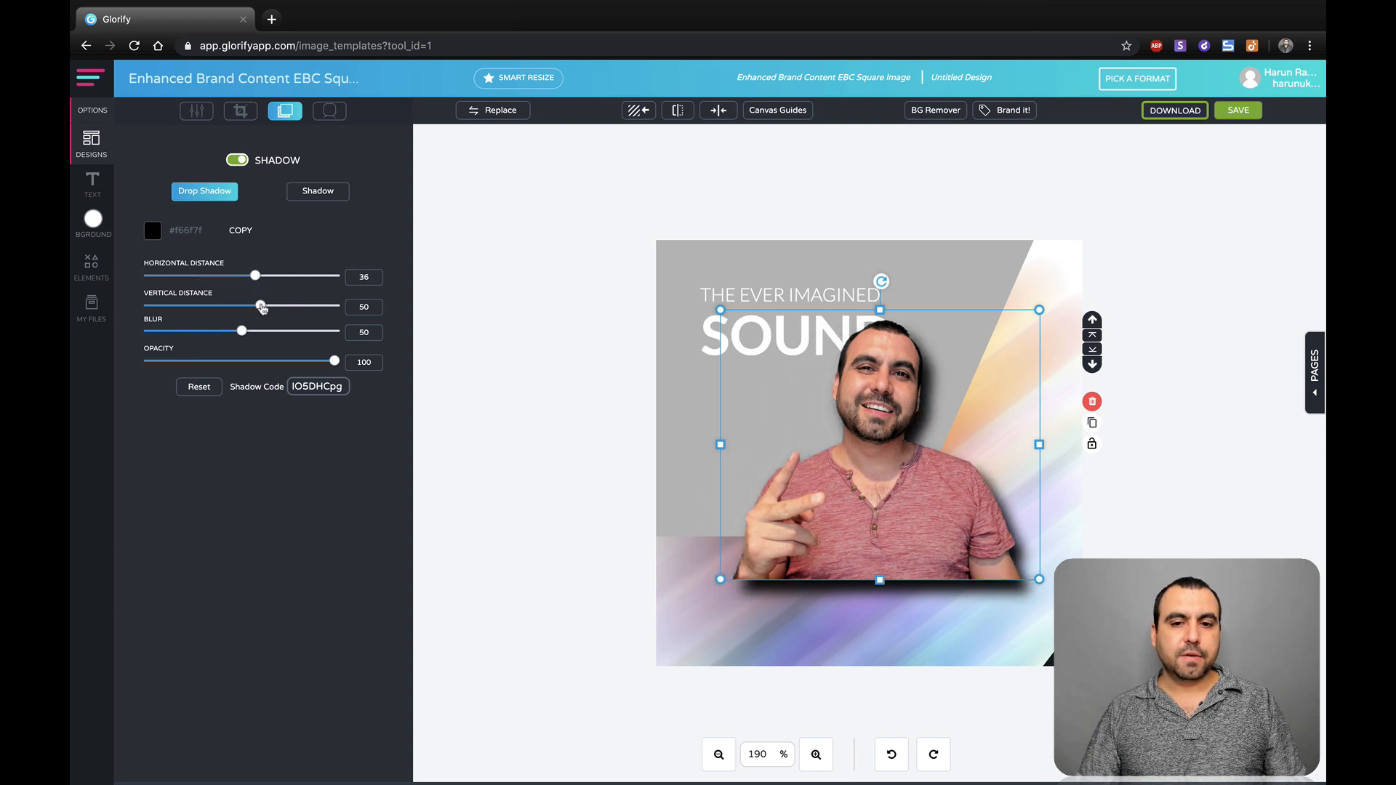
{"action": "left_click_drag", "start_coordinate": [259, 306], "coordinate": [267, 306]}
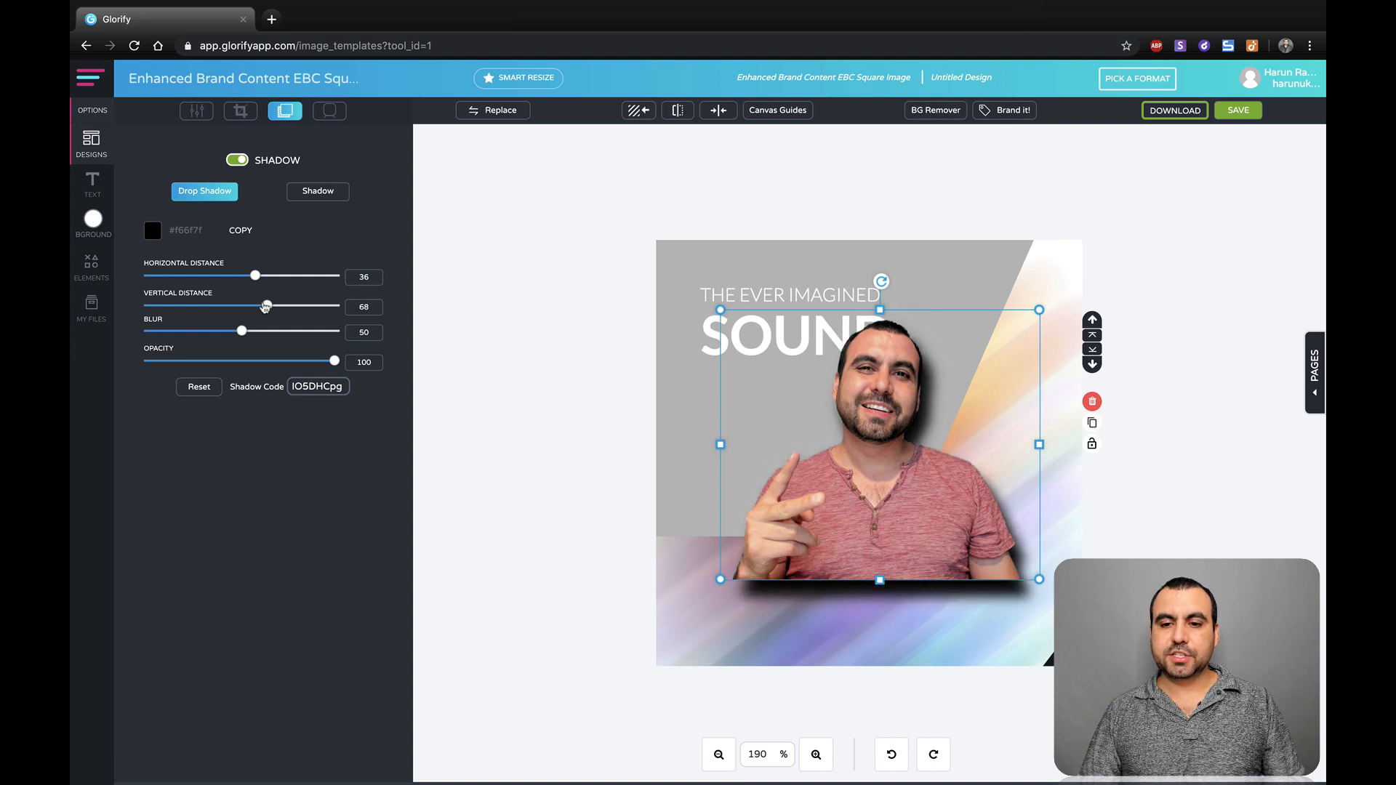
{"action": "left_click_drag", "start_coordinate": [264, 306], "coordinate": [258, 306]}
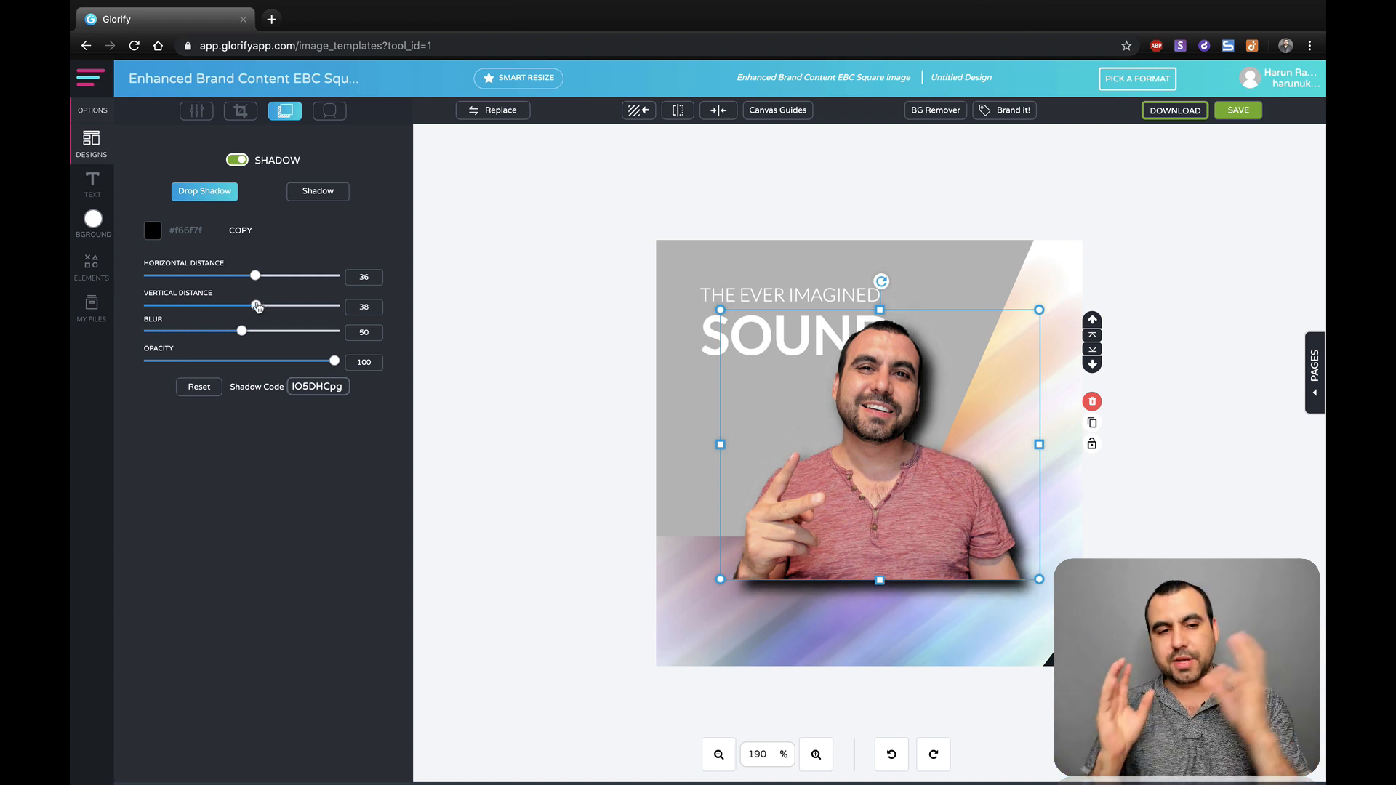
{"action": "left_click_drag", "start_coordinate": [334, 361], "coordinate": [265, 362]}
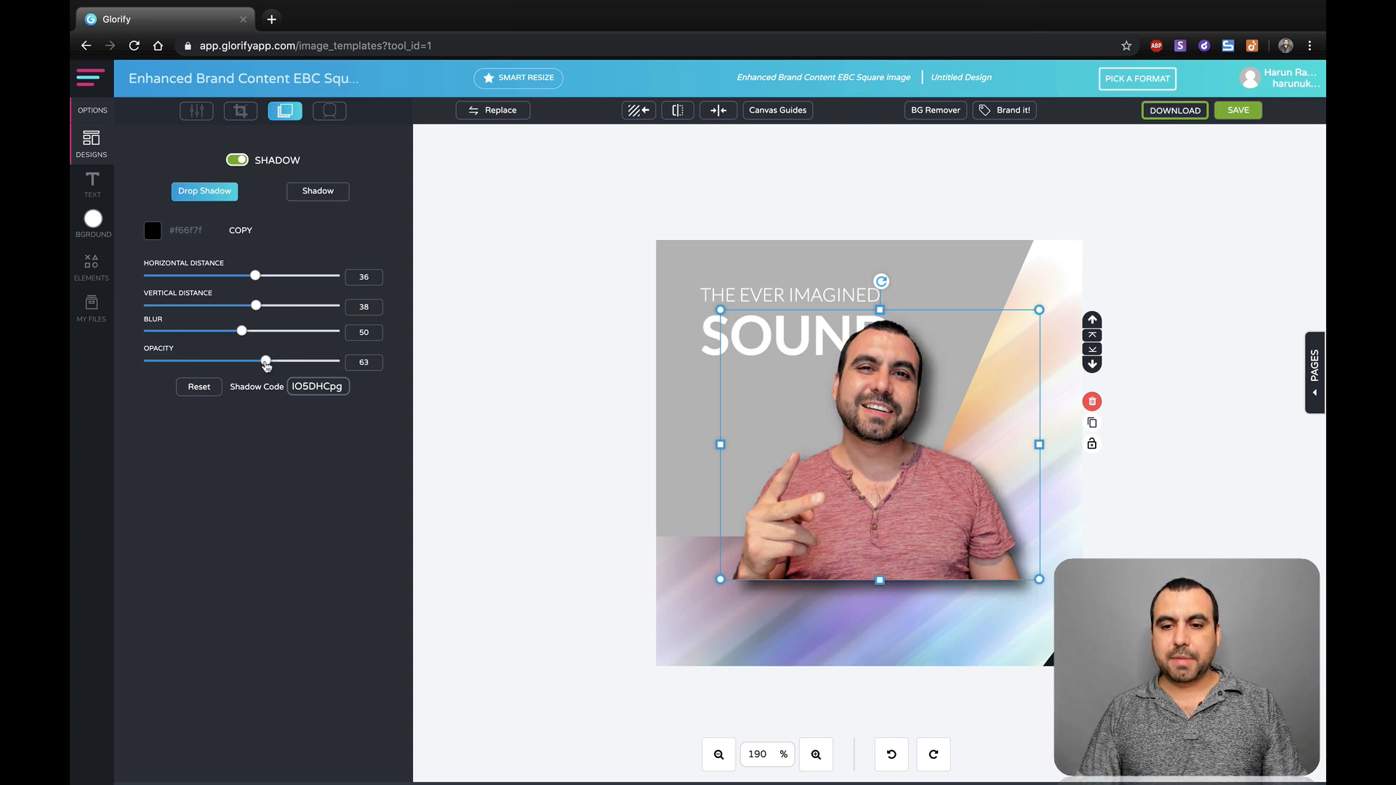
{"action": "left_click_drag", "start_coordinate": [265, 362], "coordinate": [223, 361]}
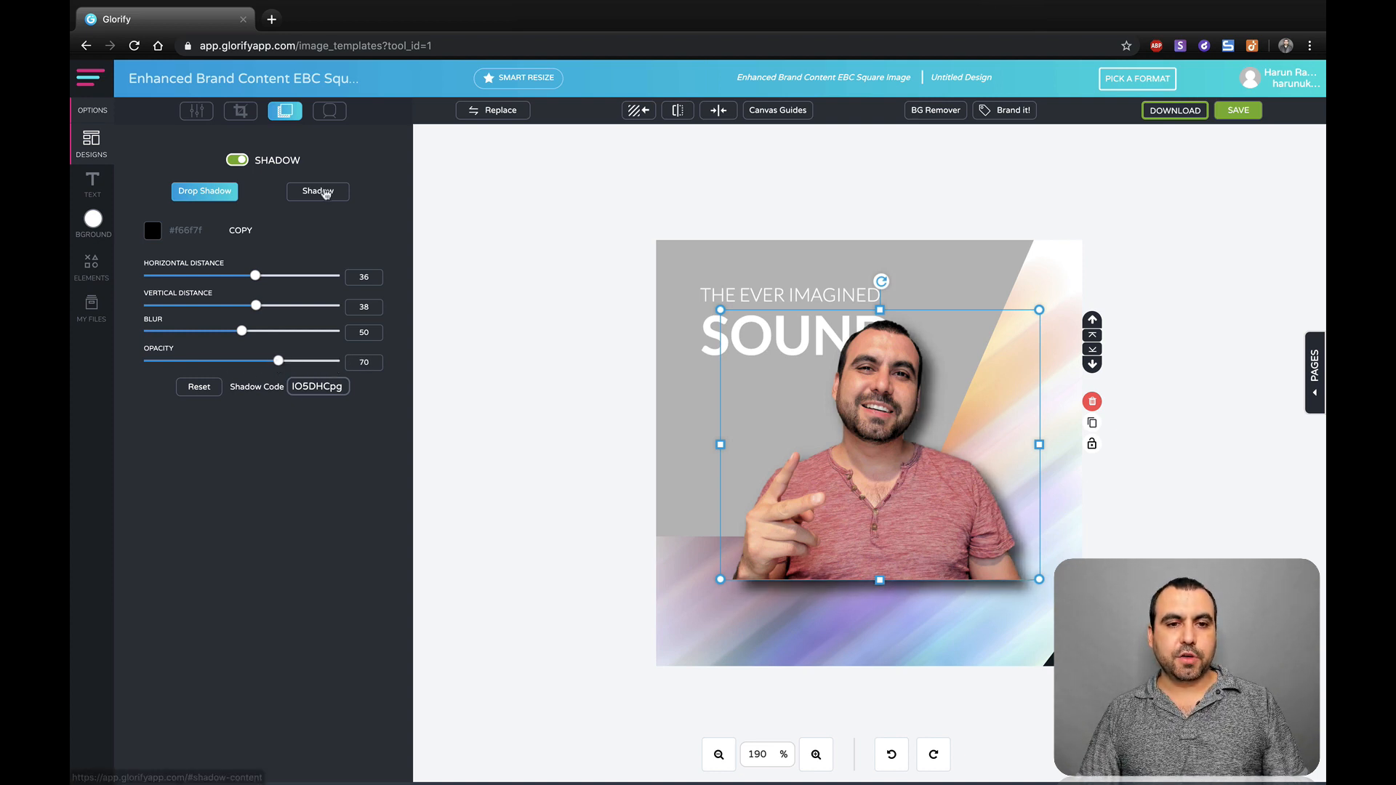
Try a floor shadow, then return to the drop shadow with opacity 60.
{"action": "left_click", "coordinate": [317, 191]}
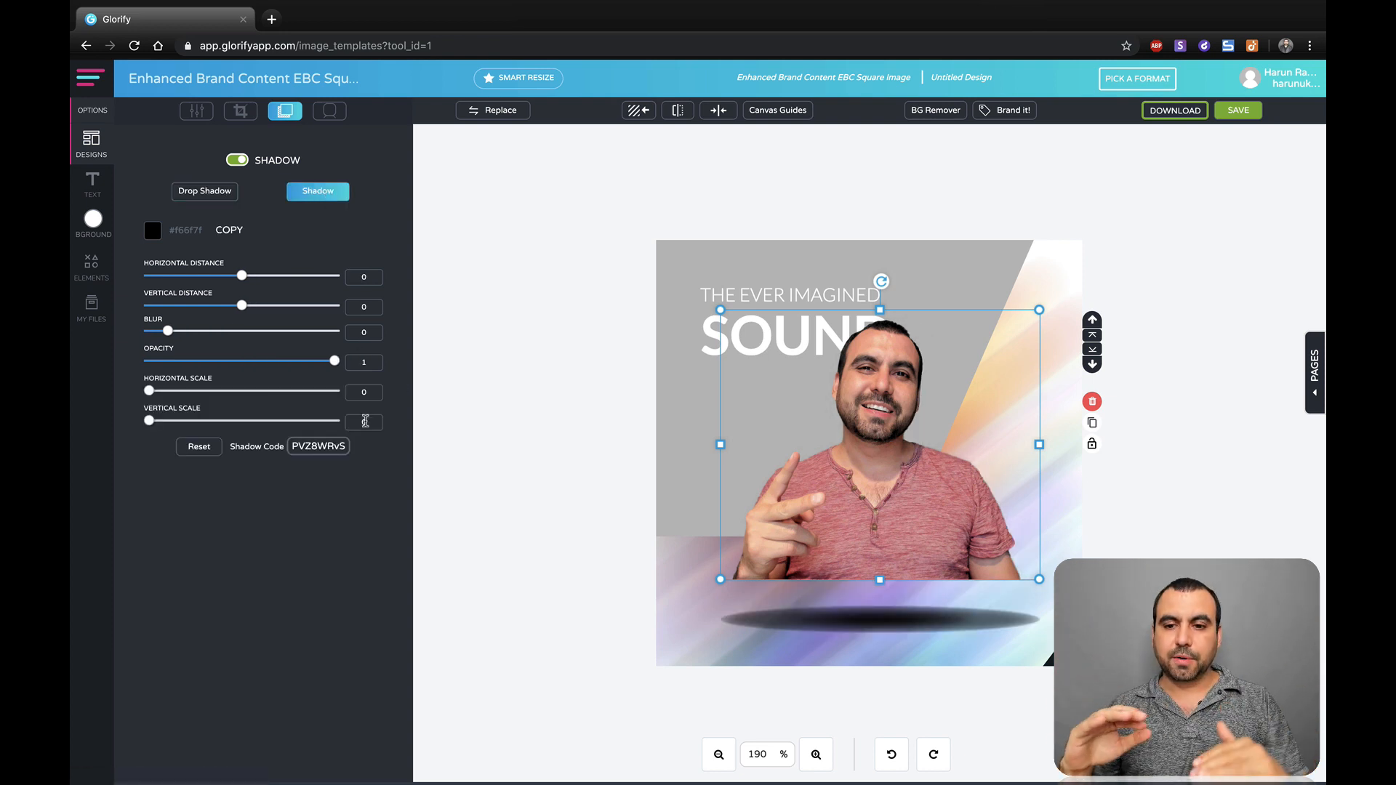
{"action": "left_click_drag", "start_coordinate": [241, 277], "coordinate": [203, 277]}
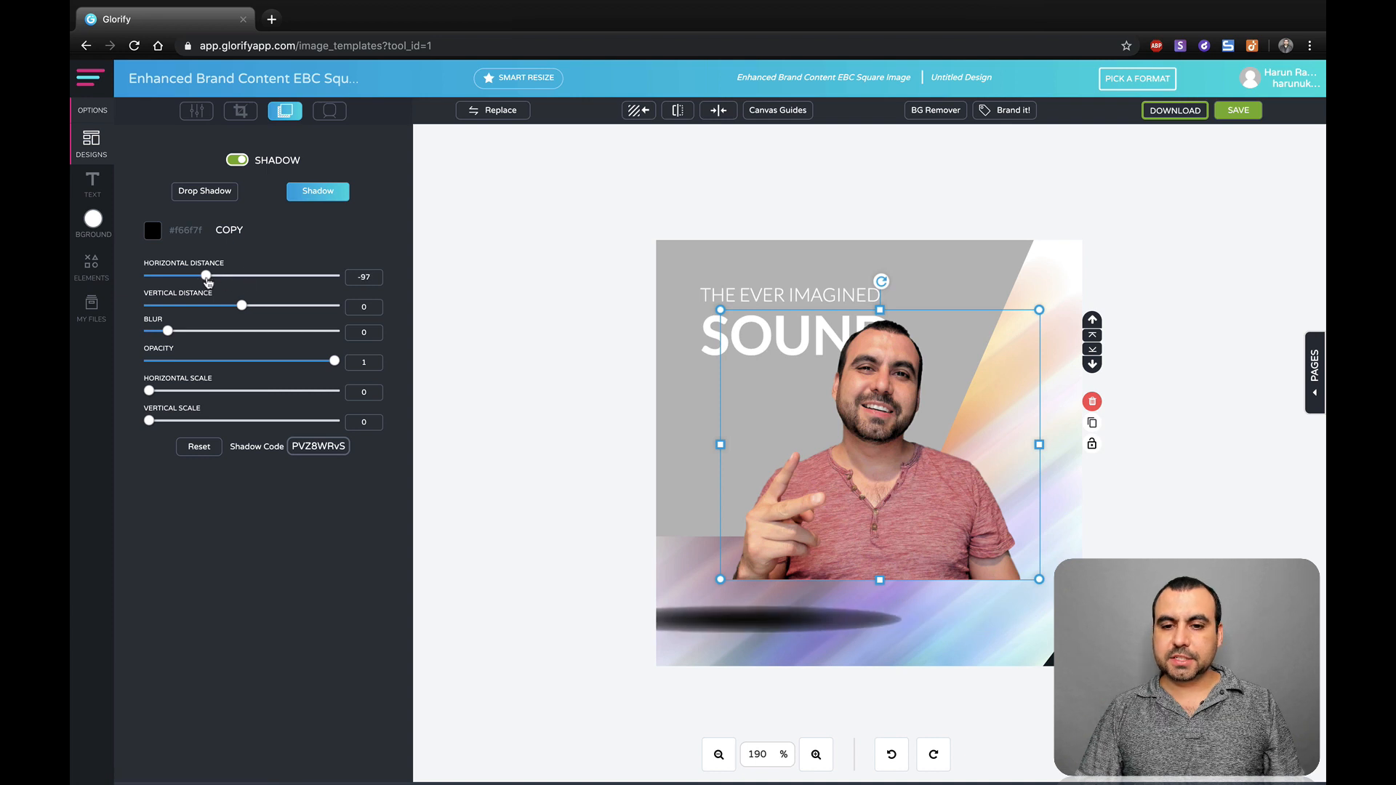
{"action": "left_click_drag", "start_coordinate": [205, 277], "coordinate": [247, 277]}
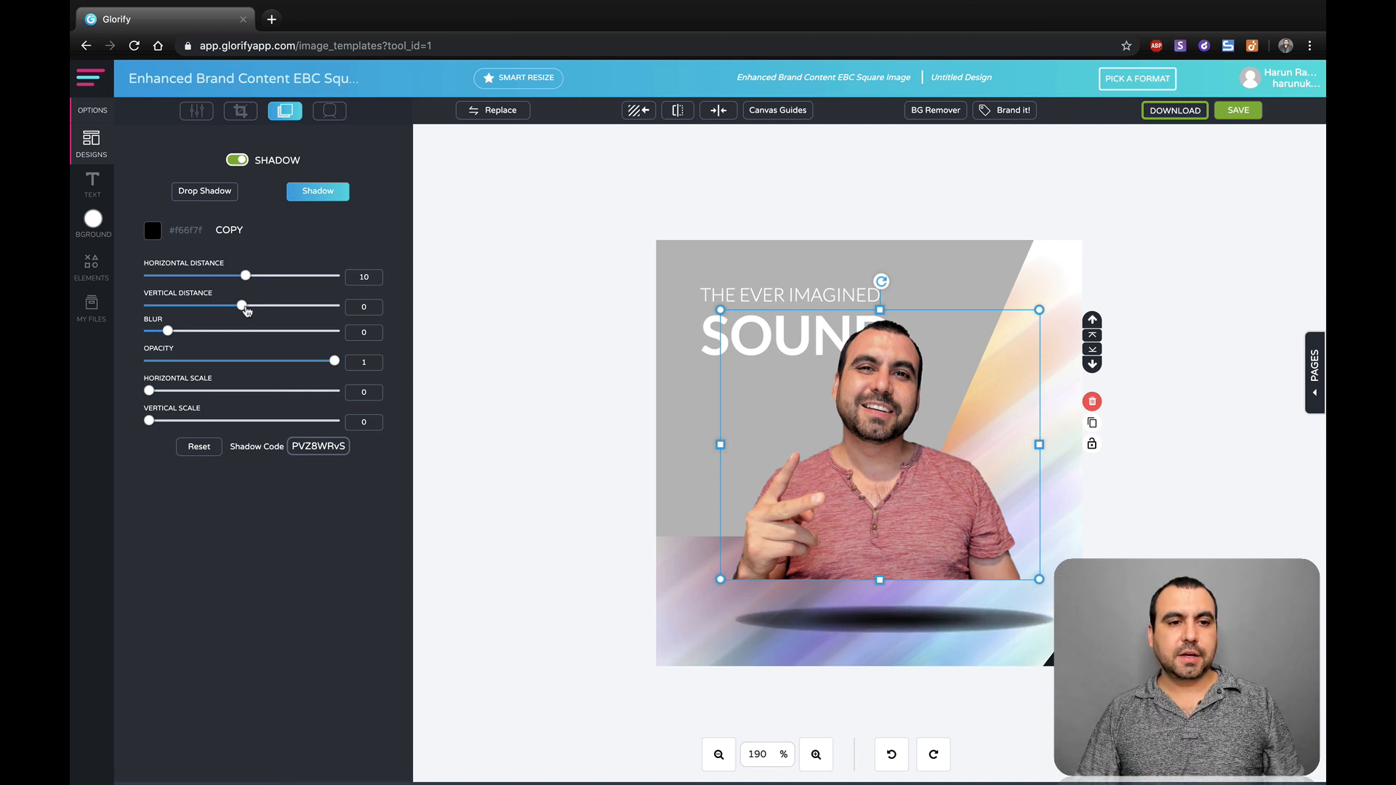
{"action": "left_click_drag", "start_coordinate": [239, 306], "coordinate": [206, 306]}
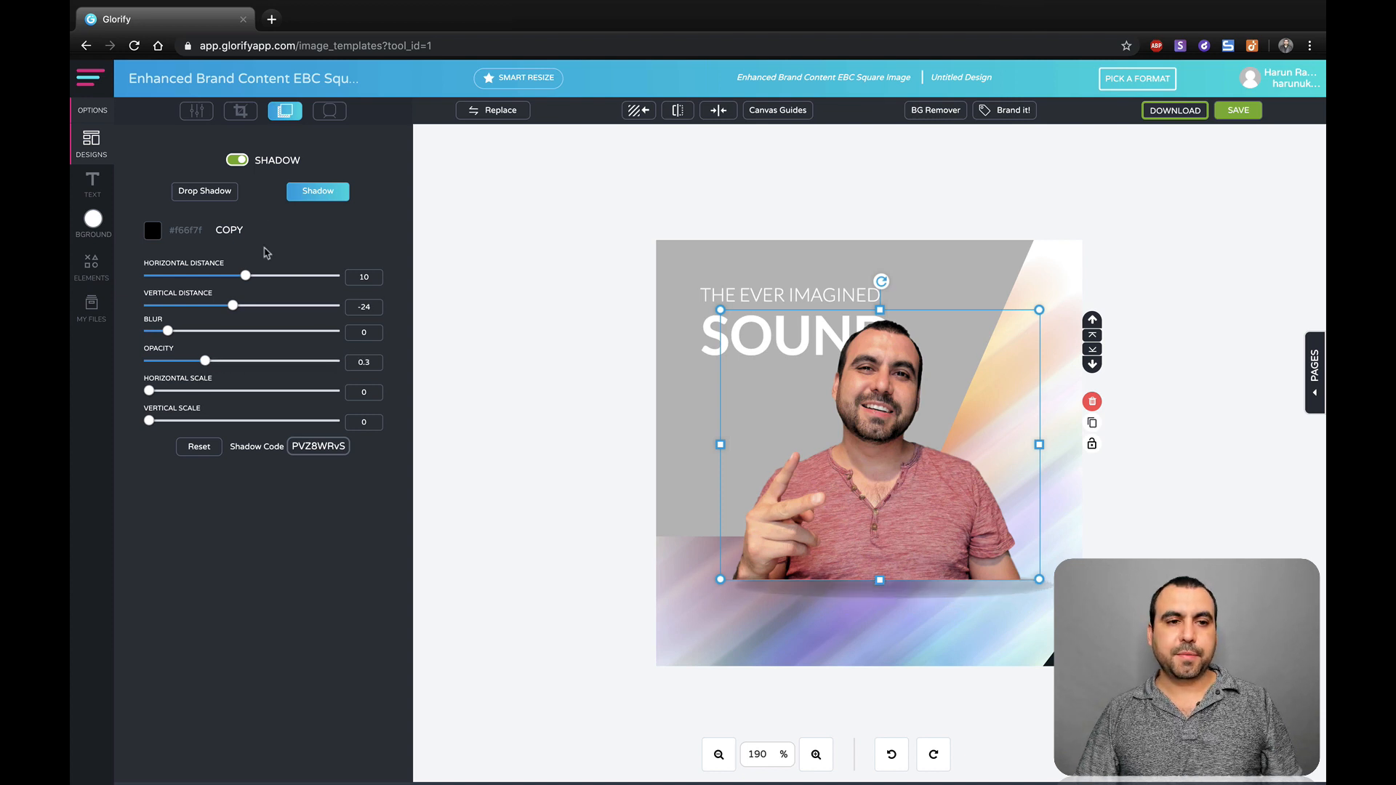
{"action": "left_click", "coordinate": [204, 191]}
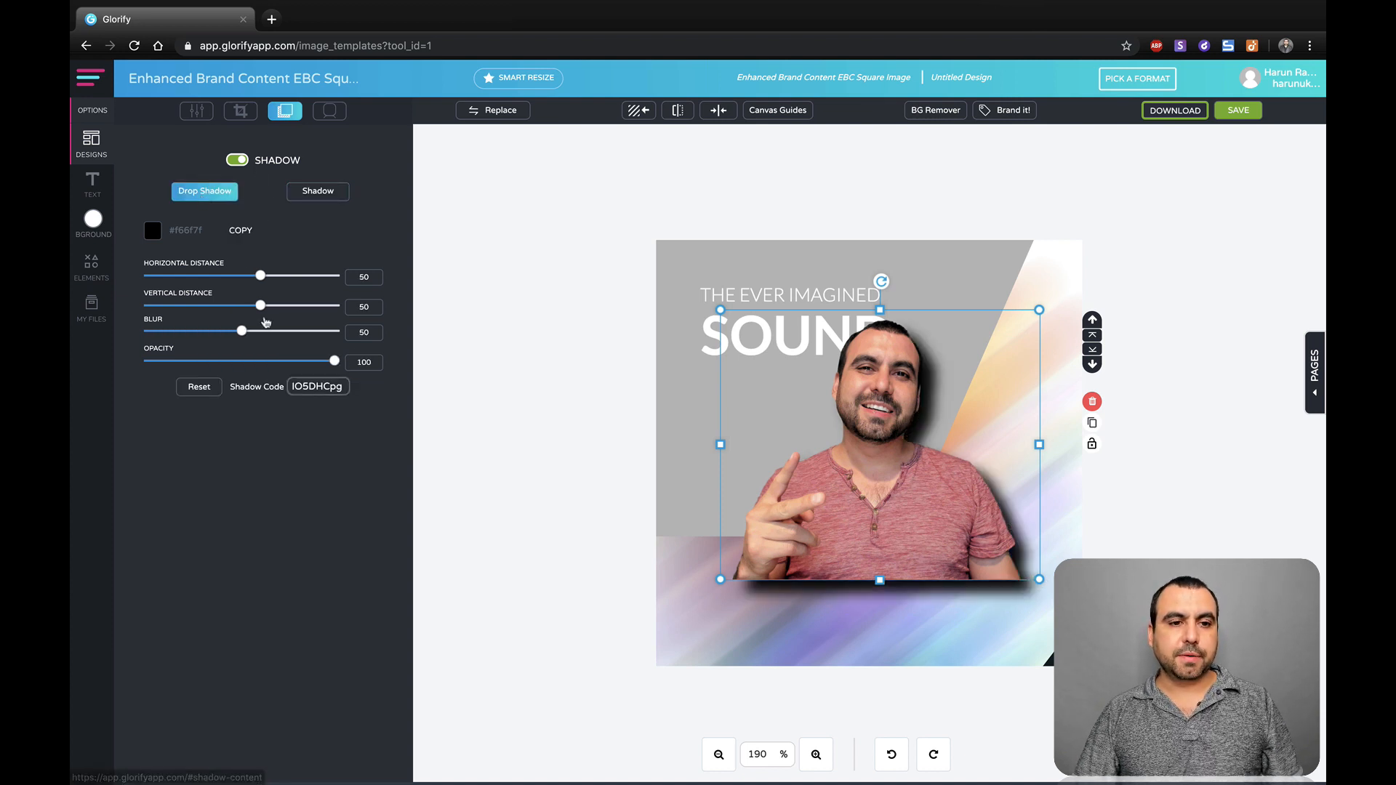
{"action": "left_click_drag", "start_coordinate": [336, 361], "coordinate": [258, 362]}
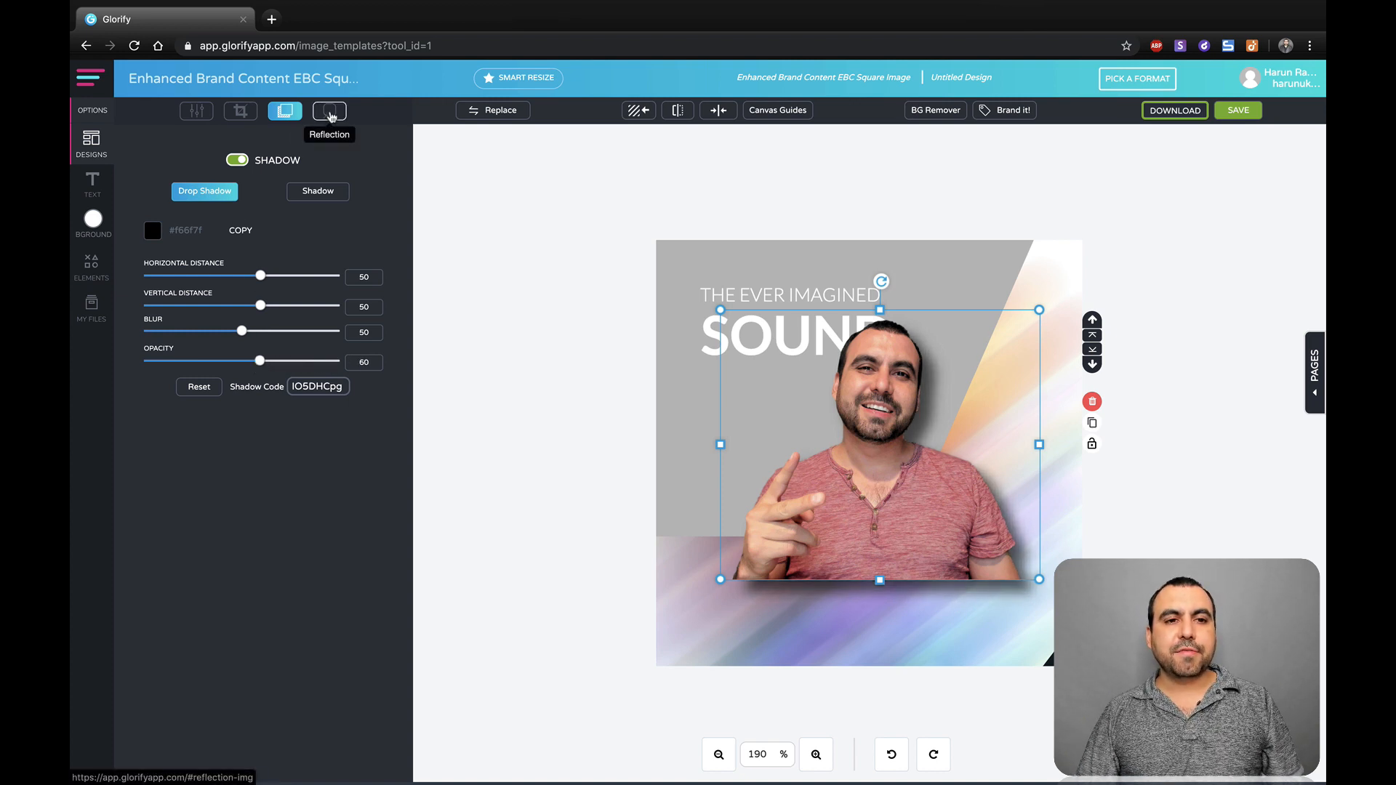
Turn on the photo reflection with transparency 0.4.
{"action": "left_click", "coordinate": [328, 111]}
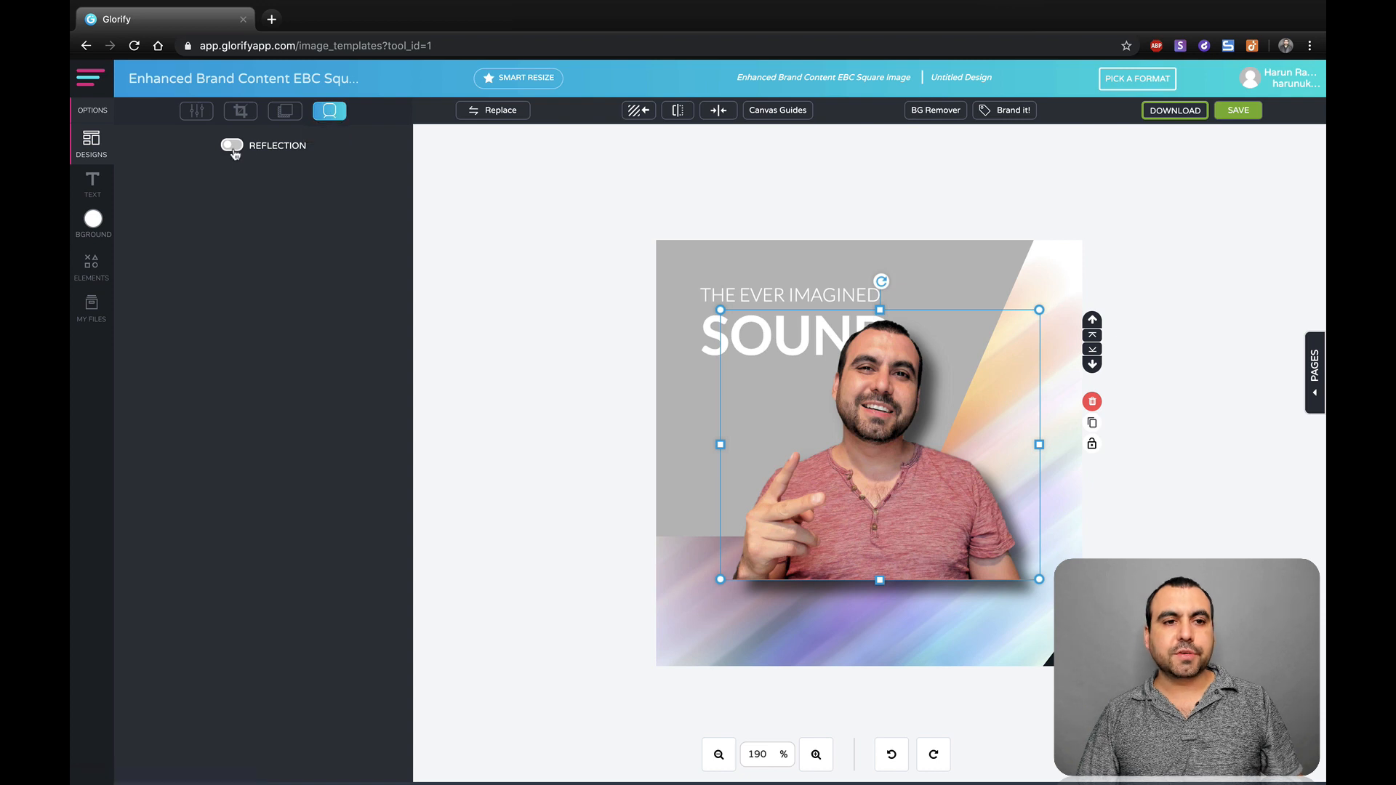
{"action": "left_click", "coordinate": [231, 146]}
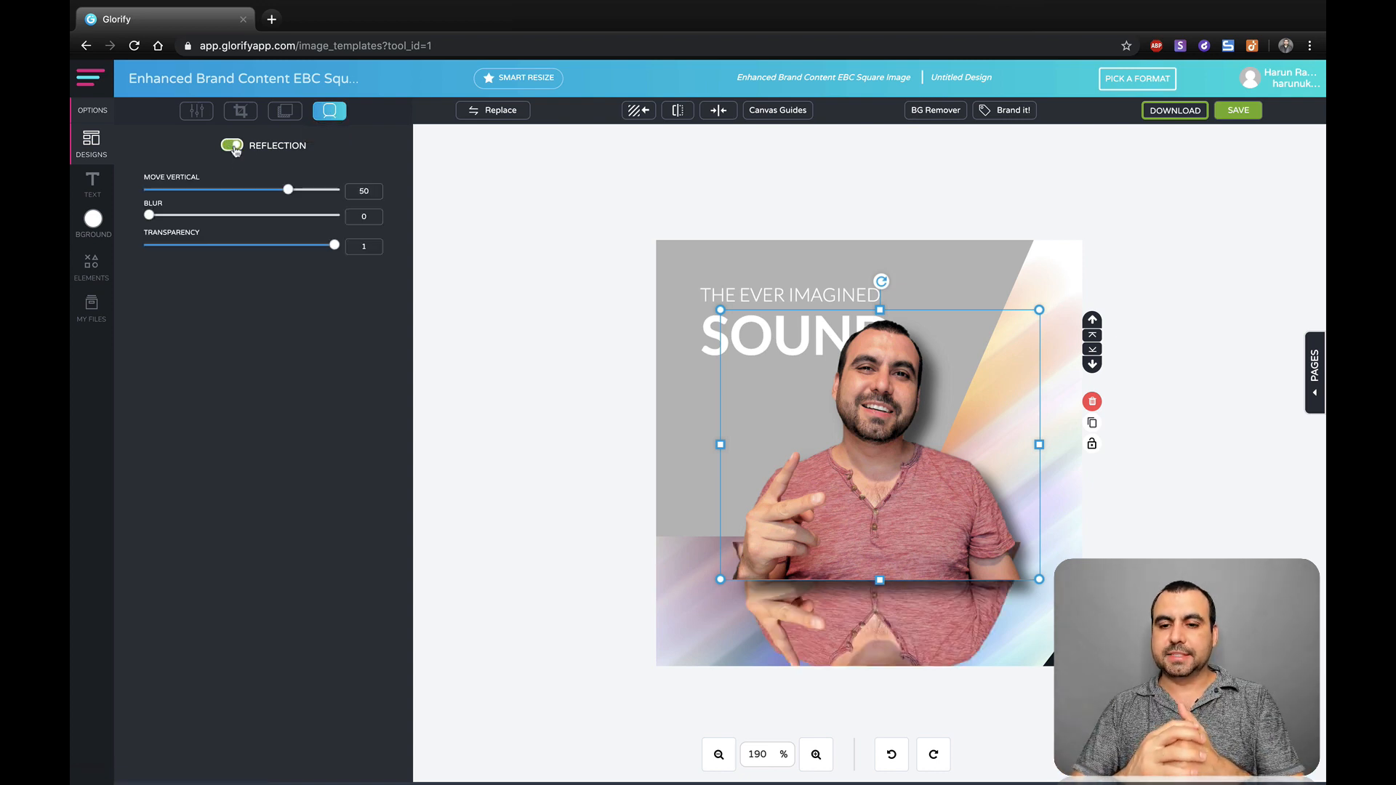
{"action": "left_click", "coordinate": [232, 145]}
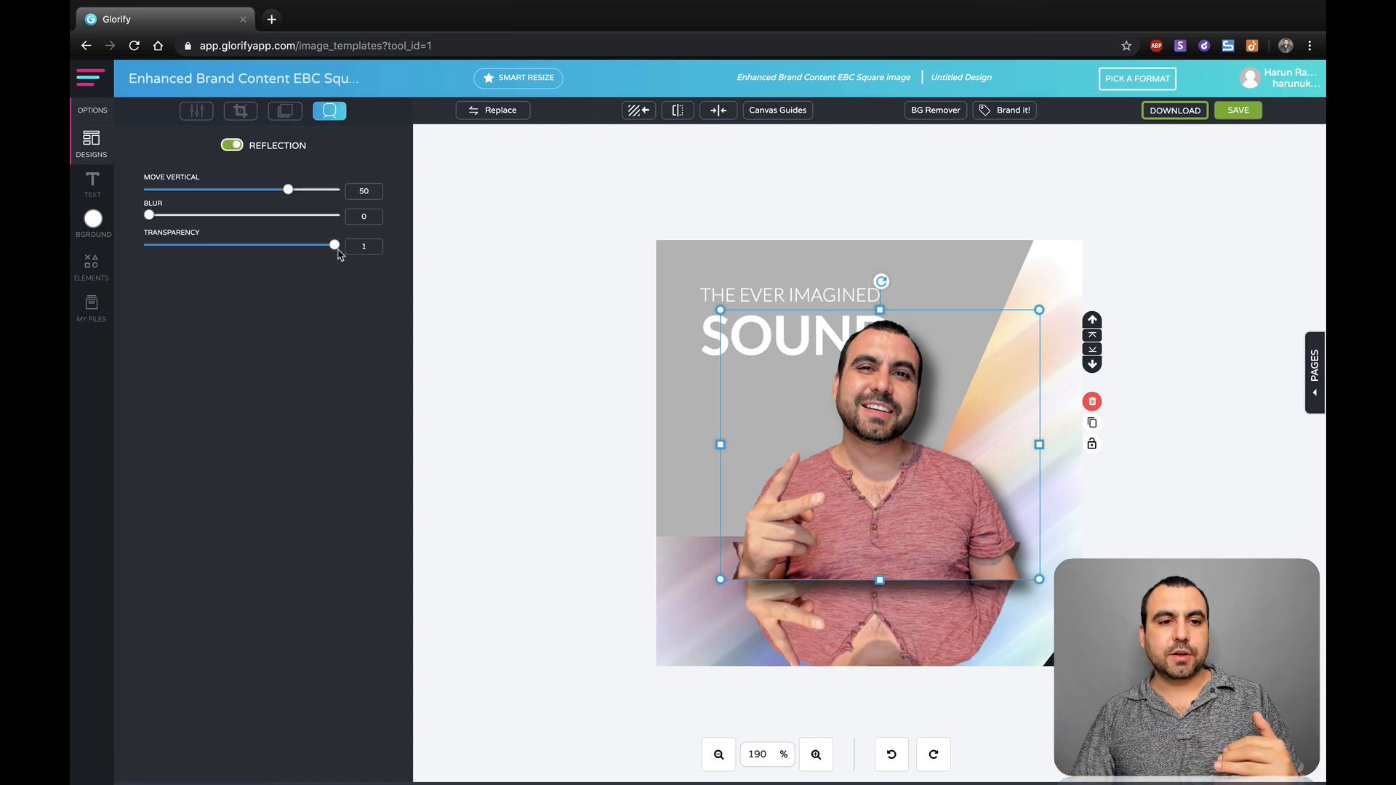
{"action": "left_click_drag", "start_coordinate": [334, 245], "coordinate": [237, 246]}
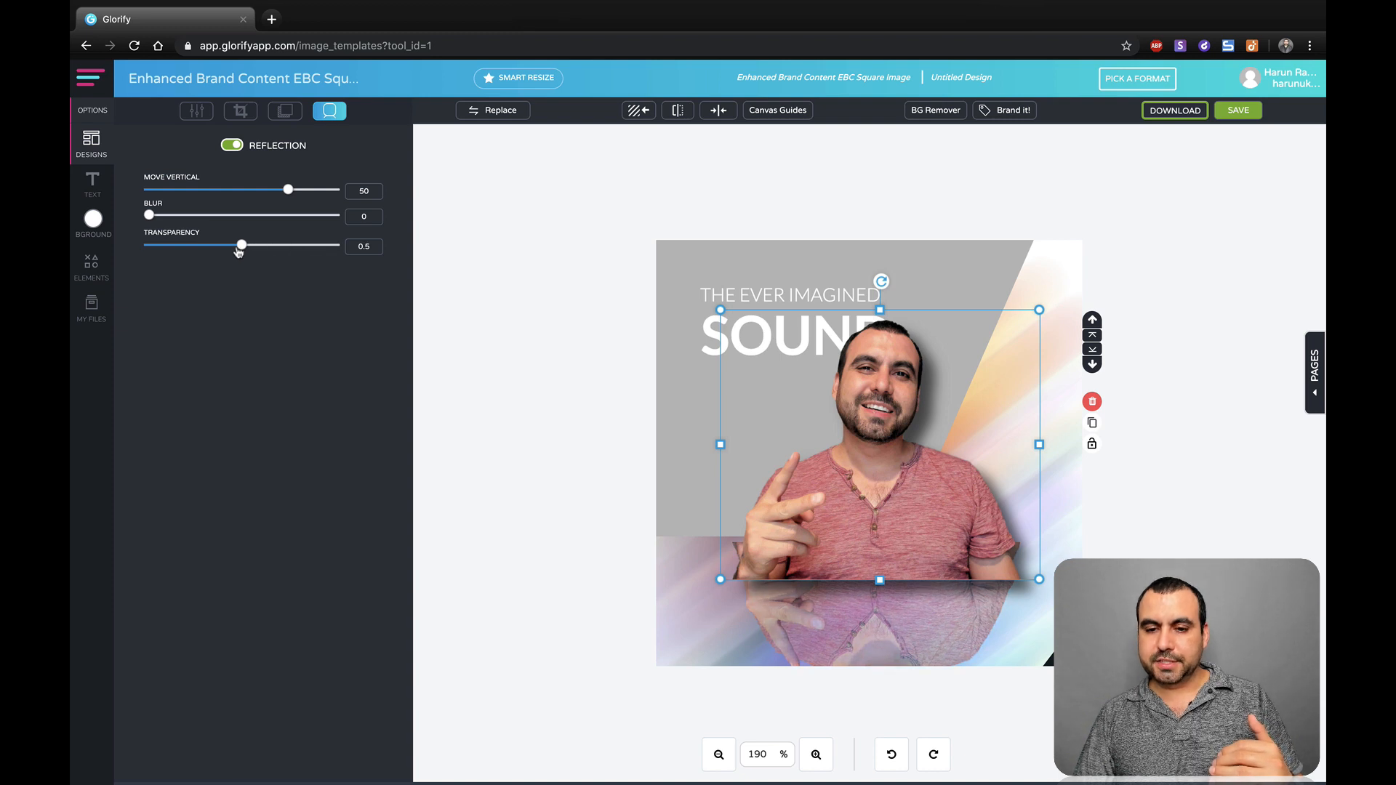
{"action": "left_click_drag", "start_coordinate": [238, 245], "coordinate": [222, 245]}
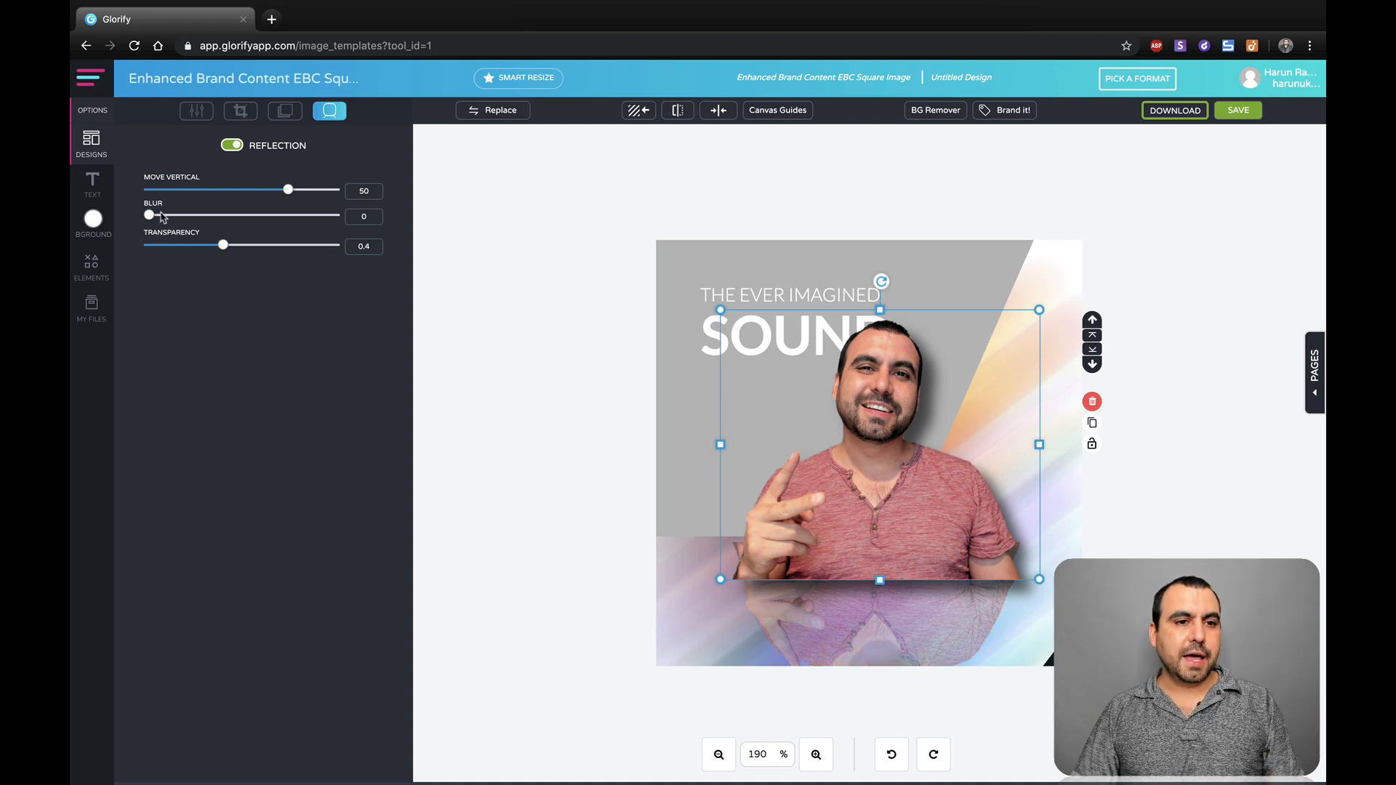
Set reflection blur to 2 and vertical offset to 0, then lower the photo.
{"action": "left_click_drag", "start_coordinate": [148, 215], "coordinate": [186, 215]}
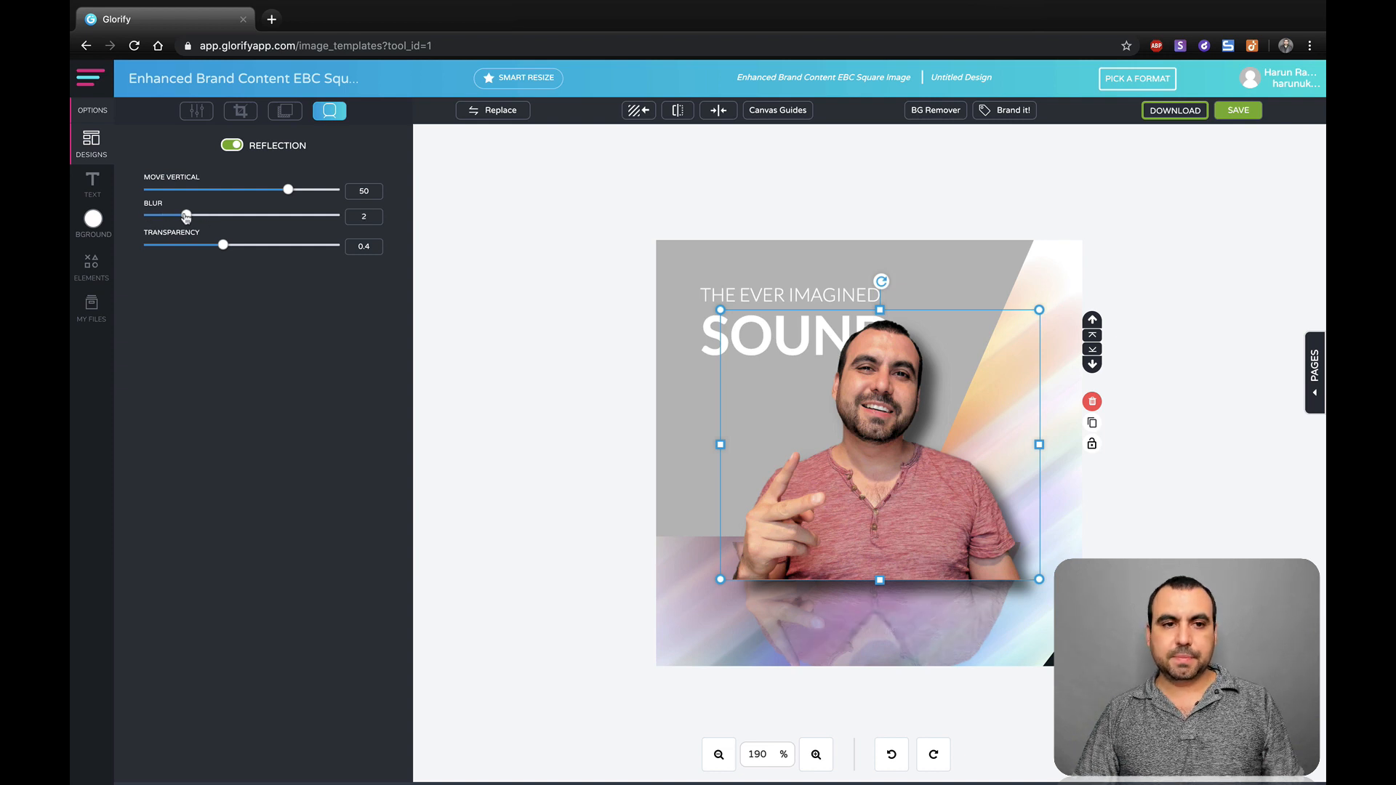
{"action": "left_click_drag", "start_coordinate": [286, 189], "coordinate": [234, 189]}
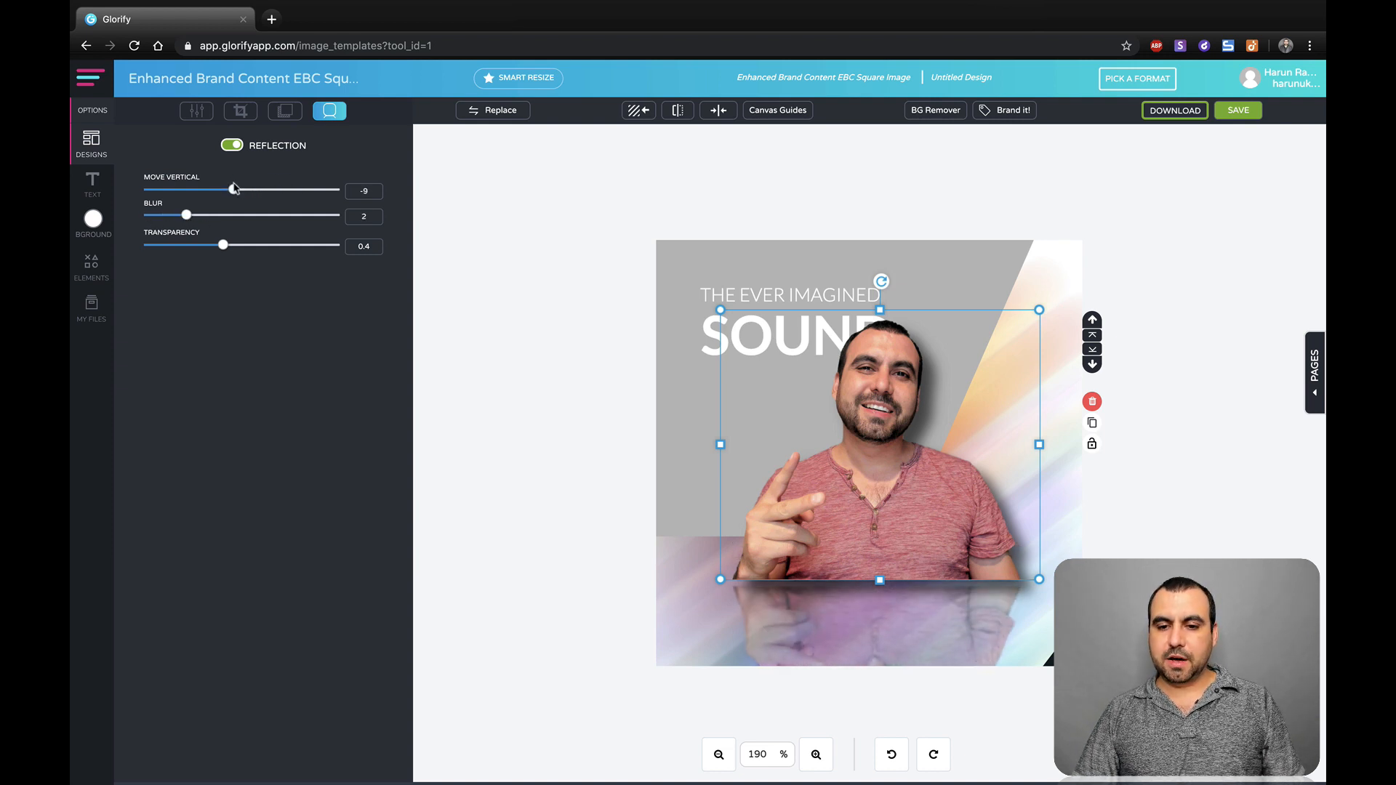
{"action": "left_click_drag", "start_coordinate": [223, 190], "coordinate": [237, 190]}
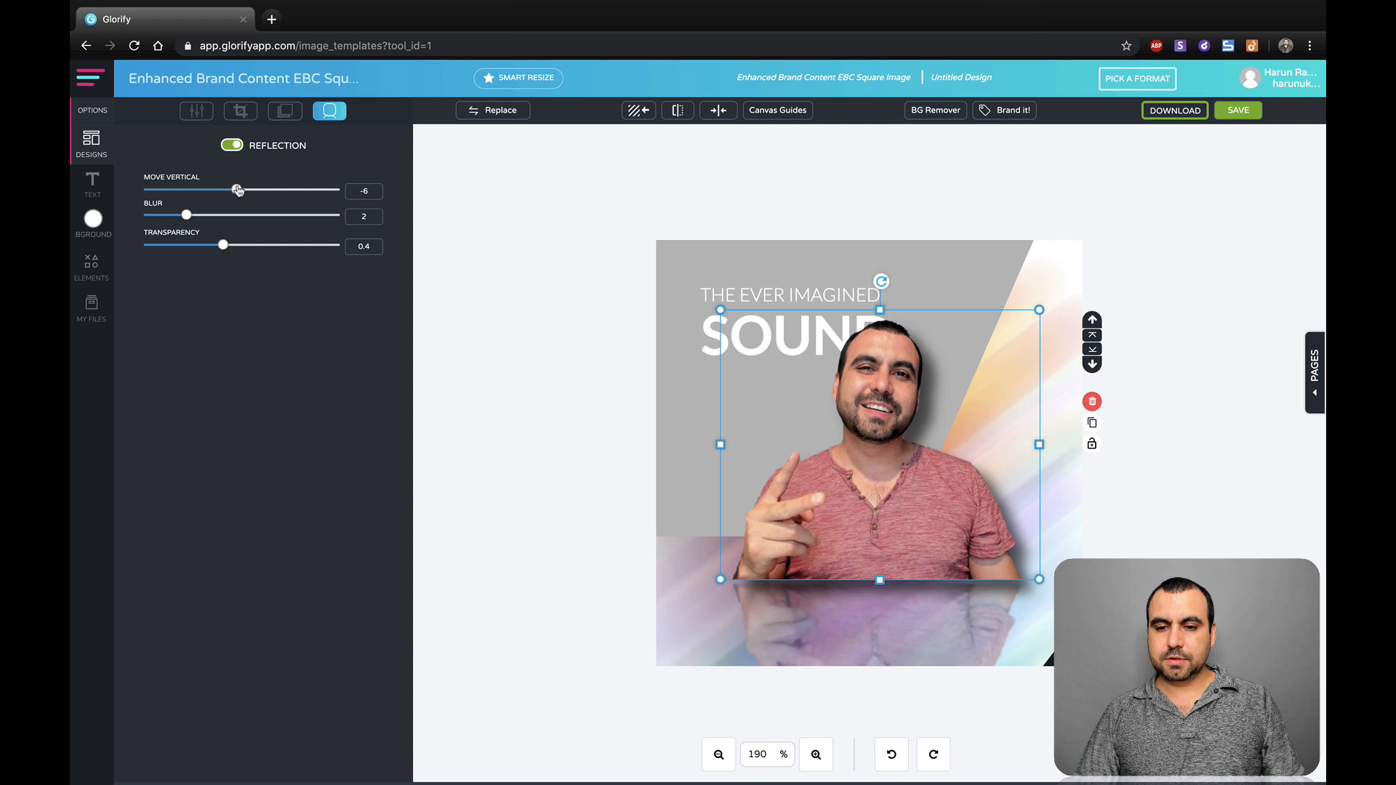
{"action": "left_click_drag", "start_coordinate": [235, 189], "coordinate": [242, 190]}
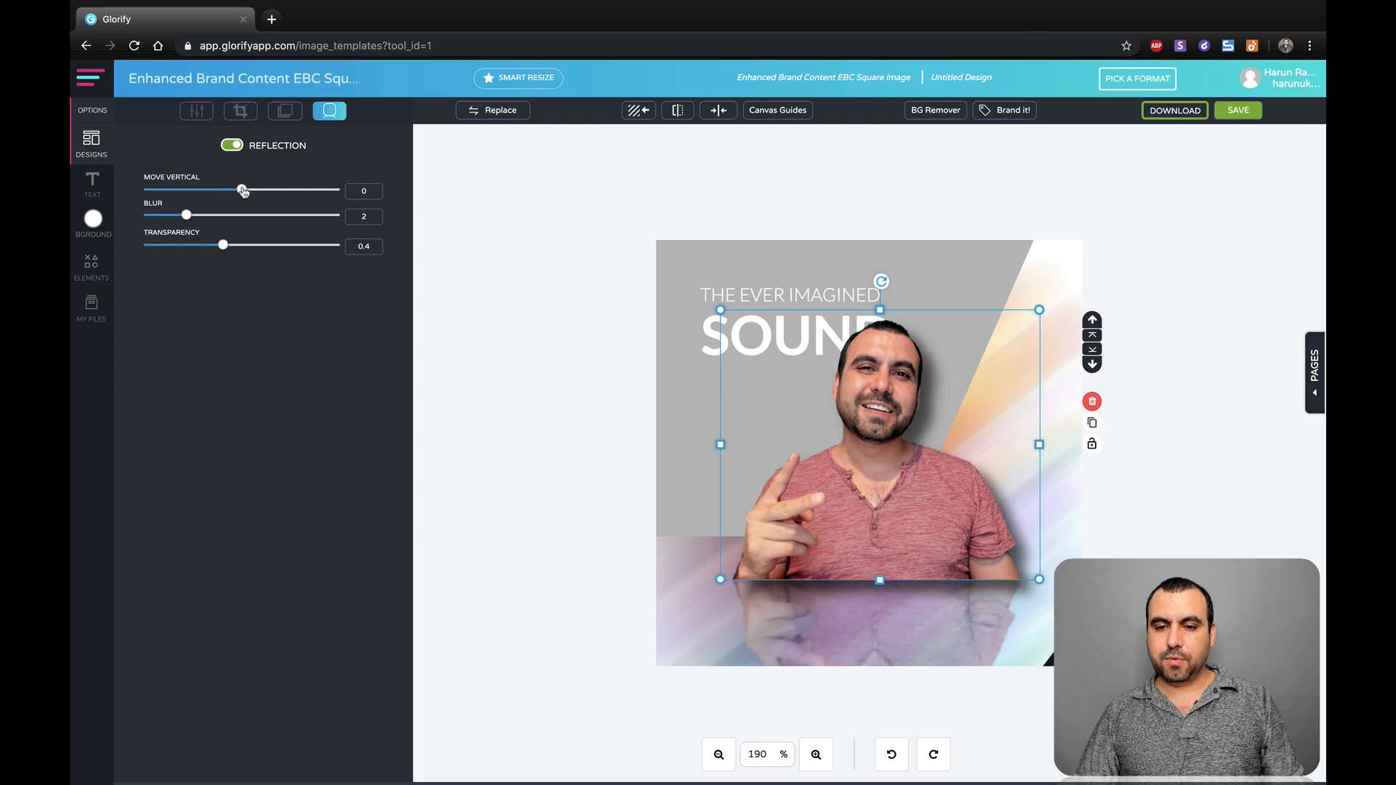
{"action": "left_click", "coordinate": [90, 143]}
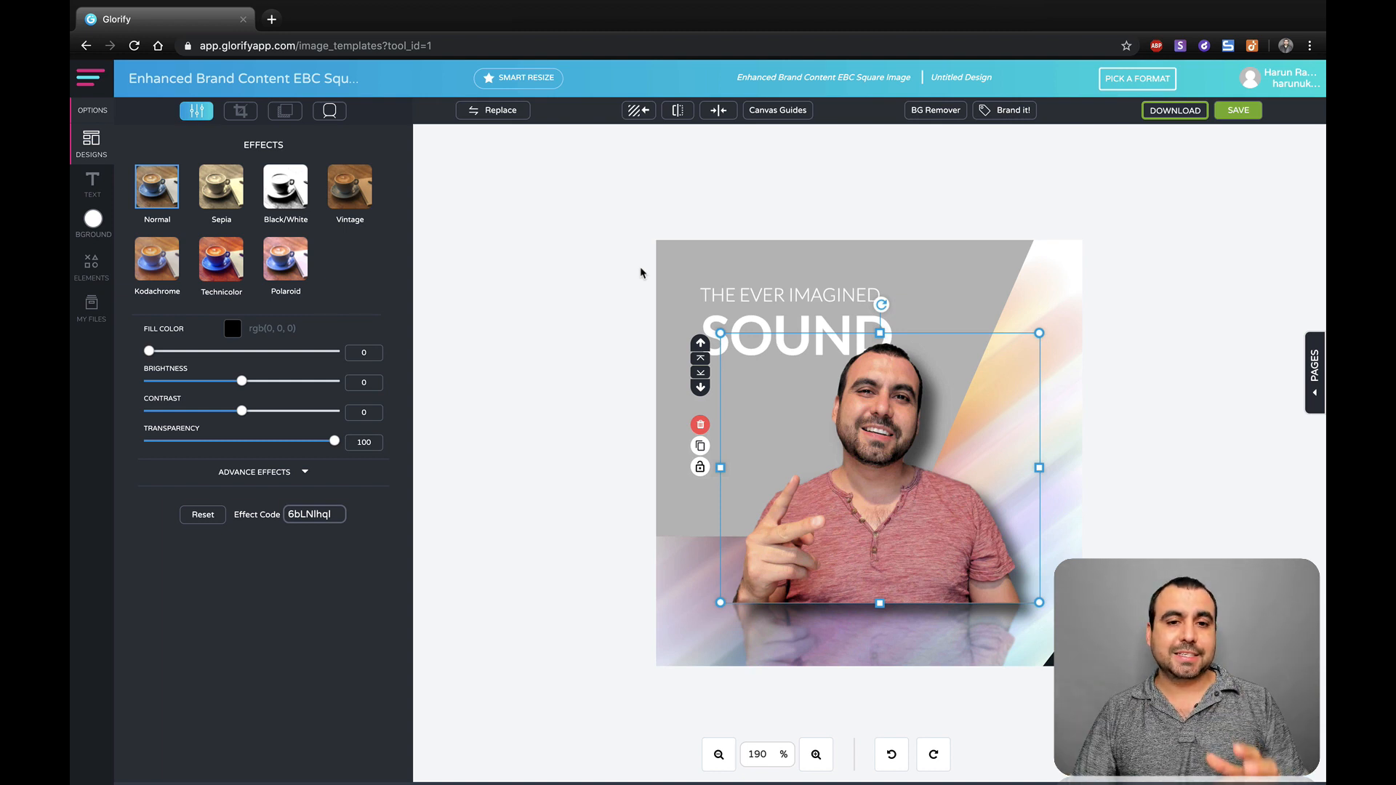
Select the SOUND headline and widen its letter spacing to about 310.
{"action": "left_click", "coordinate": [91, 143]}
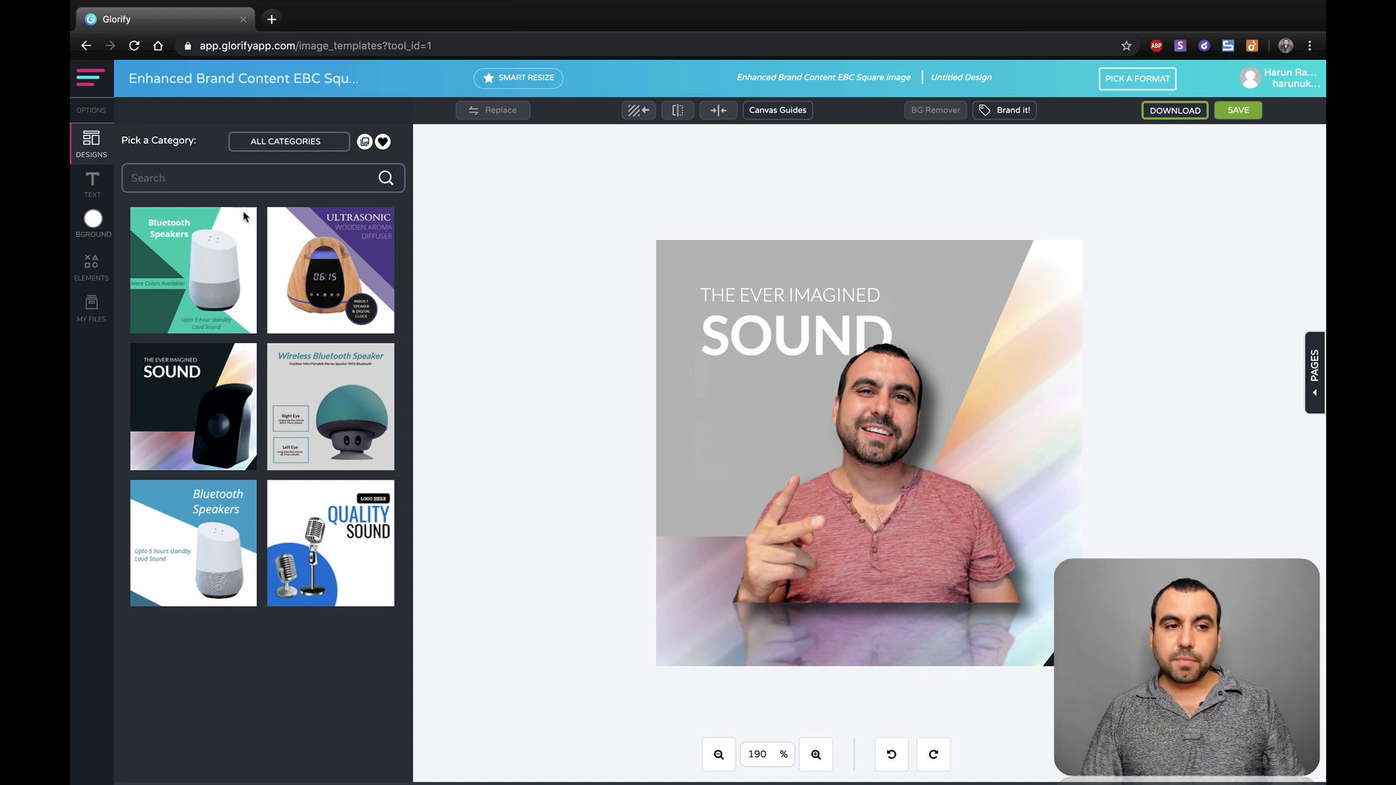
{"action": "left_click", "coordinate": [91, 184]}
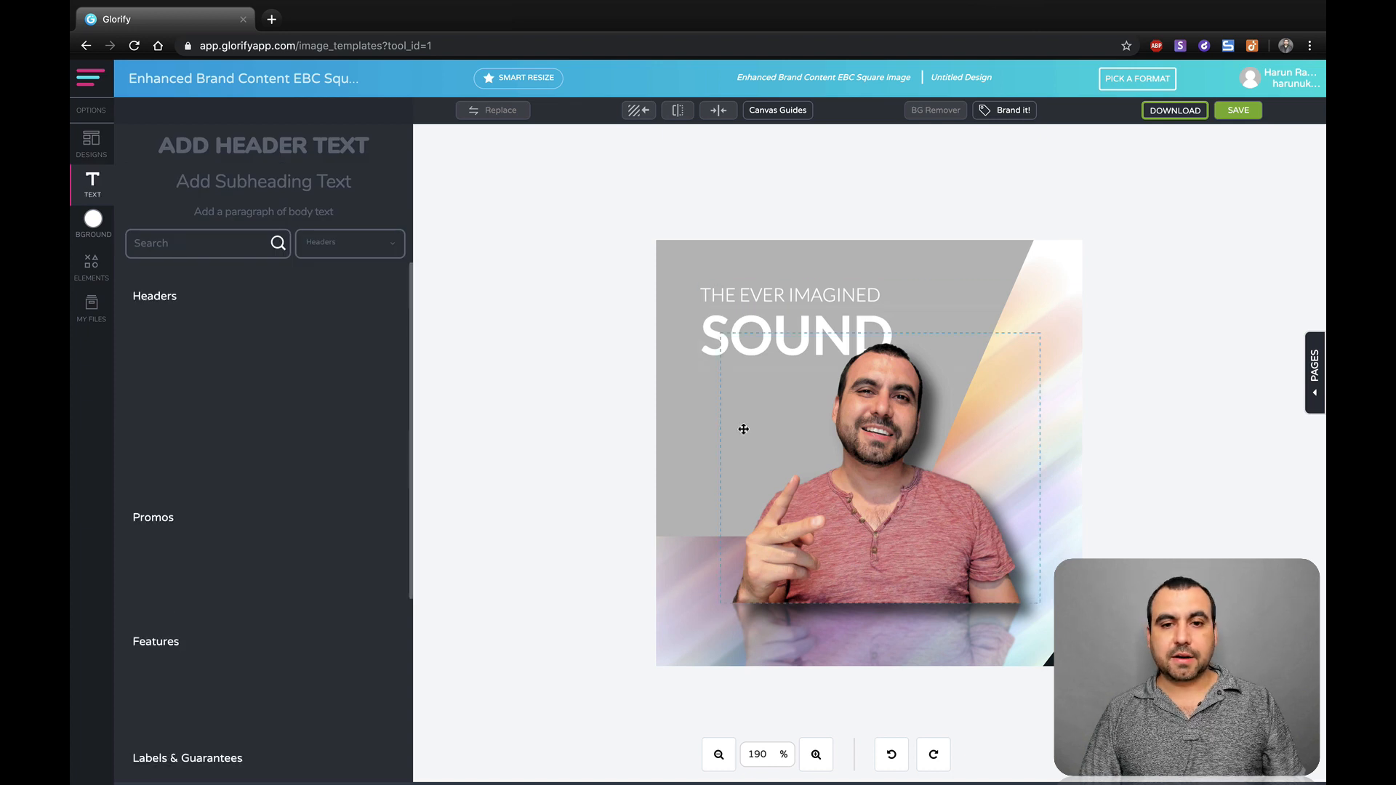
{"action": "left_click", "coordinate": [792, 338]}
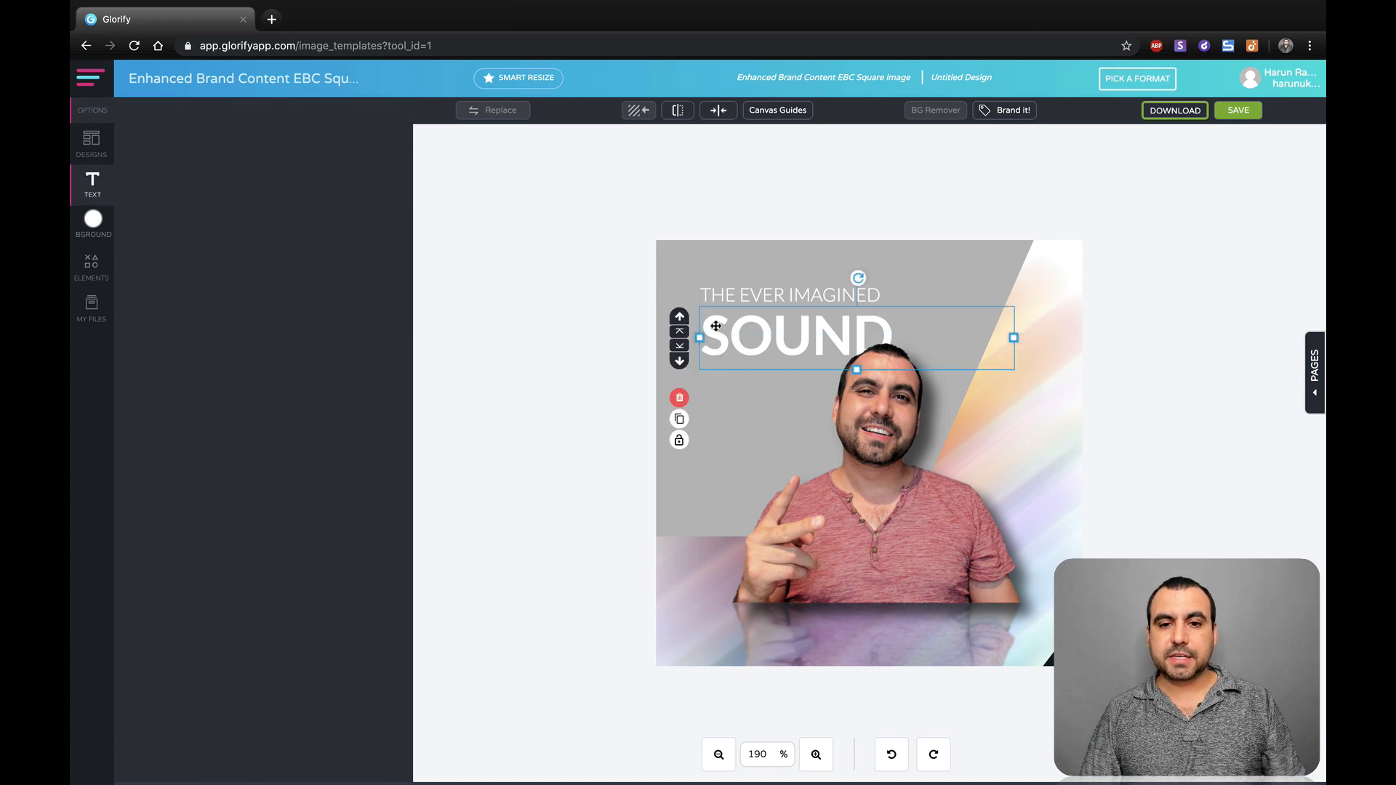
{"action": "left_click", "coordinate": [232, 172]}
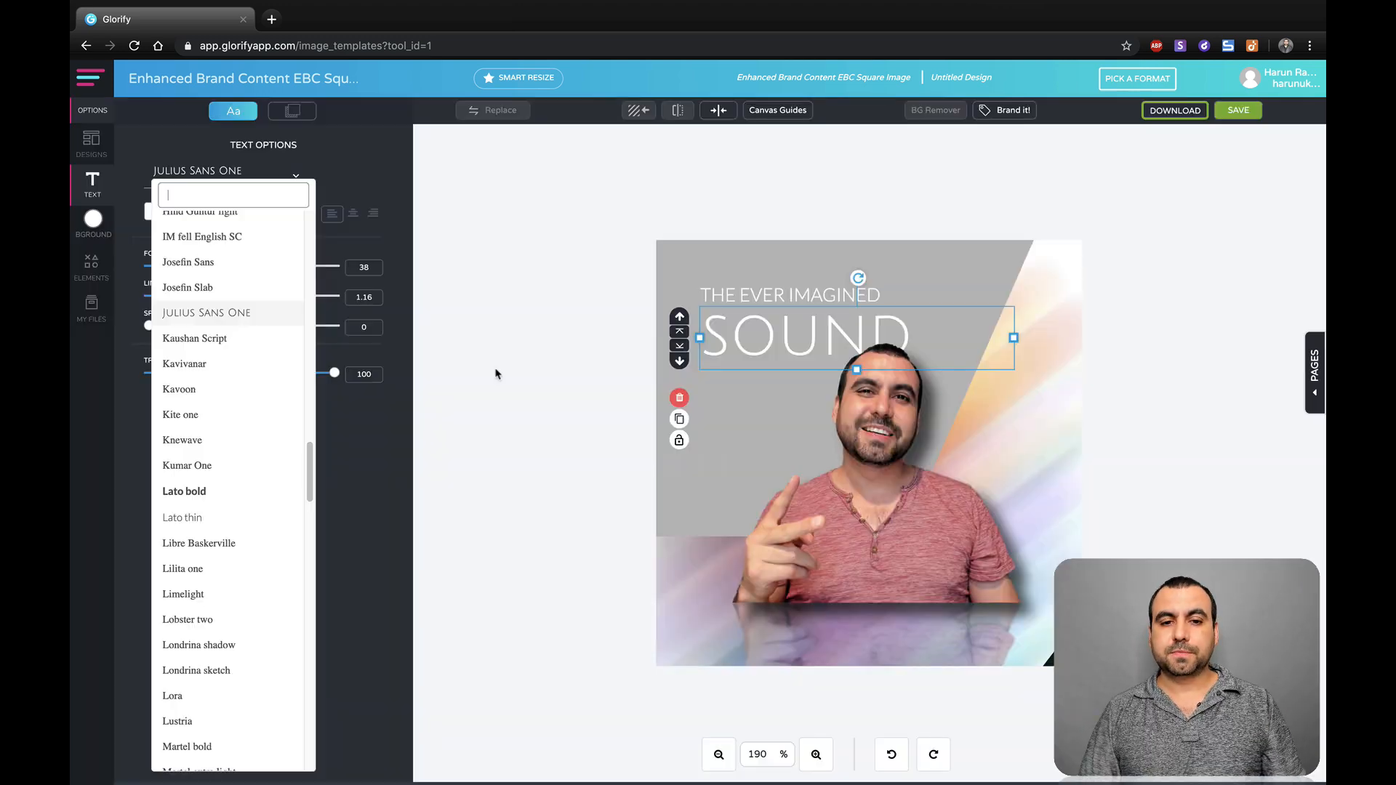
{"action": "scroll", "scroll_direction": "down", "scroll_amount": 3}
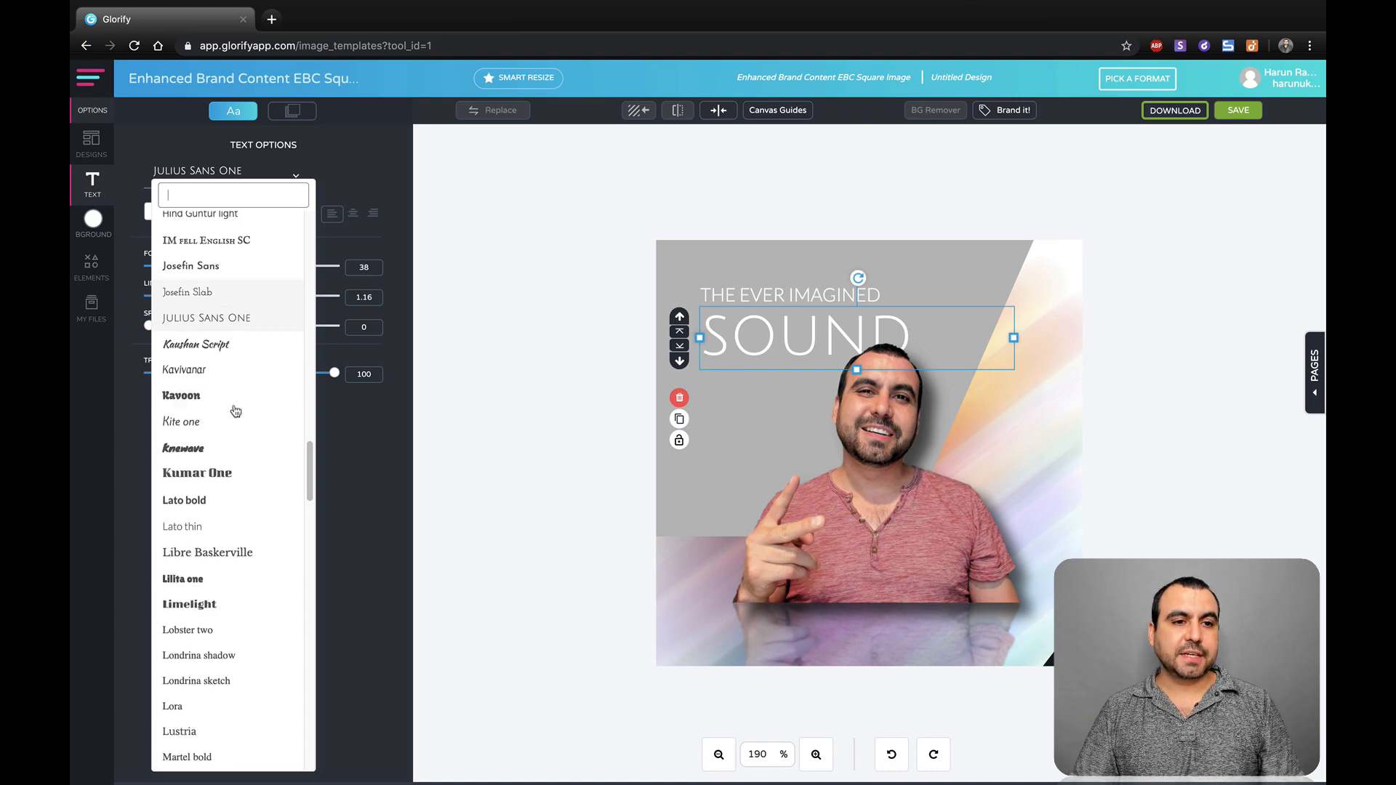
{"action": "scroll", "scroll_direction": "down", "scroll_amount": 3}
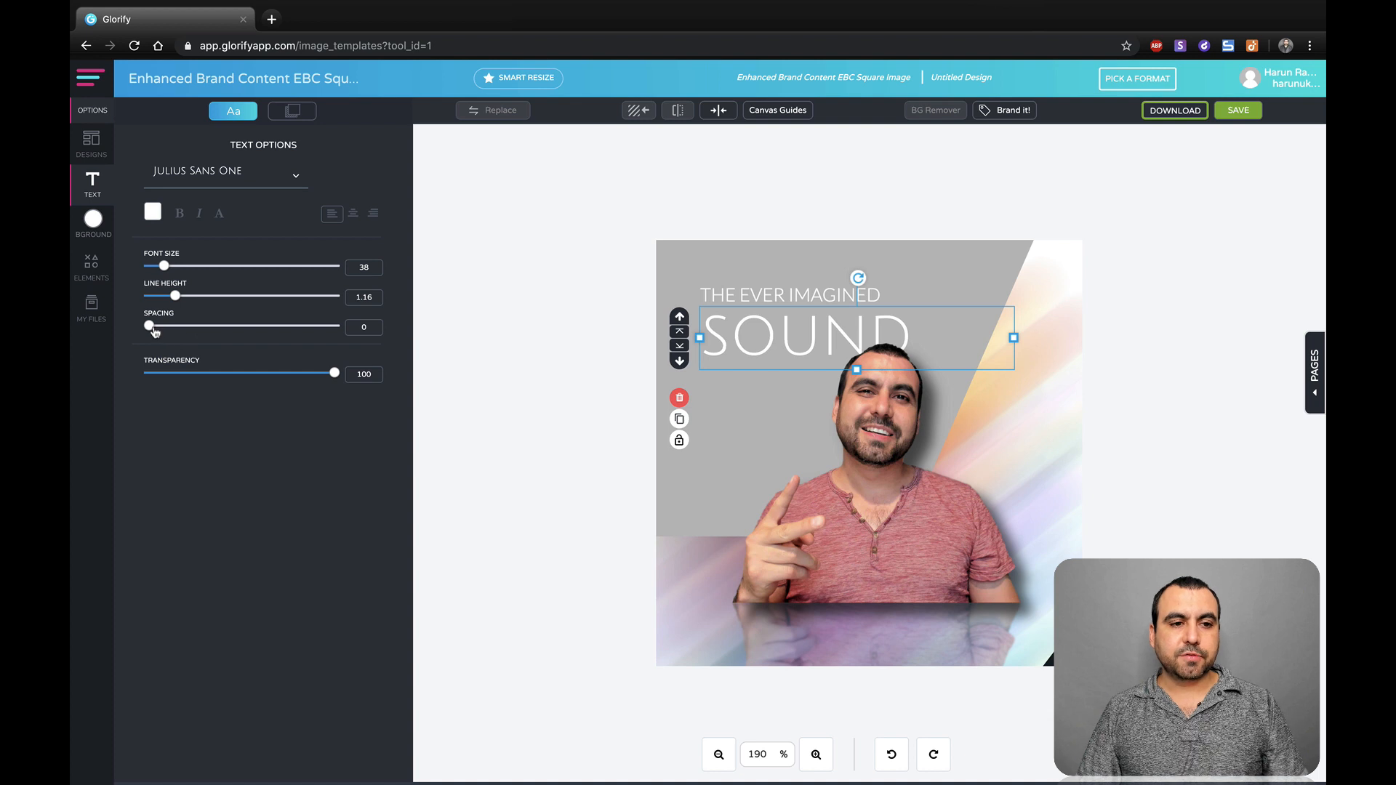
{"action": "left_click_drag", "start_coordinate": [149, 326], "coordinate": [266, 326]}
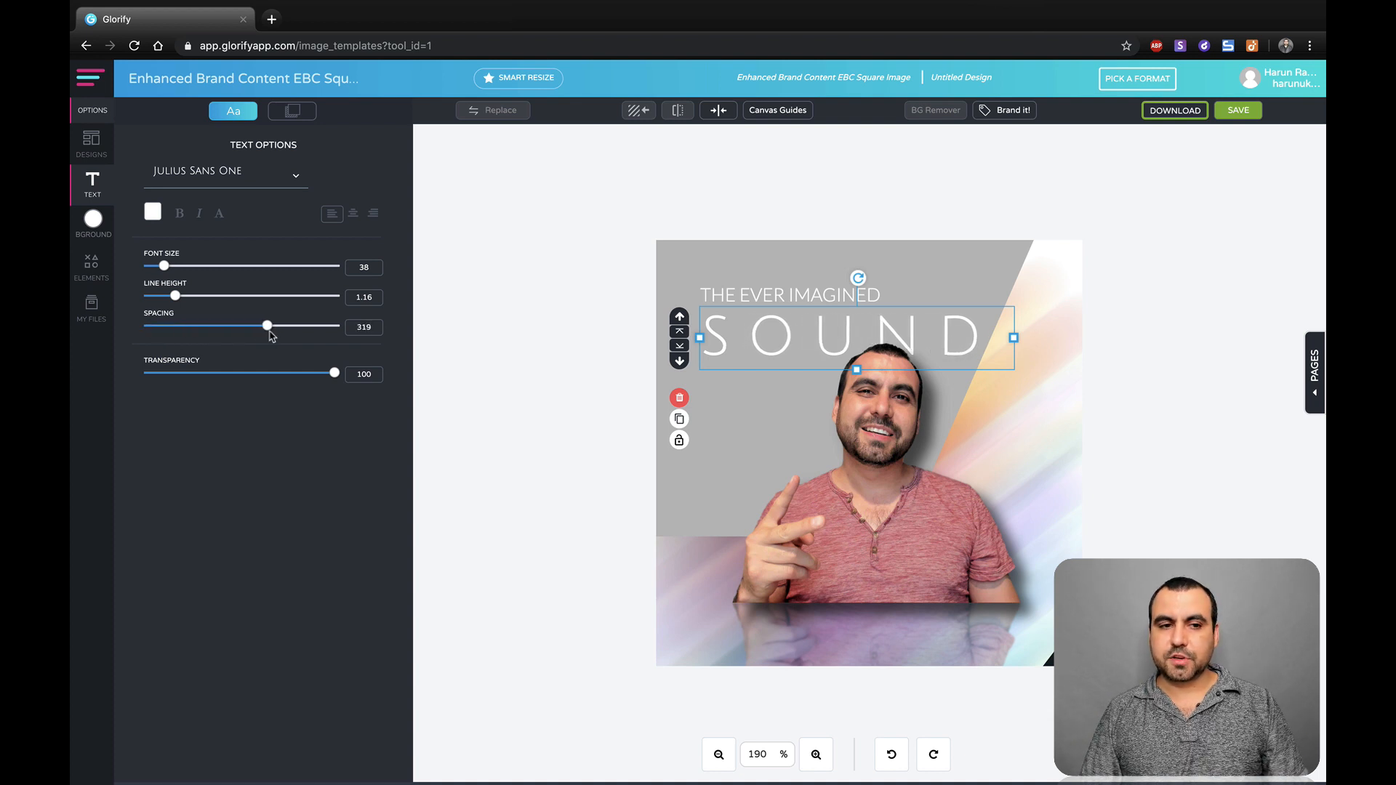
{"action": "left_click_drag", "start_coordinate": [267, 326], "coordinate": [262, 326]}
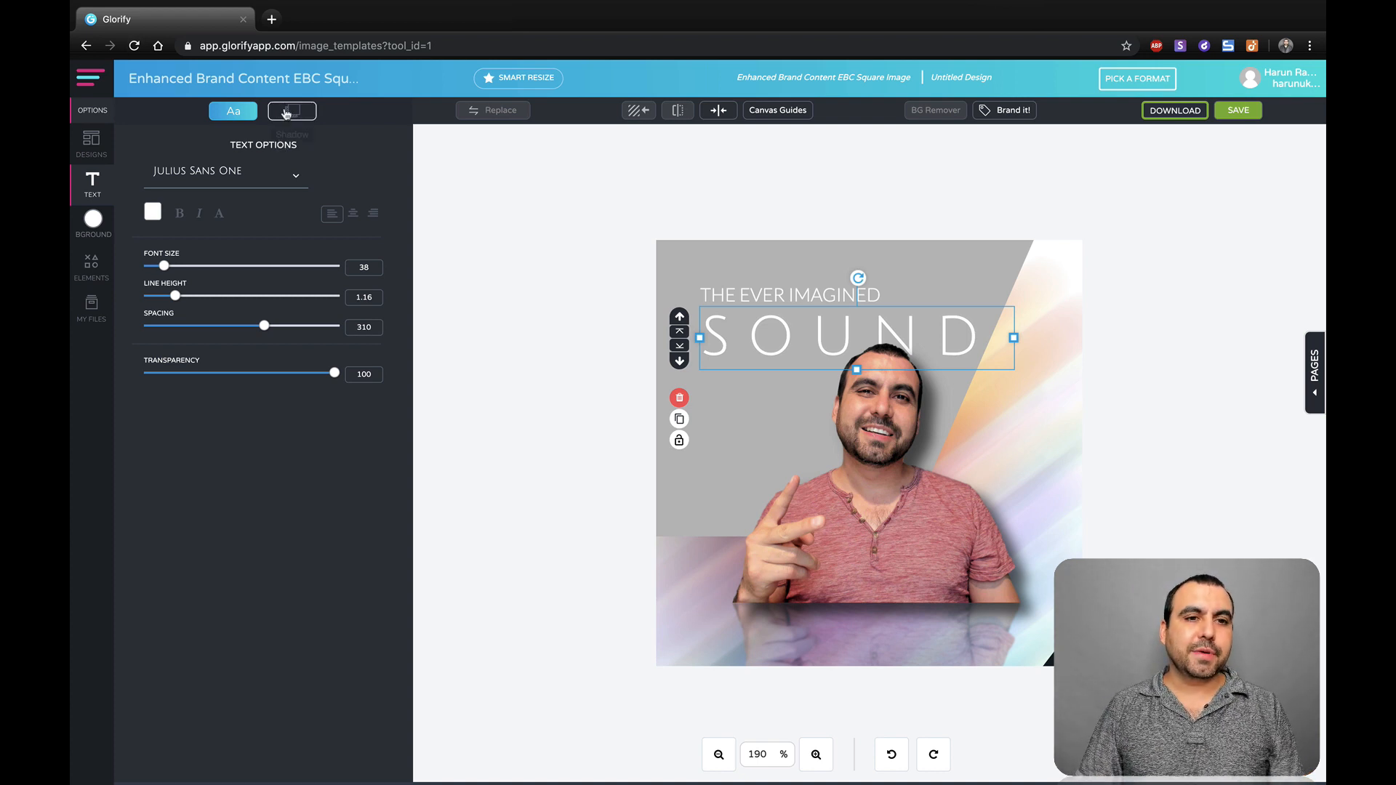
Try a lowered drop shadow on the SOUND headline, then switch it off.
{"action": "left_click", "coordinate": [291, 111]}
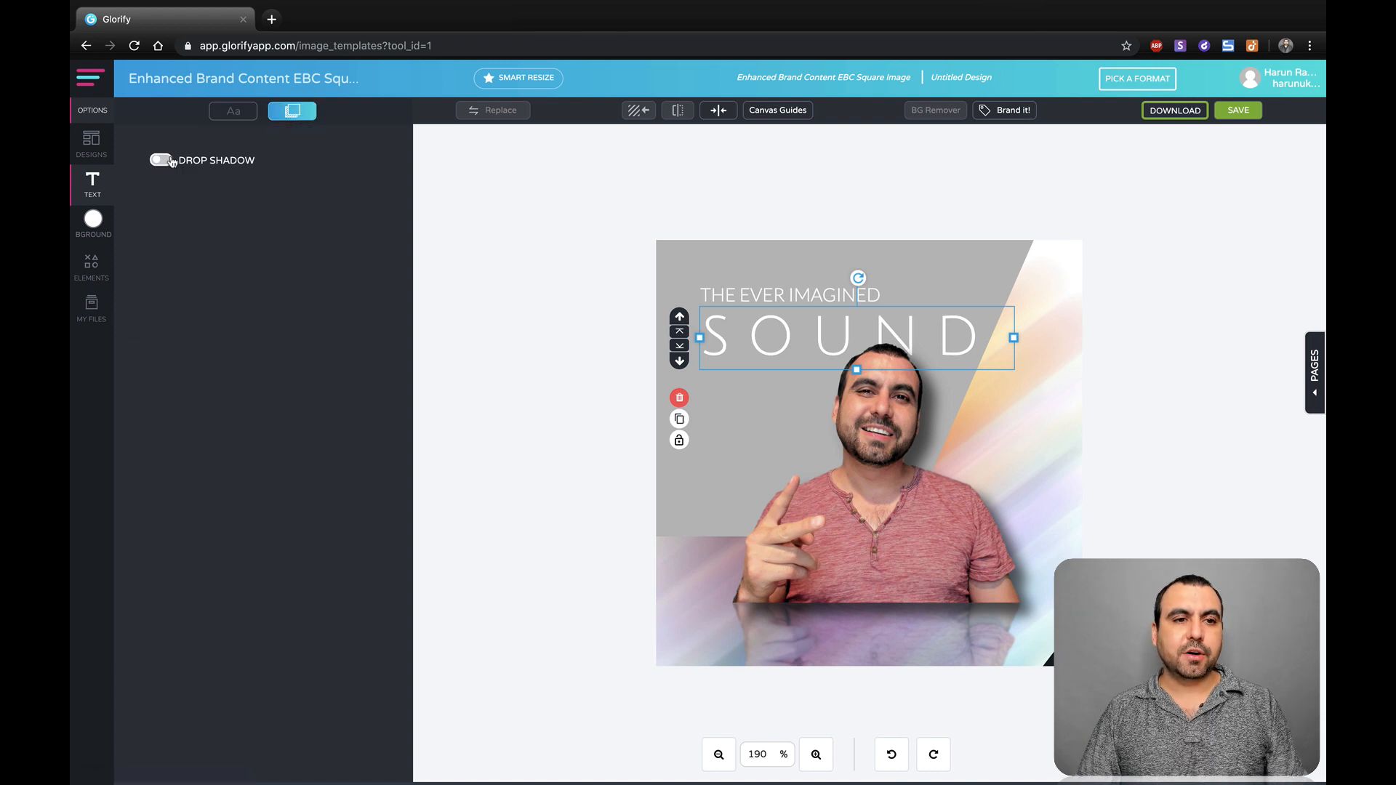
{"action": "left_click", "coordinate": [160, 159]}
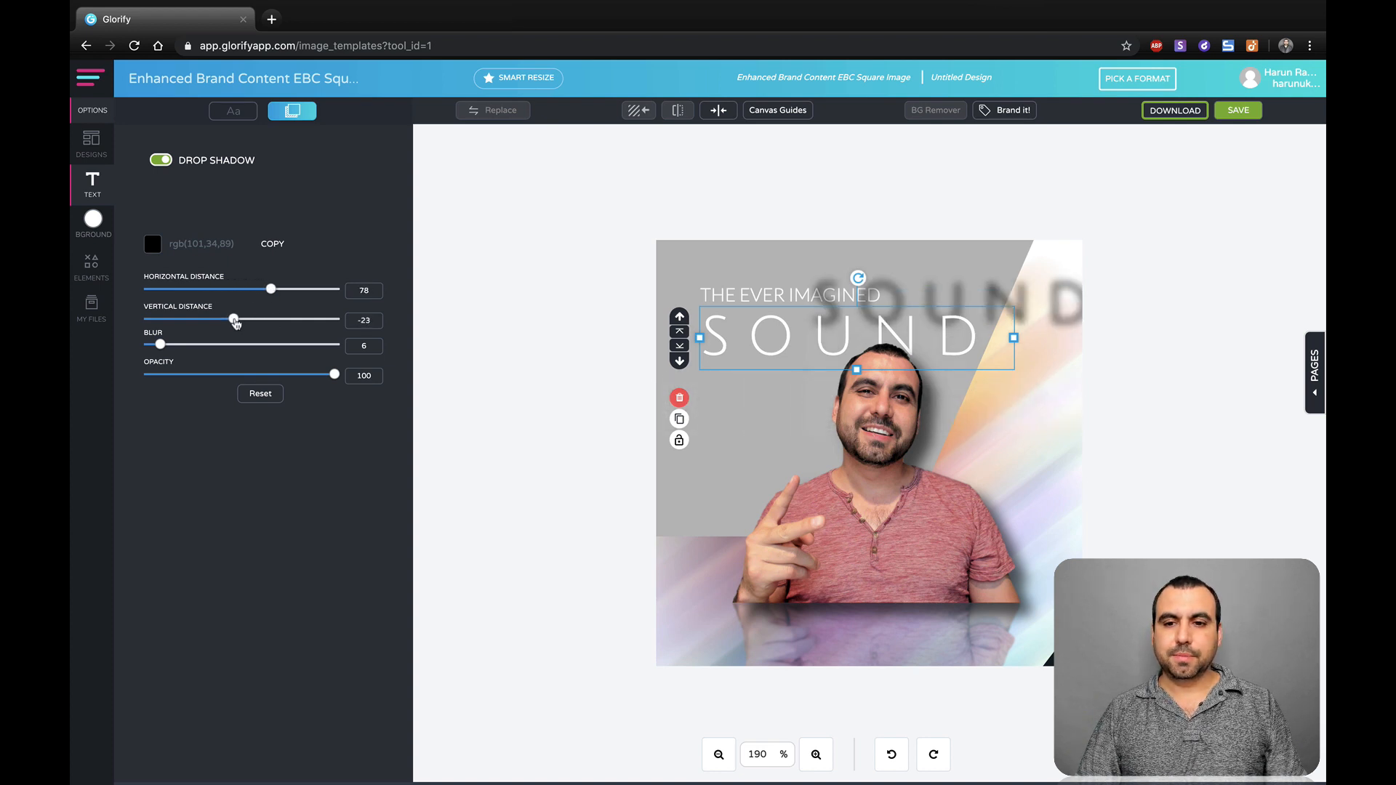
{"action": "left_click_drag", "start_coordinate": [234, 319], "coordinate": [247, 318]}
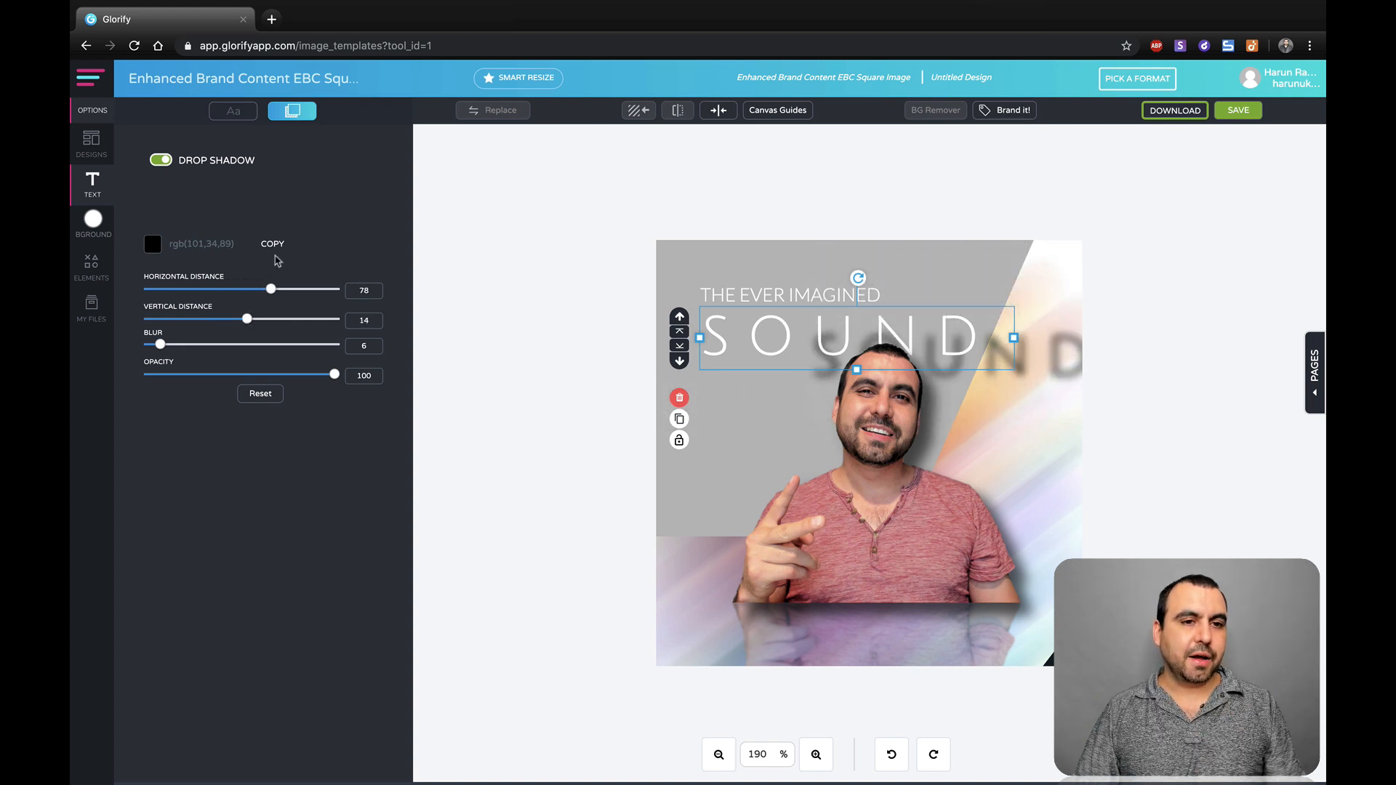
{"action": "left_click", "coordinate": [160, 159]}
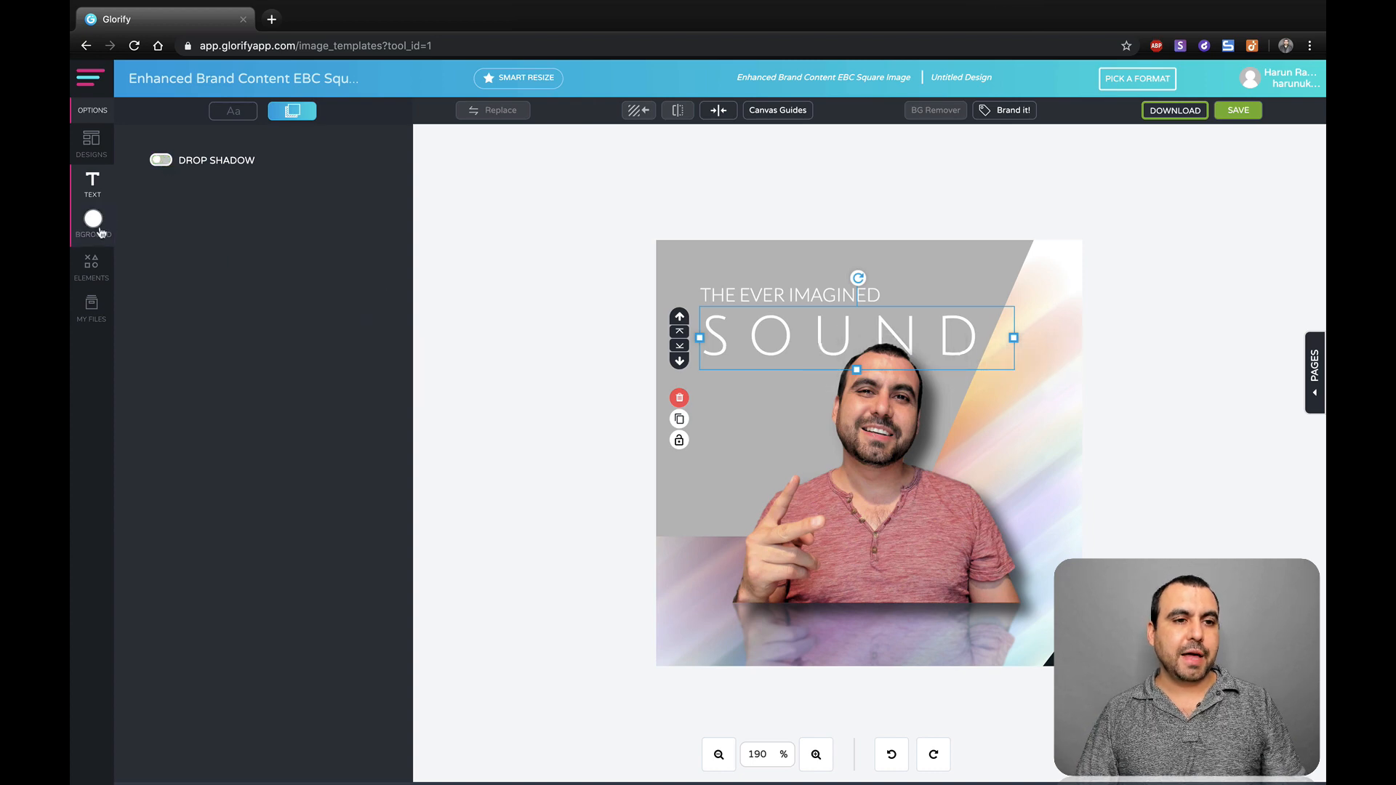
Browse the background images down to the cracked wooden log texture.
{"action": "left_click", "coordinate": [92, 224]}
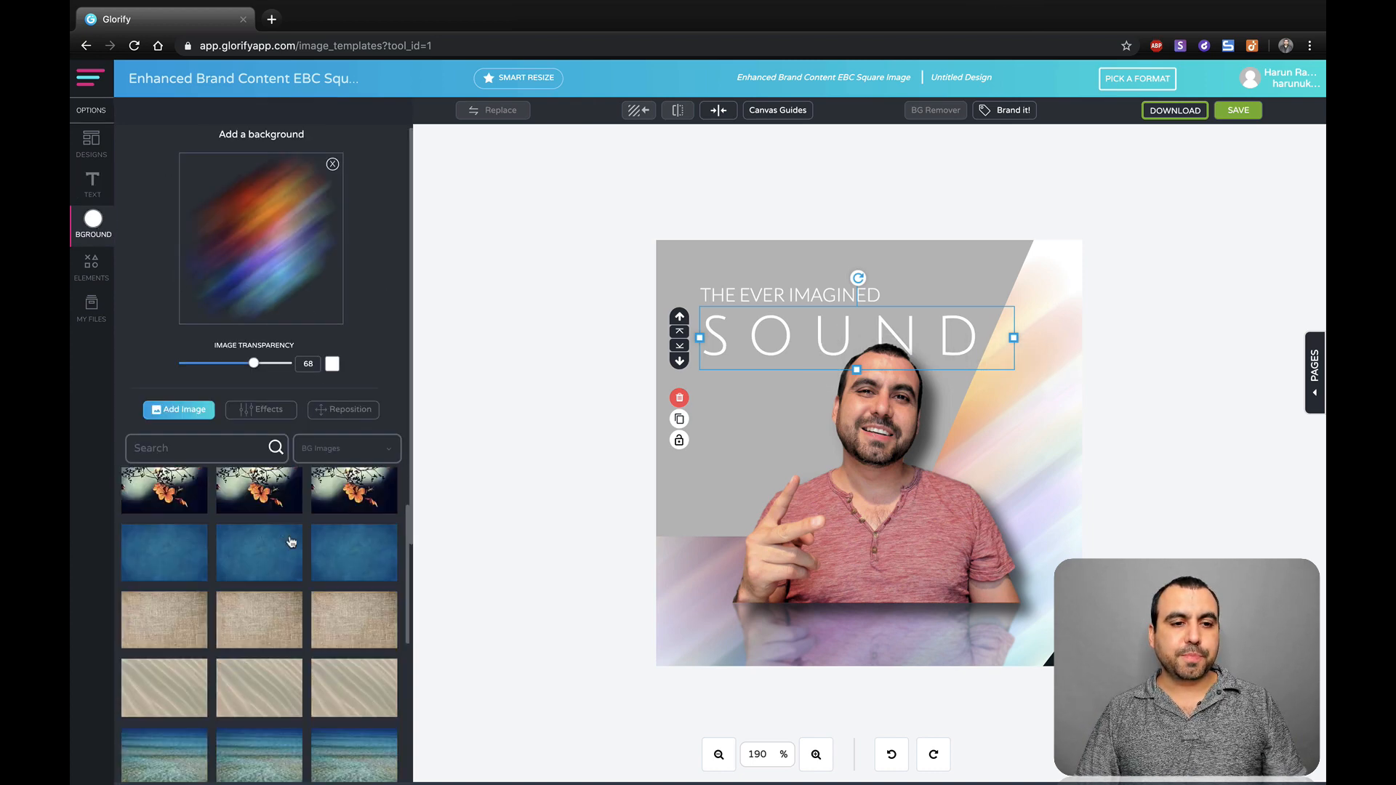
{"action": "scroll", "scroll_direction": "down", "scroll_amount": 3}
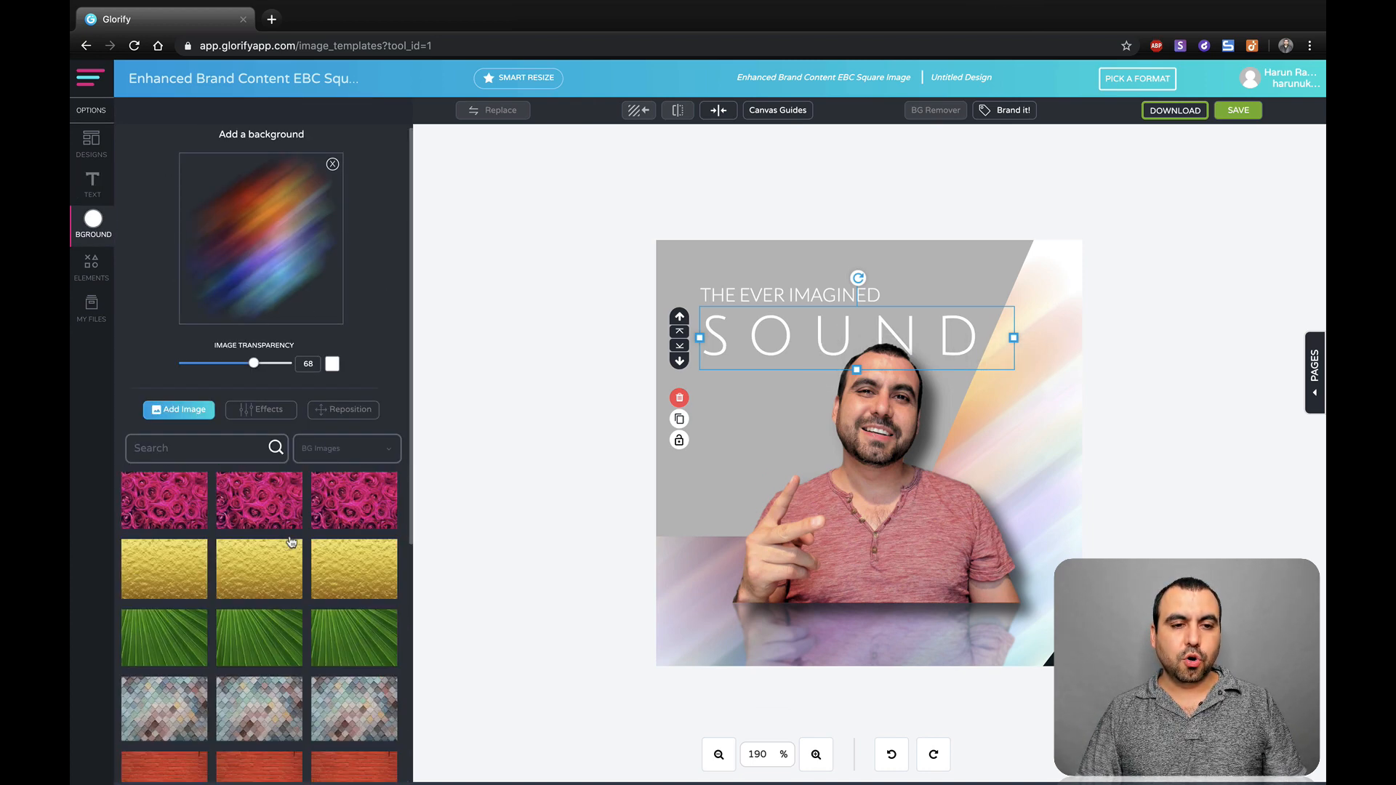
{"action": "scroll", "scroll_direction": "down", "scroll_amount": 3}
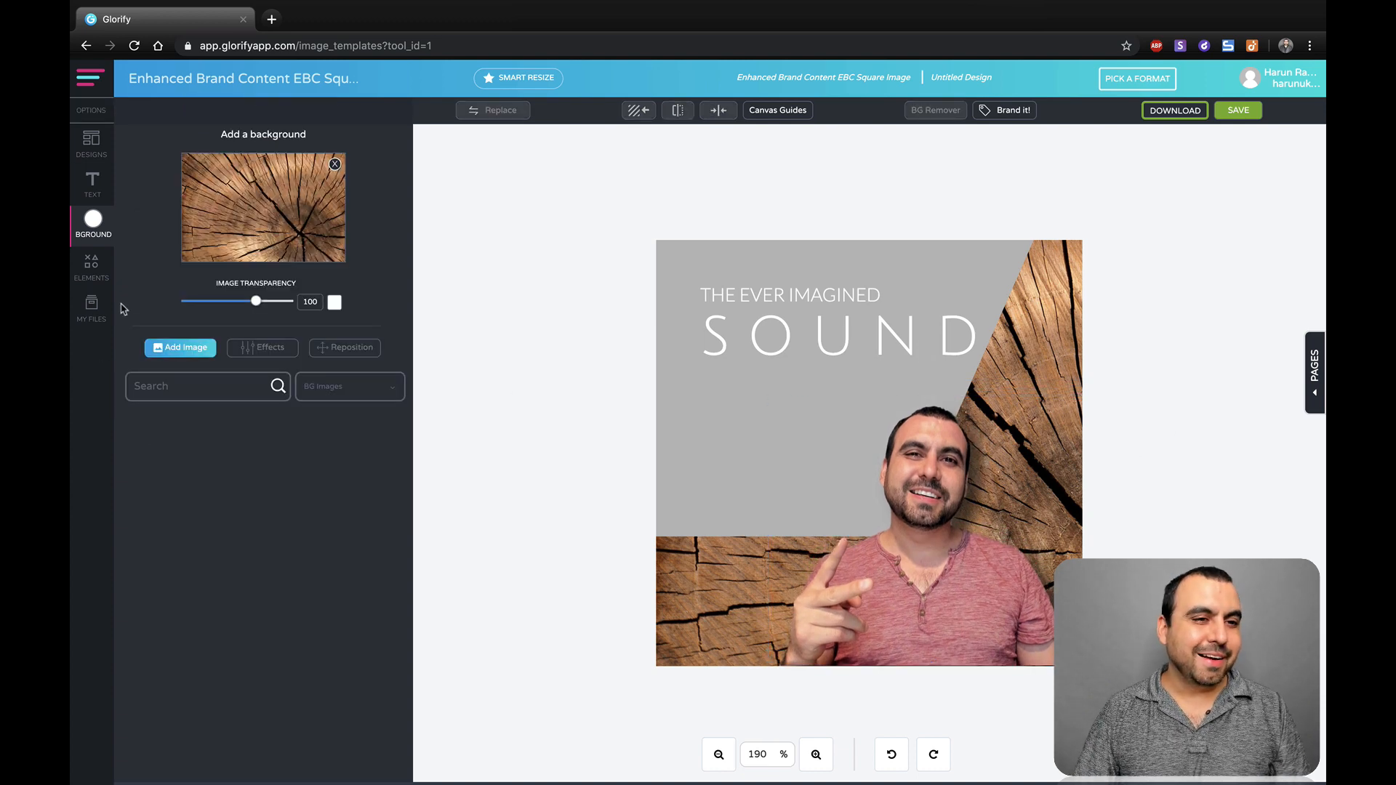
Add a purple rounded triangle outline from Shapes and layer it behind the presenter.
{"action": "left_click", "coordinate": [92, 266]}
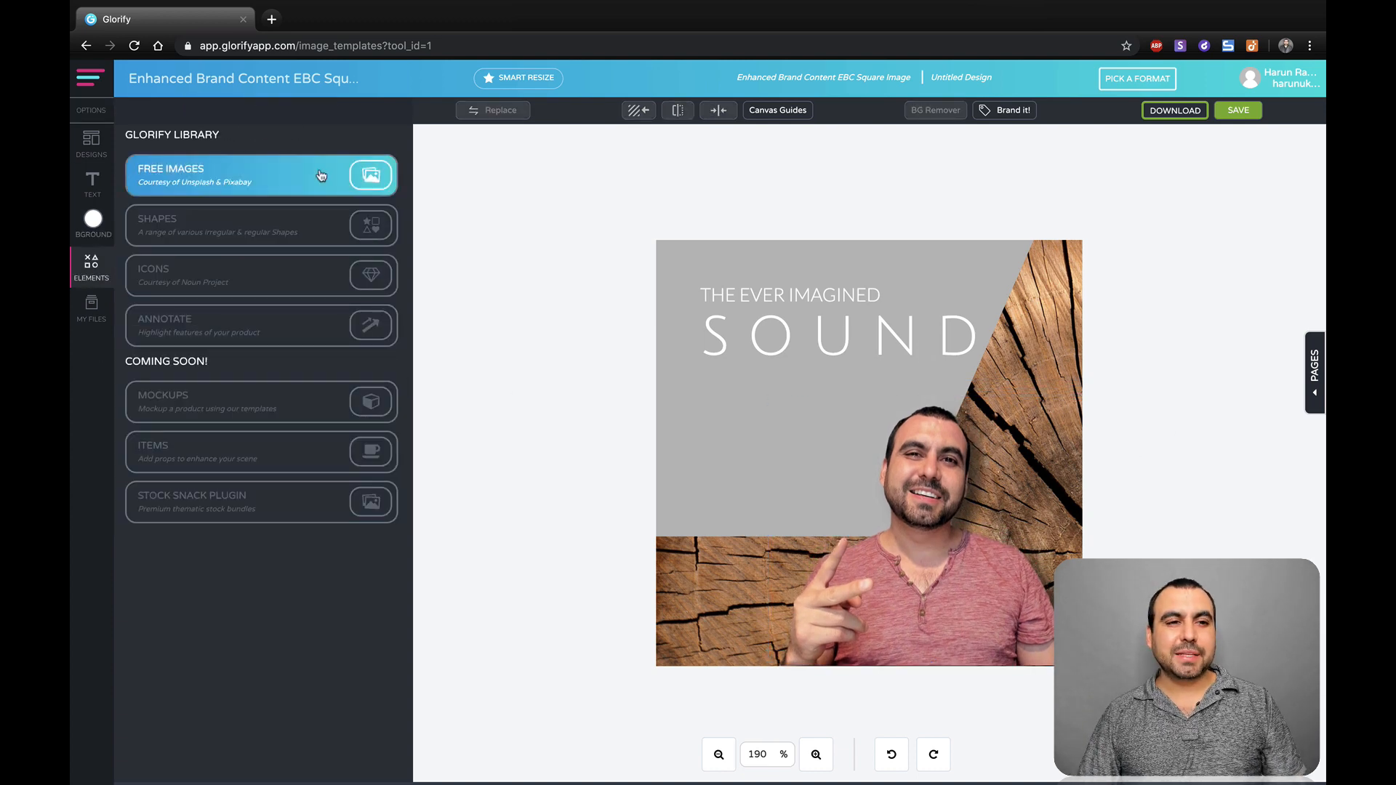
{"action": "left_click", "coordinate": [261, 224]}
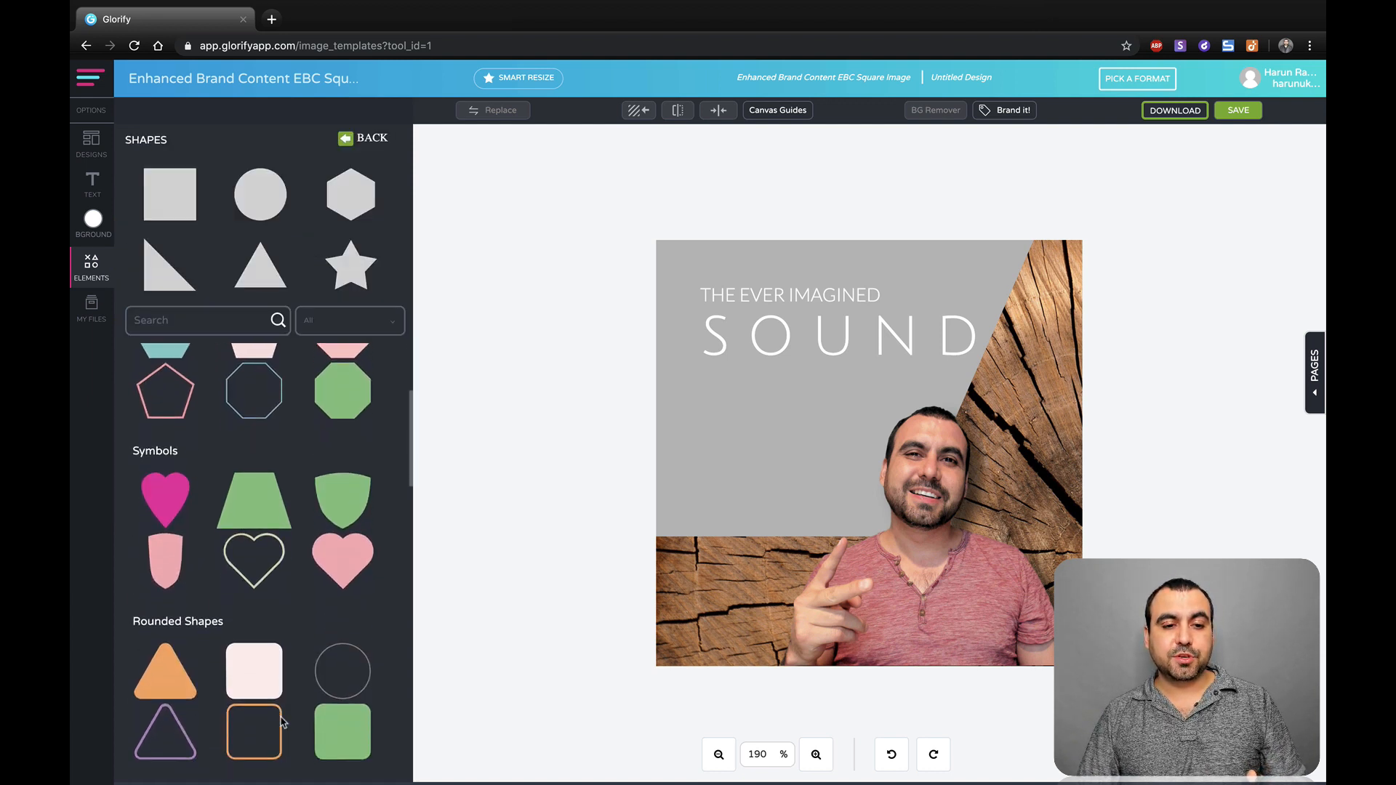
{"action": "scroll", "scroll_direction": "down", "scroll_amount": 3}
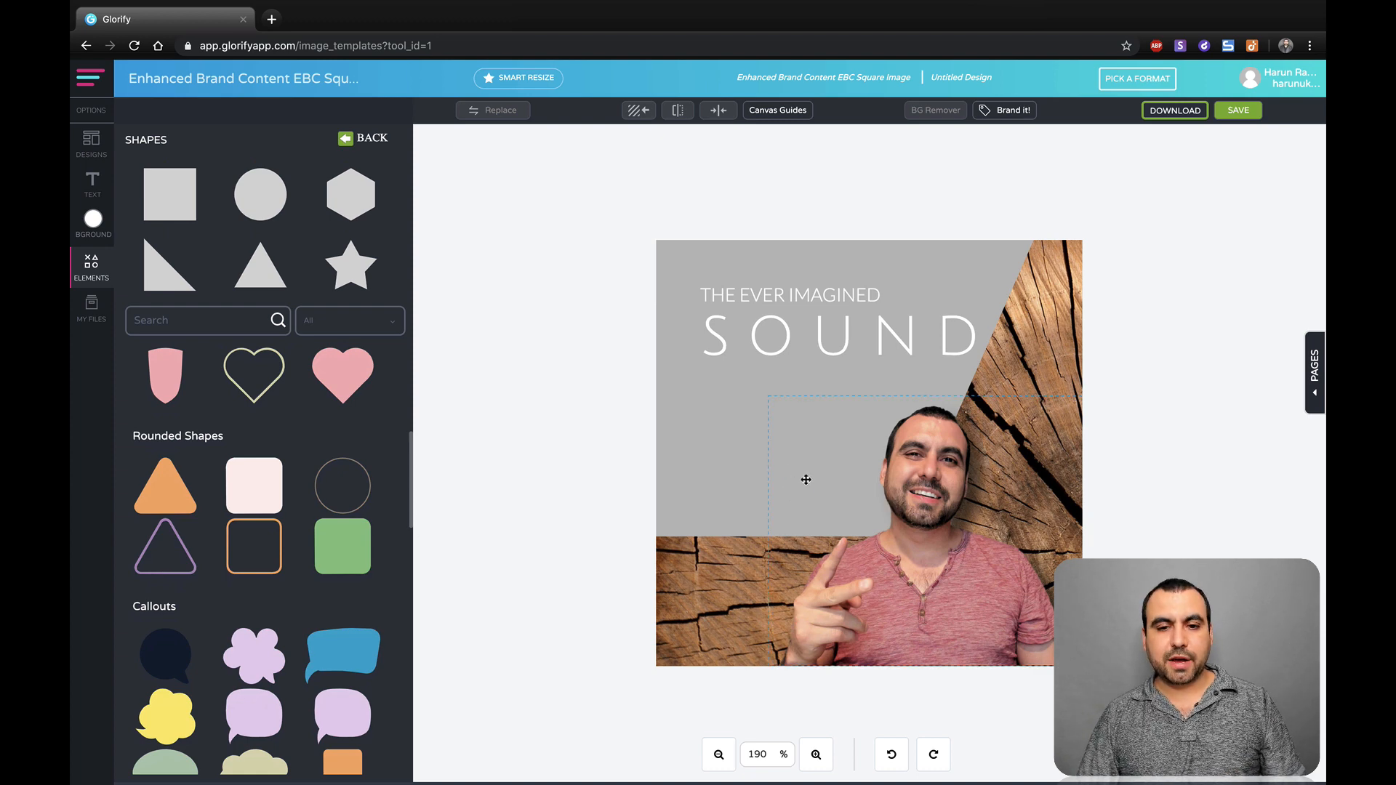
{"action": "left_click", "coordinate": [855, 463]}
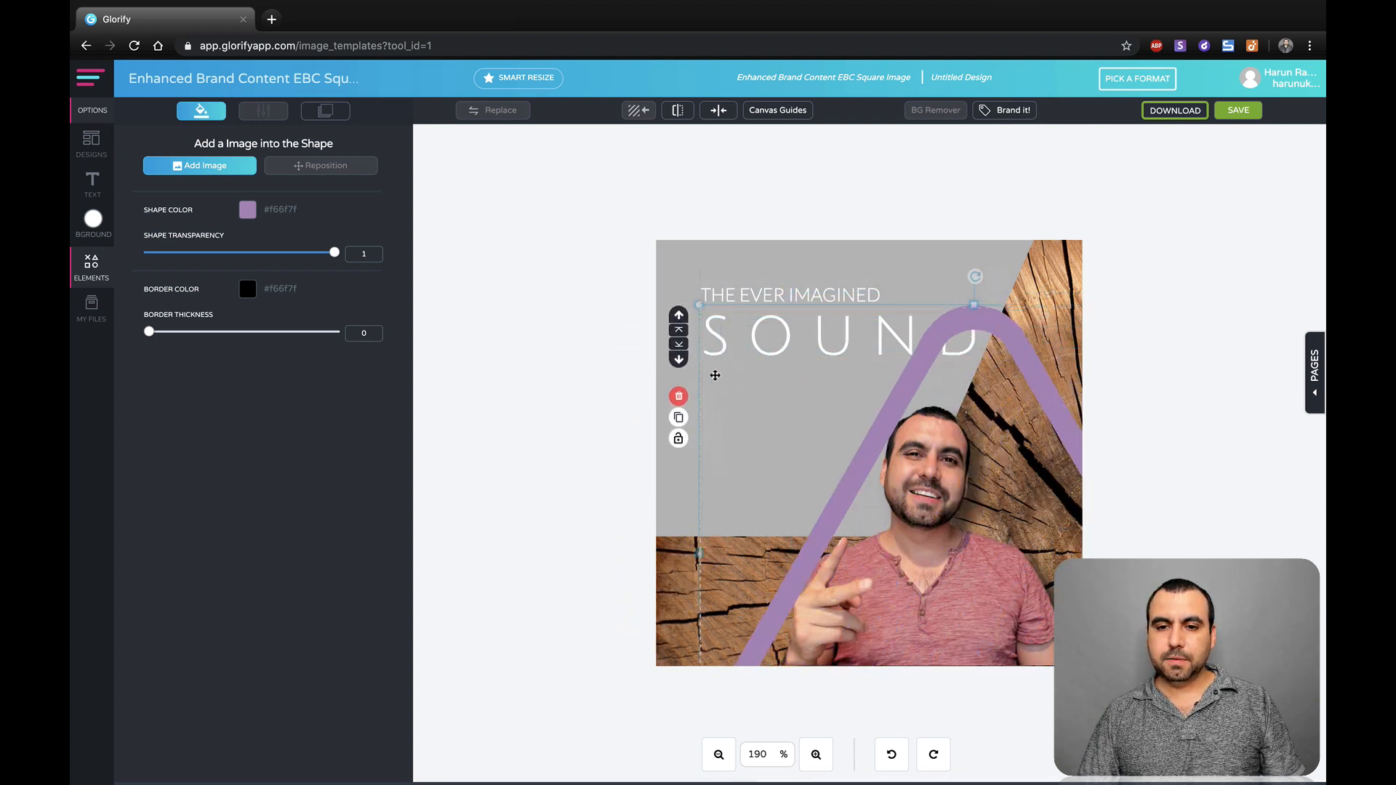
{"action": "left_click", "coordinate": [678, 396]}
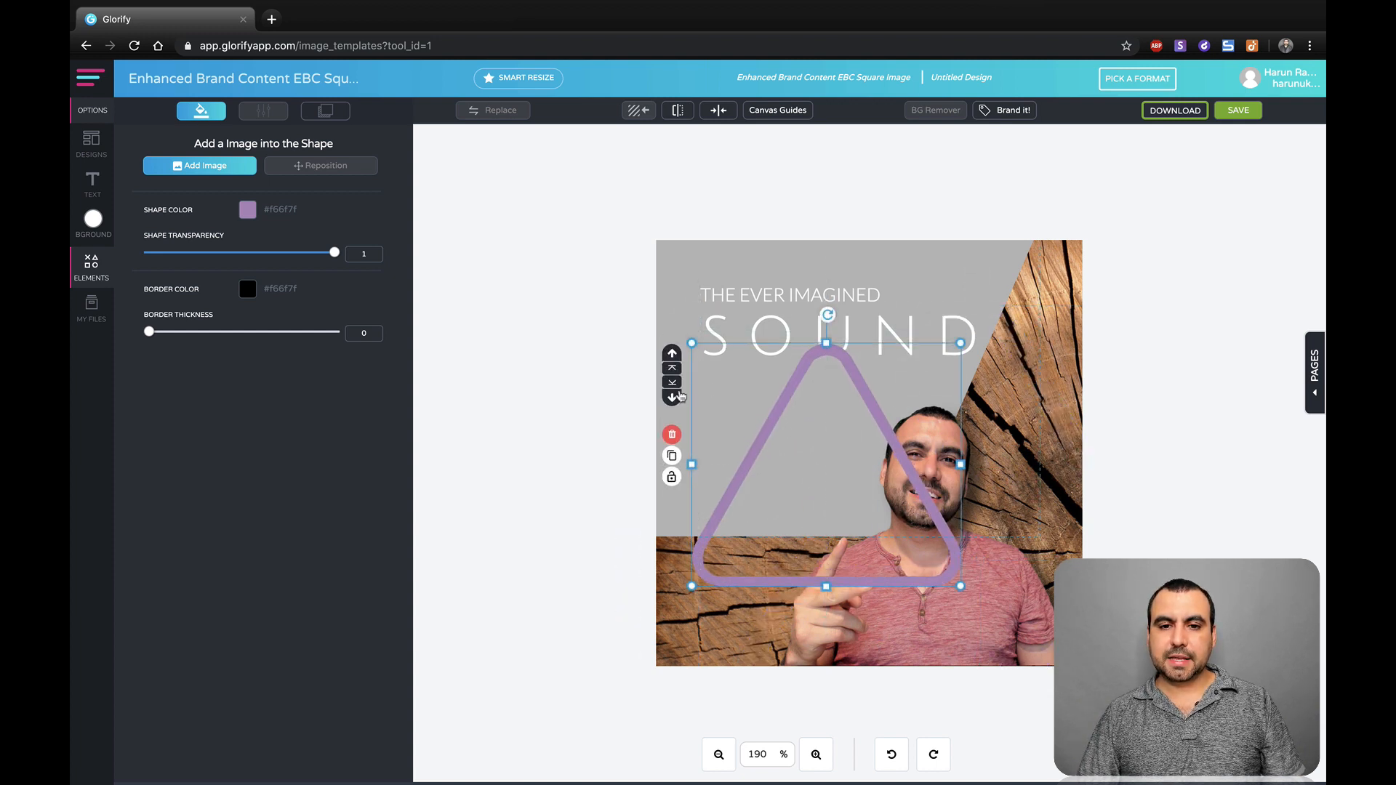
{"action": "left_click", "coordinate": [91, 267]}
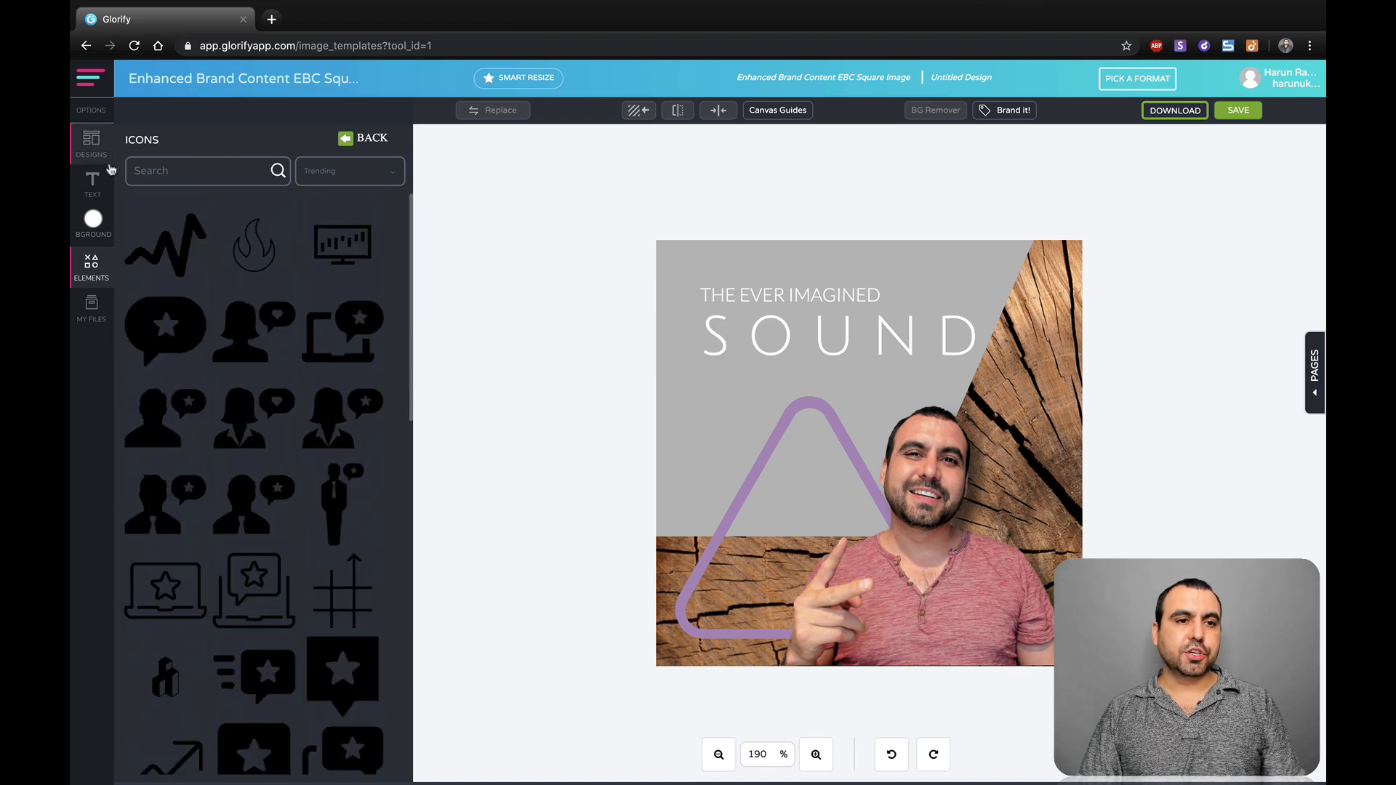
Return to the elements library and open MY FILES.
{"action": "left_click", "coordinate": [362, 138]}
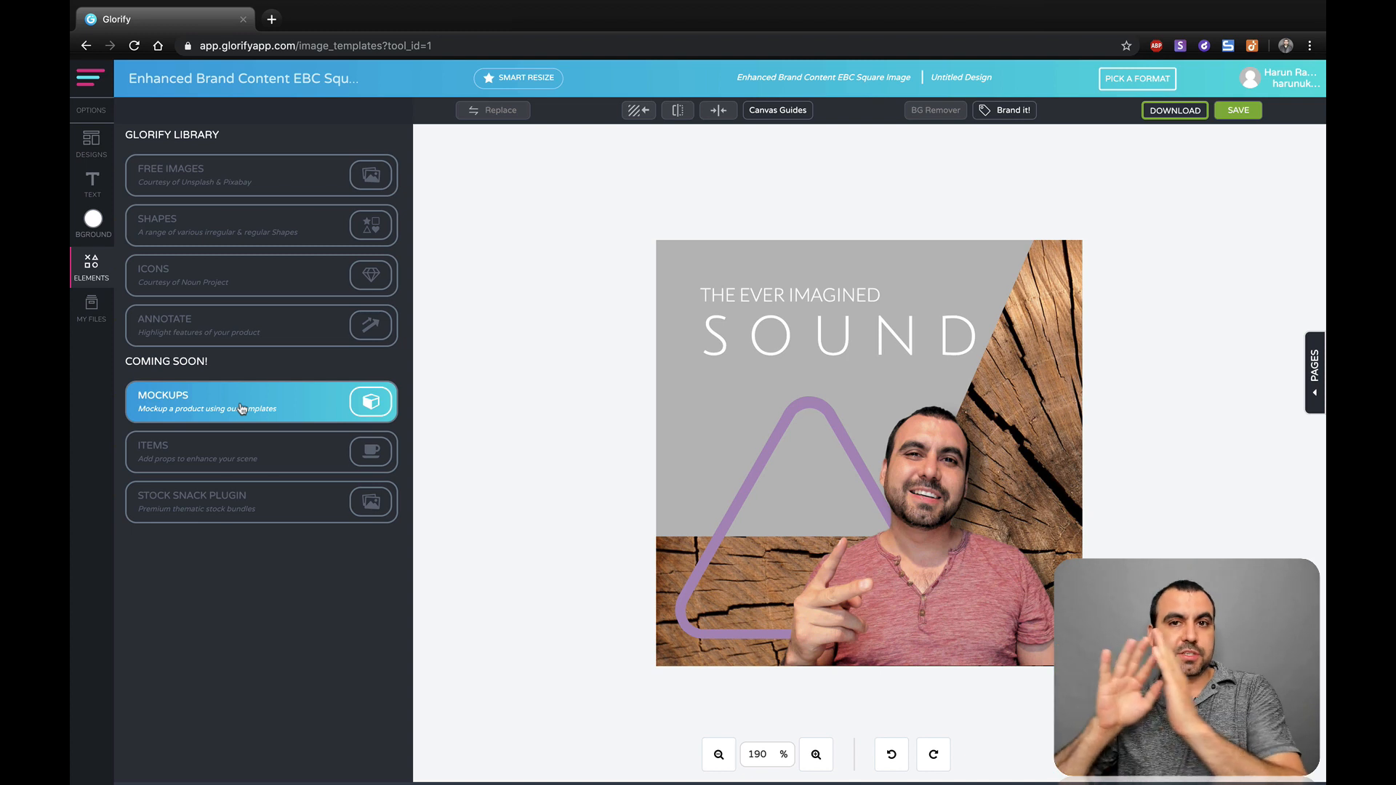
{"action": "mouse_move", "coordinate": [258, 451]}
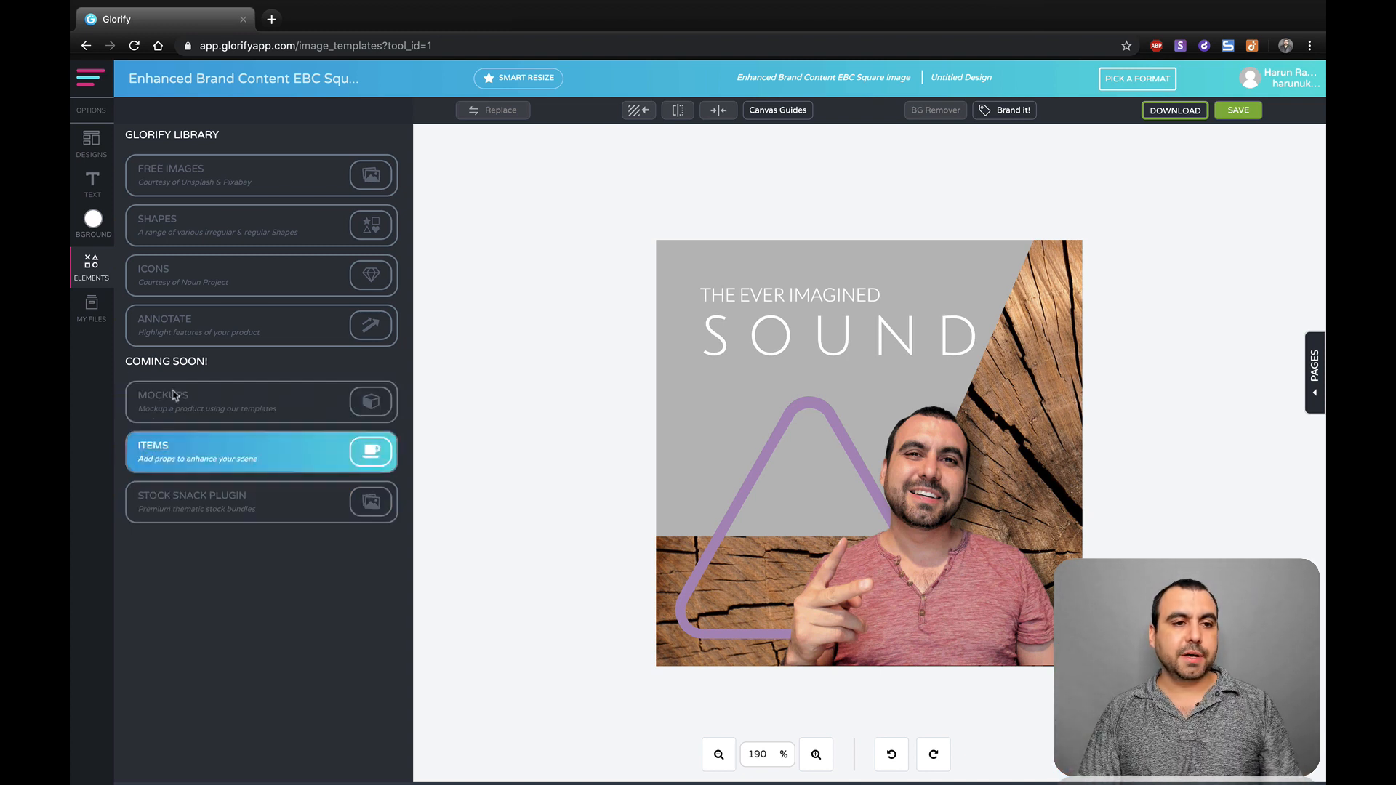
{"action": "left_click", "coordinate": [90, 310]}
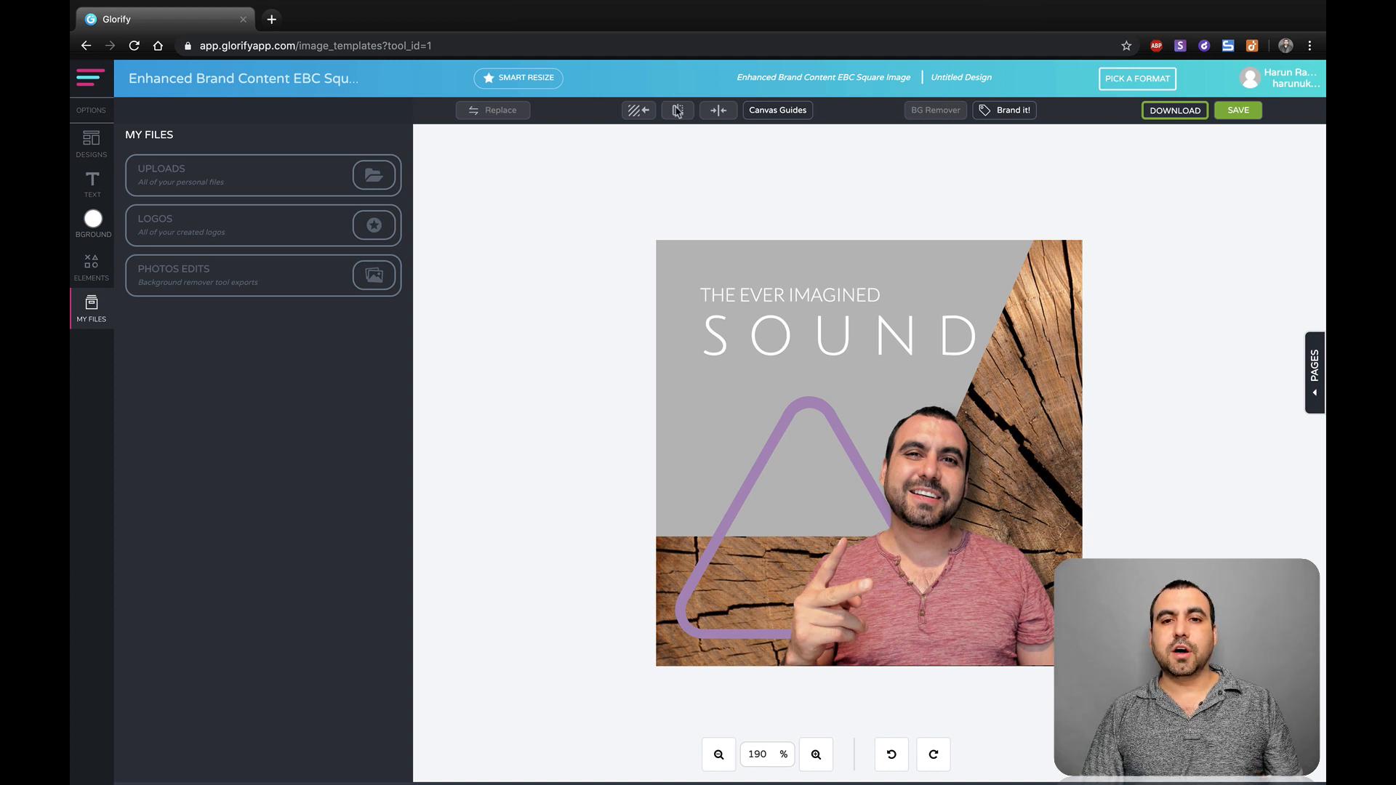
Open canvas guides, then select the presenter photo to show its effects.
{"action": "left_click", "coordinate": [776, 110]}
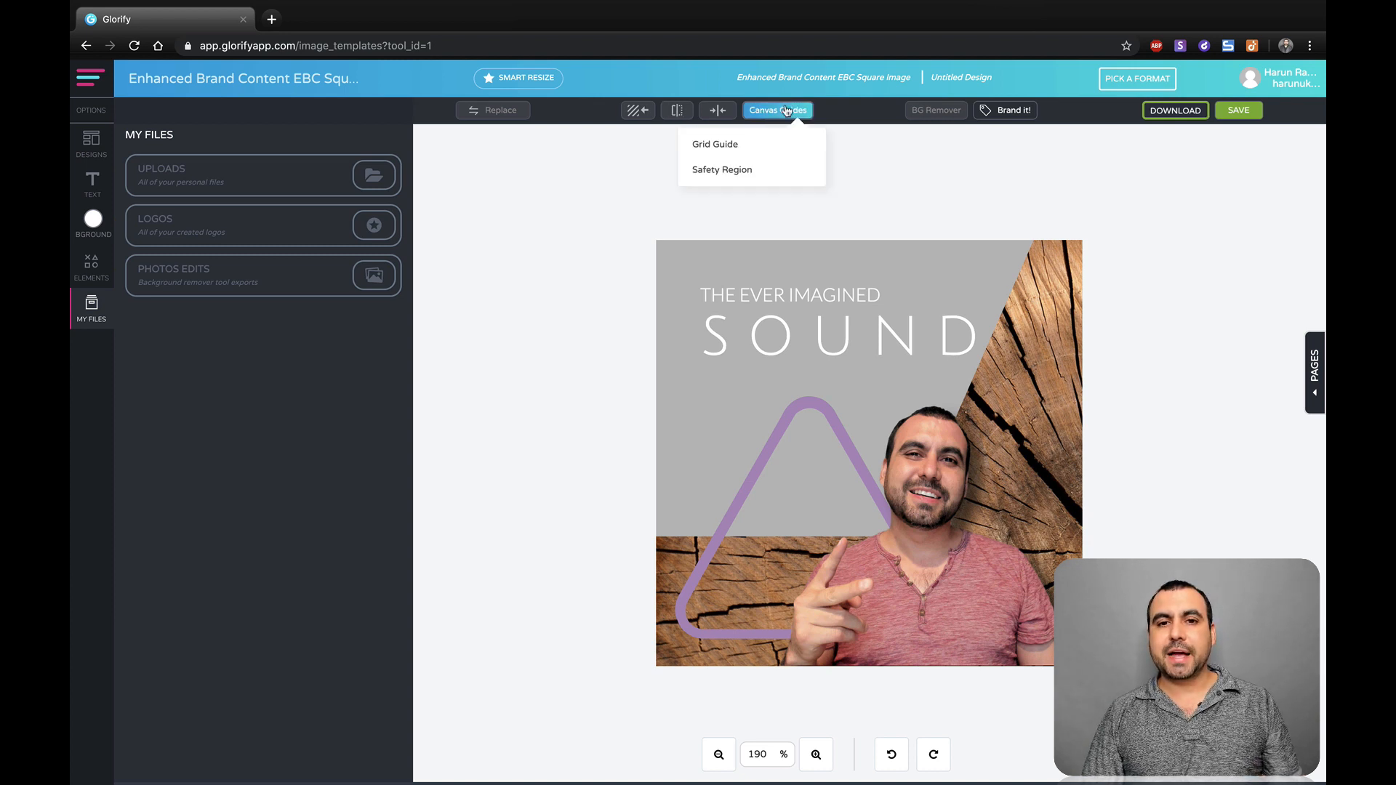
{"action": "left_click", "coordinate": [715, 144]}
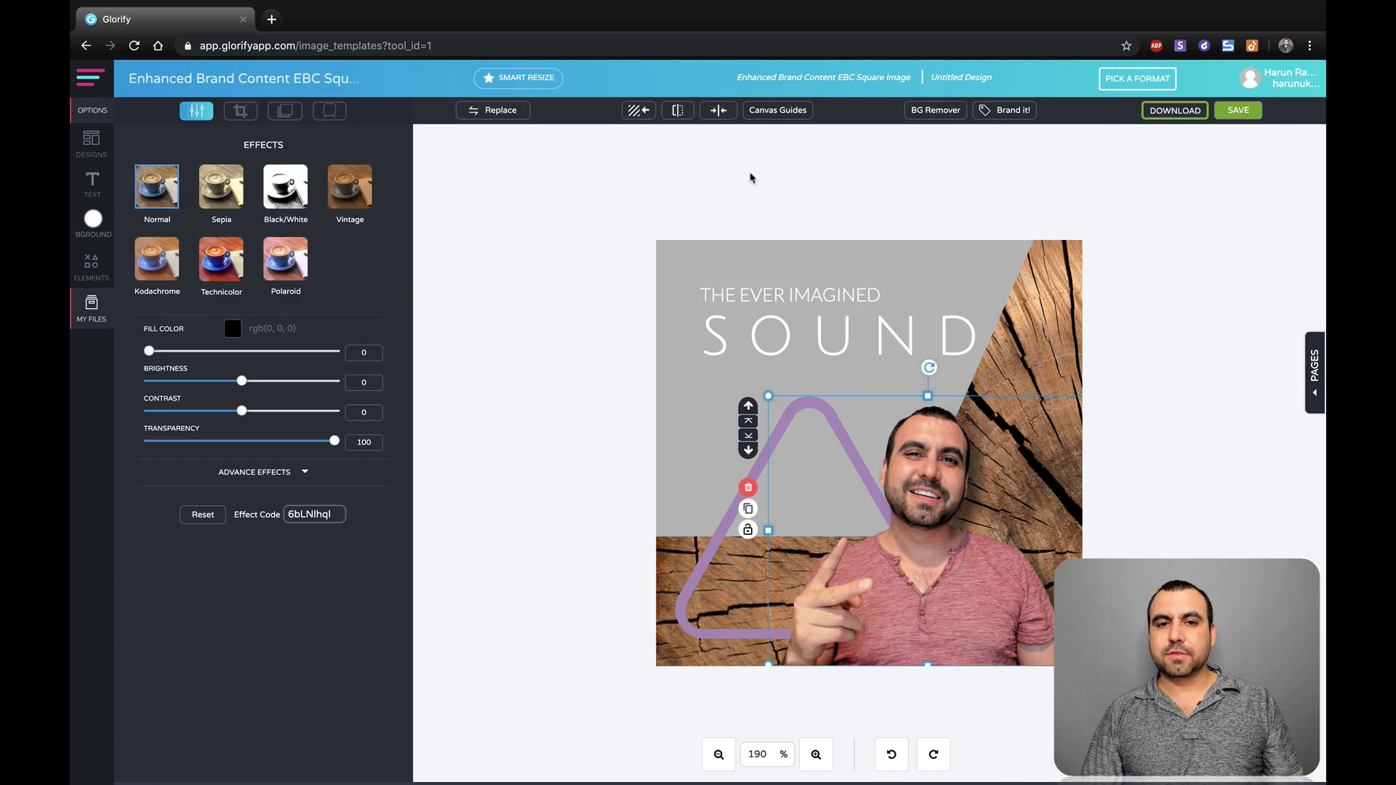
{"action": "left_click", "coordinate": [677, 110]}
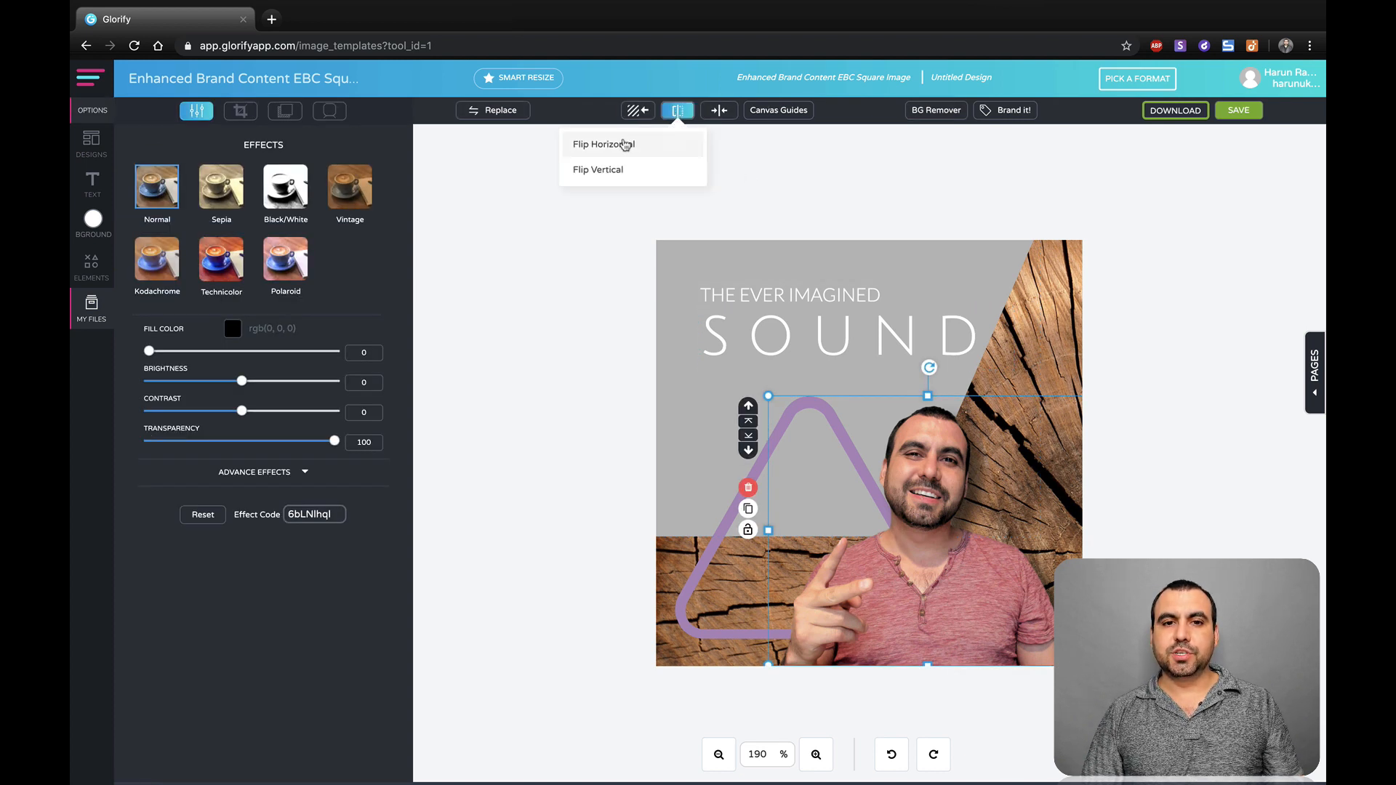
{"action": "left_click", "coordinate": [598, 169]}
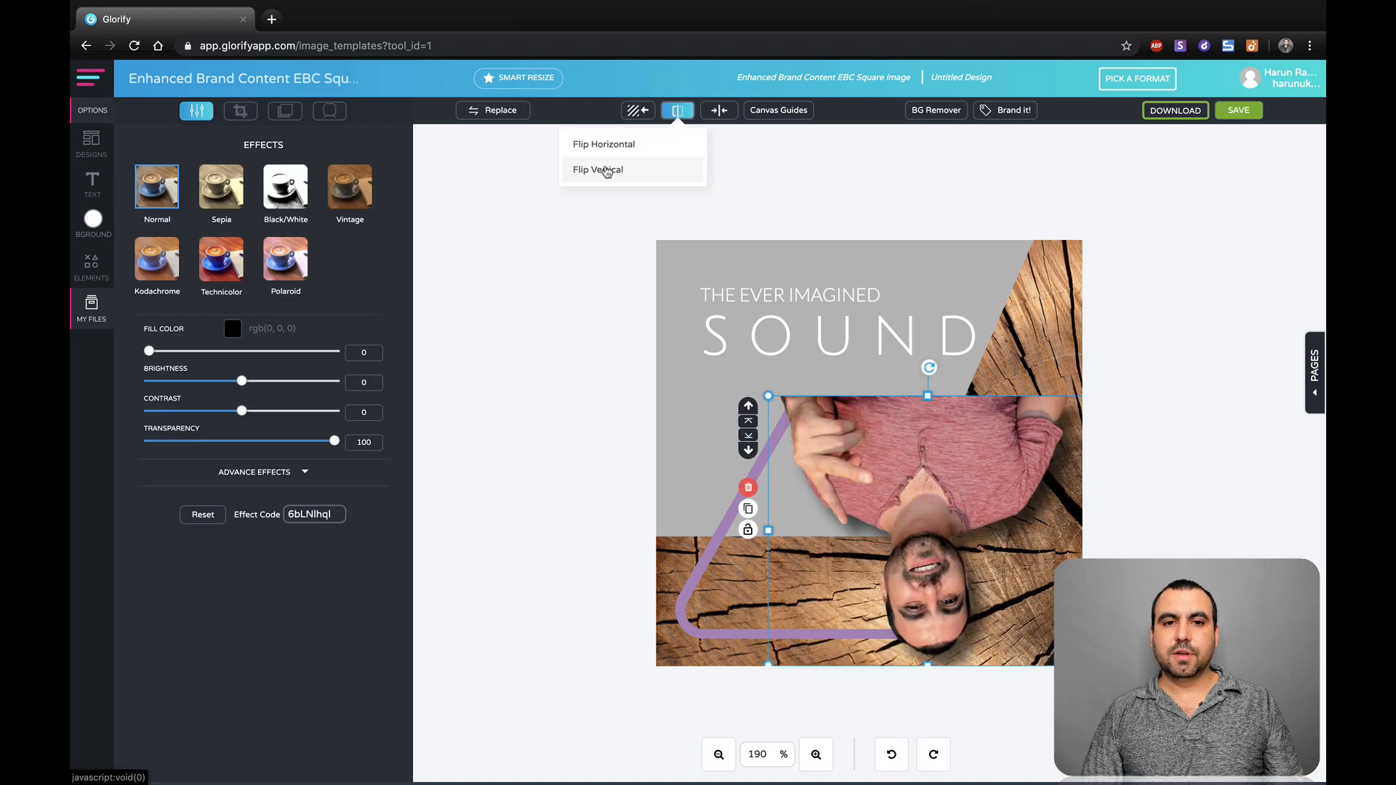
{"action": "left_click", "coordinate": [598, 169]}
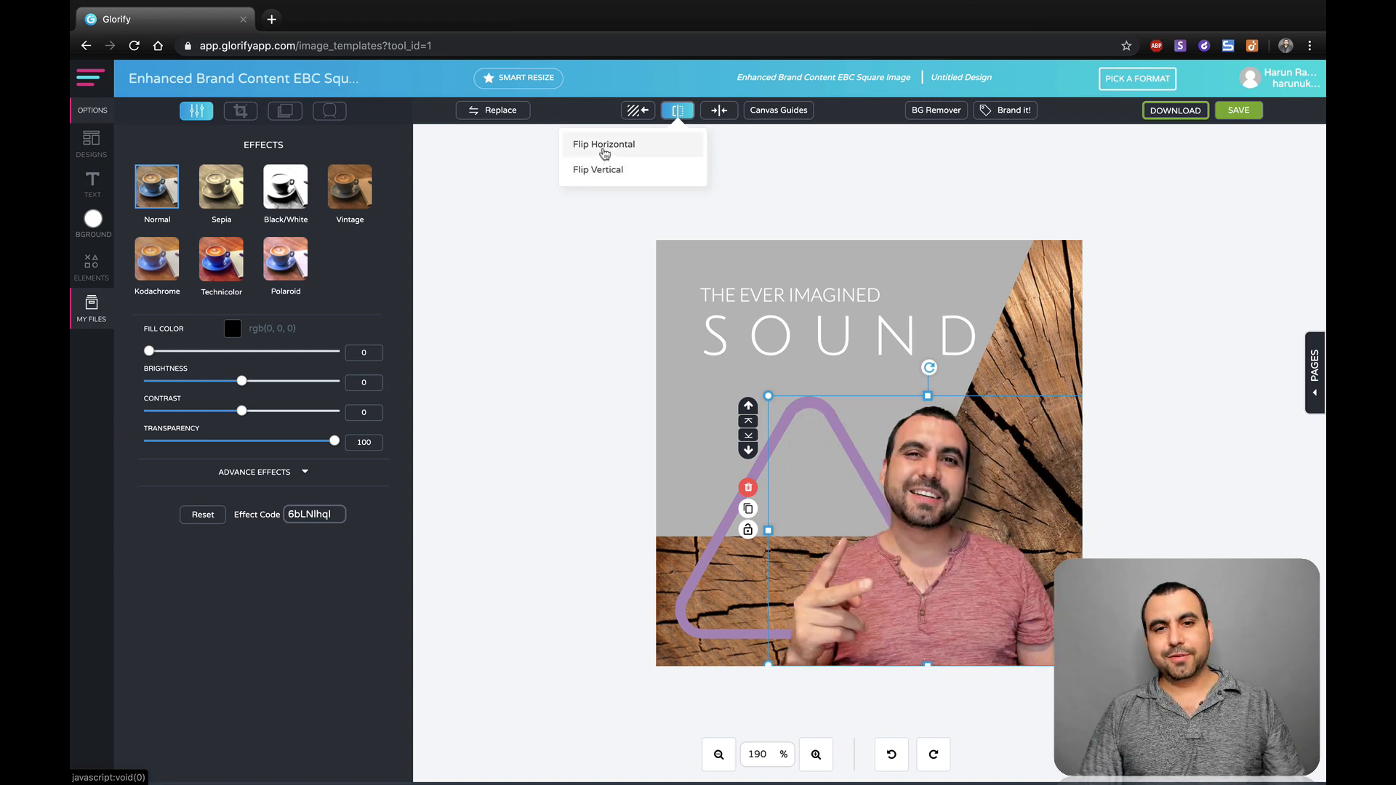
{"action": "left_click", "coordinate": [91, 309]}
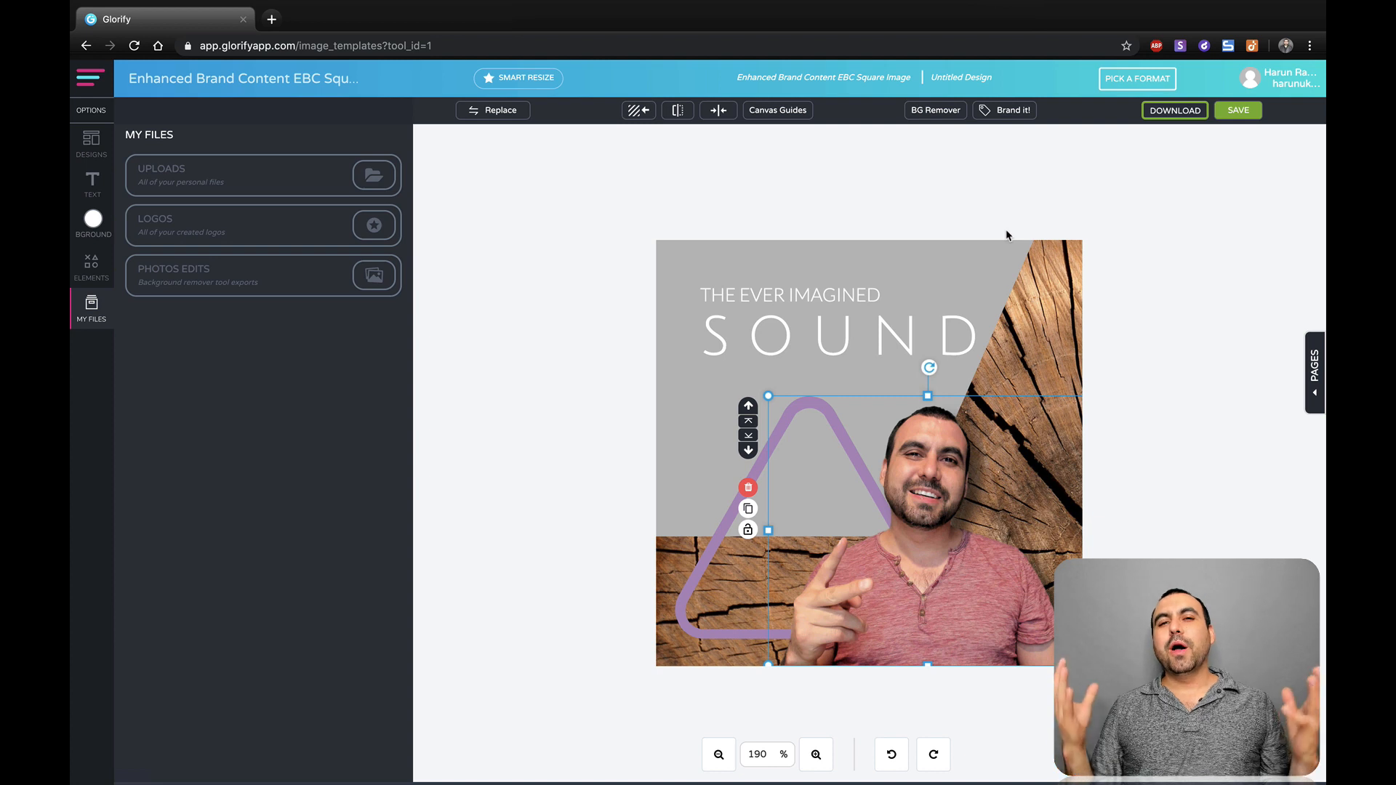